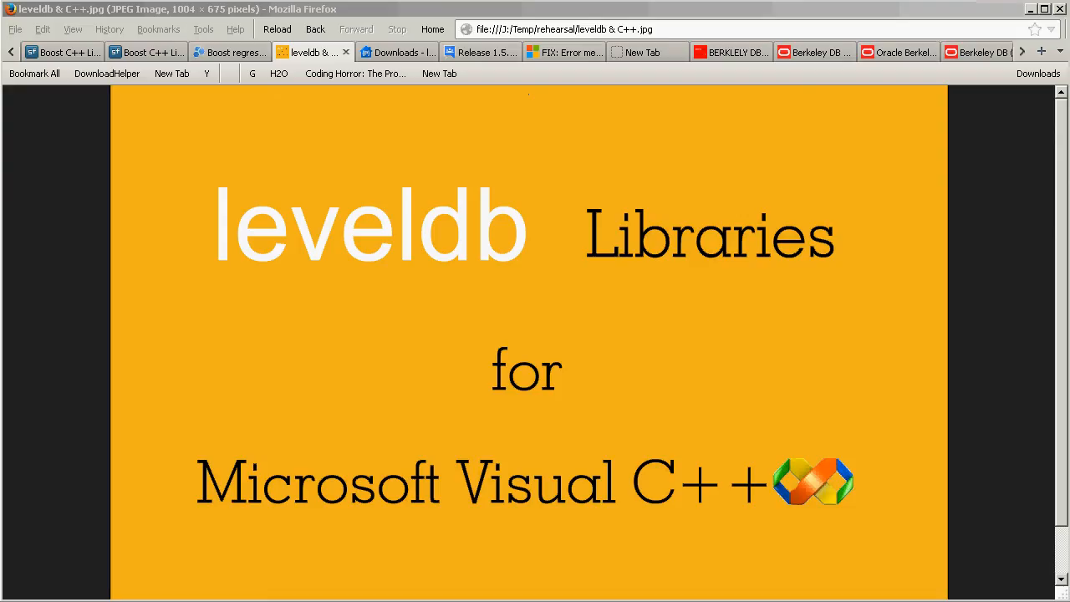
pyautogui.moveTo(88, 591)
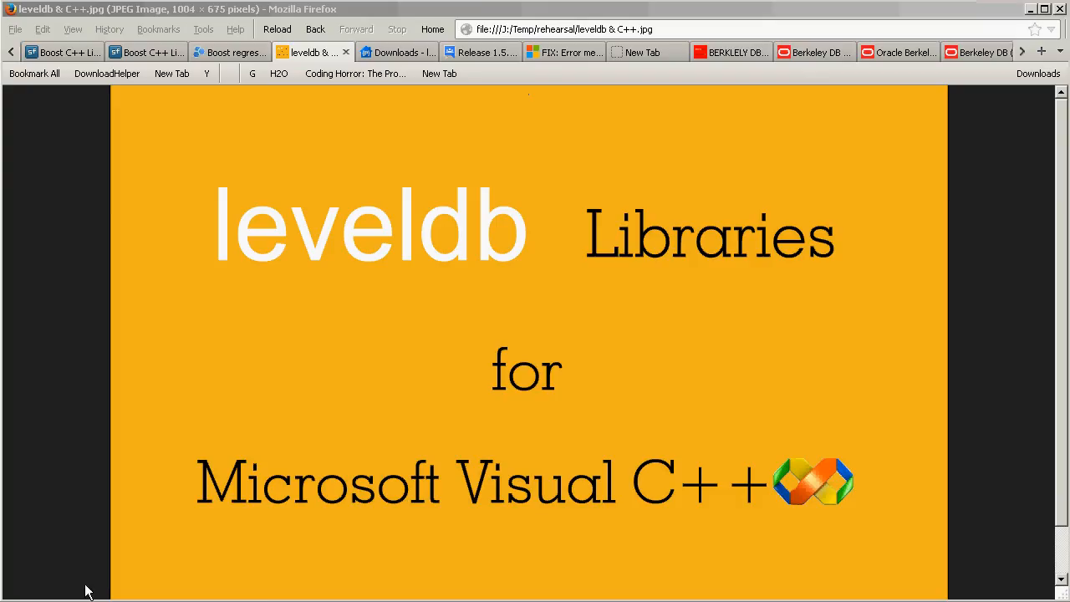
pyautogui.moveTo(111, 441)
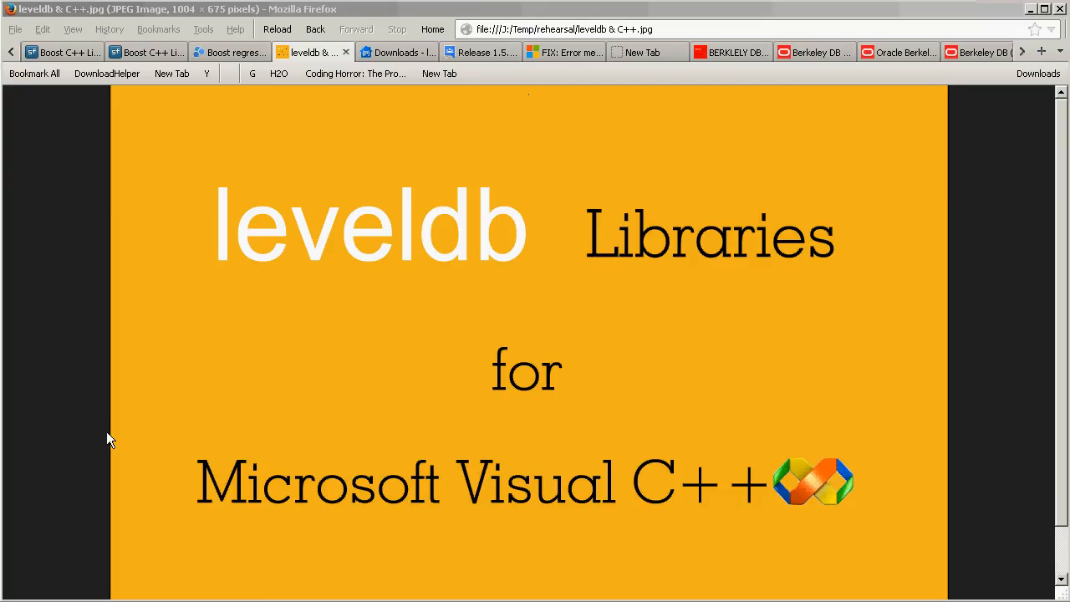
pyautogui.moveTo(54, 424)
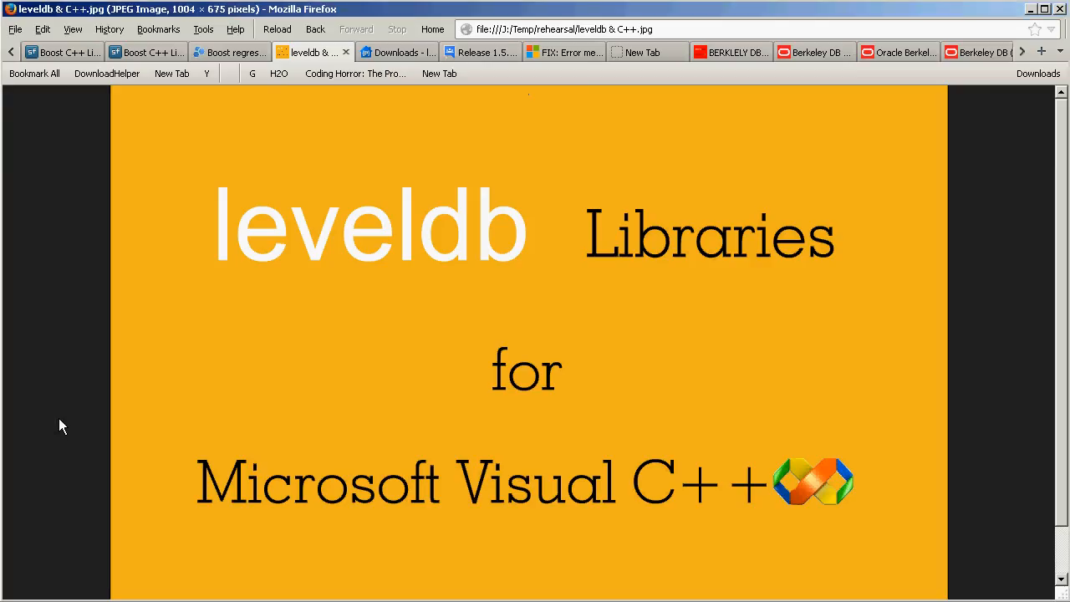
# Show the leveldb Downloads page listing the release archives, 1.15.0 newest.
pyautogui.click(397, 52)
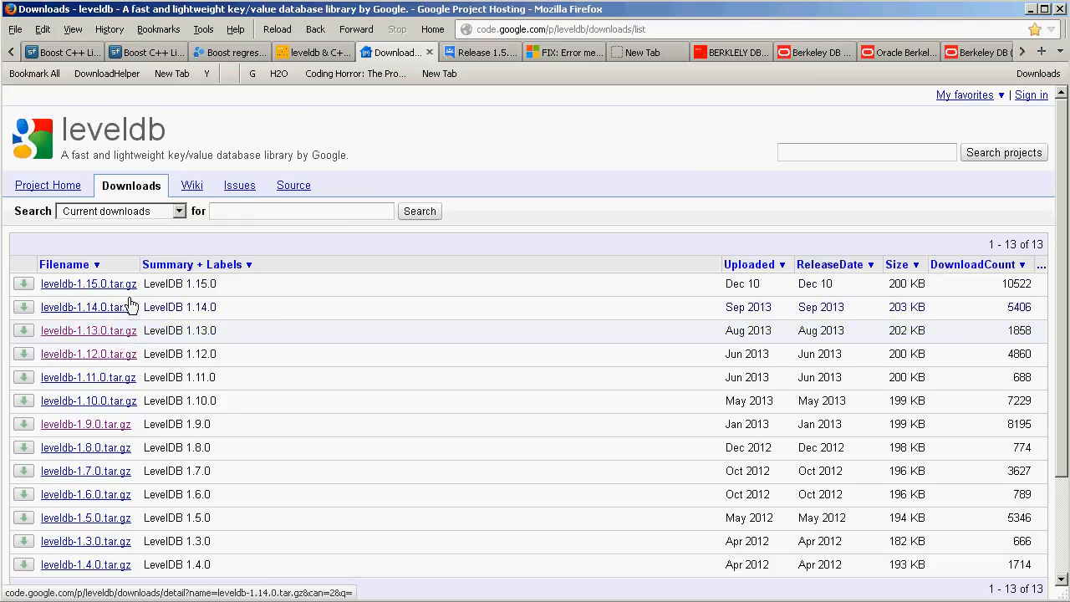
pyautogui.moveTo(89, 284)
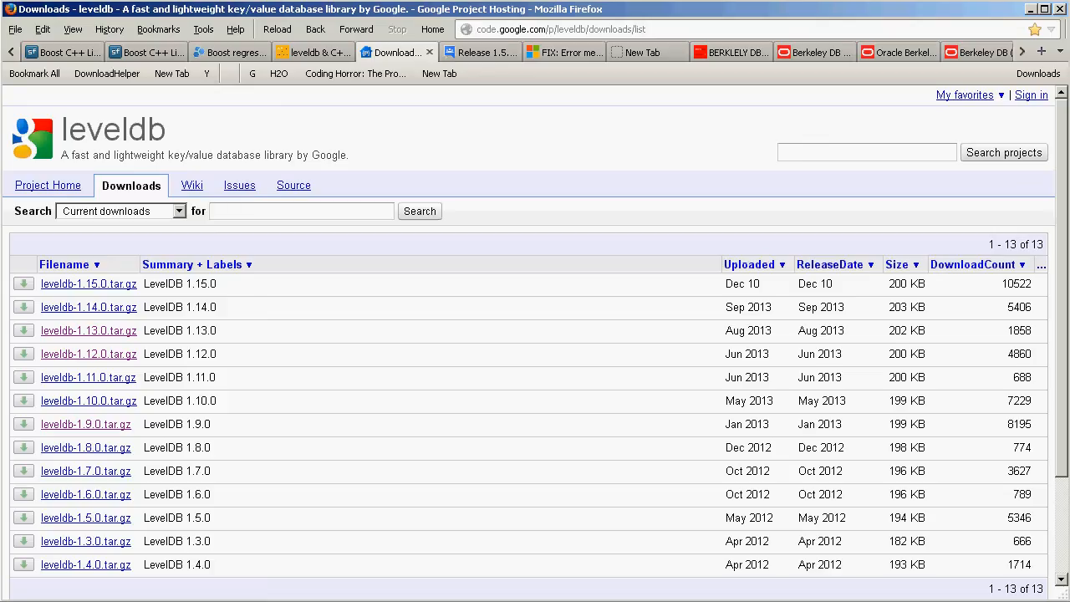
pyautogui.moveTo(420, 468)
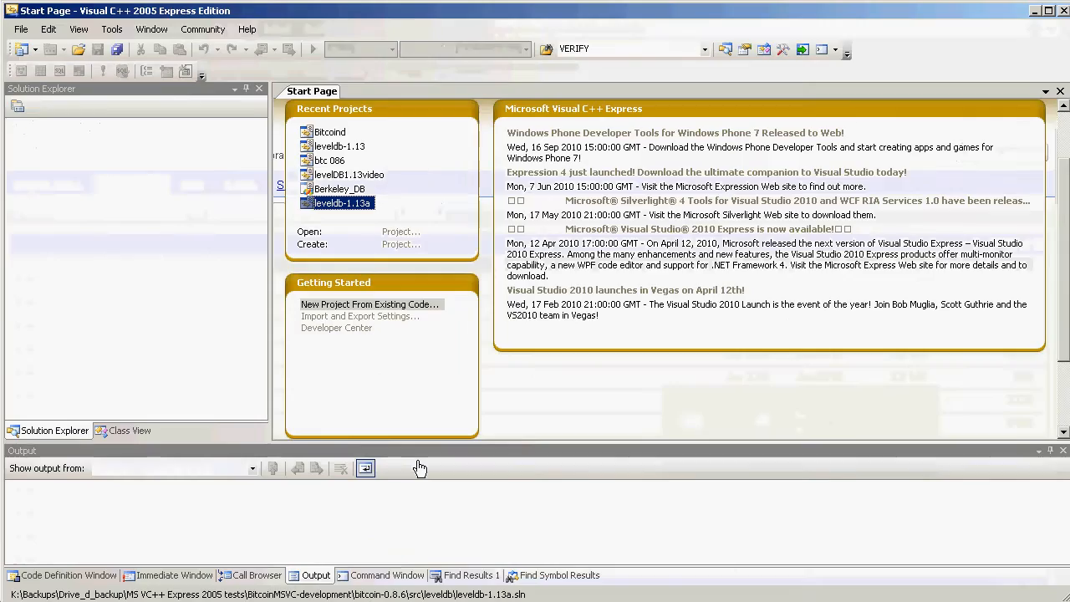
pyautogui.moveTo(394, 370)
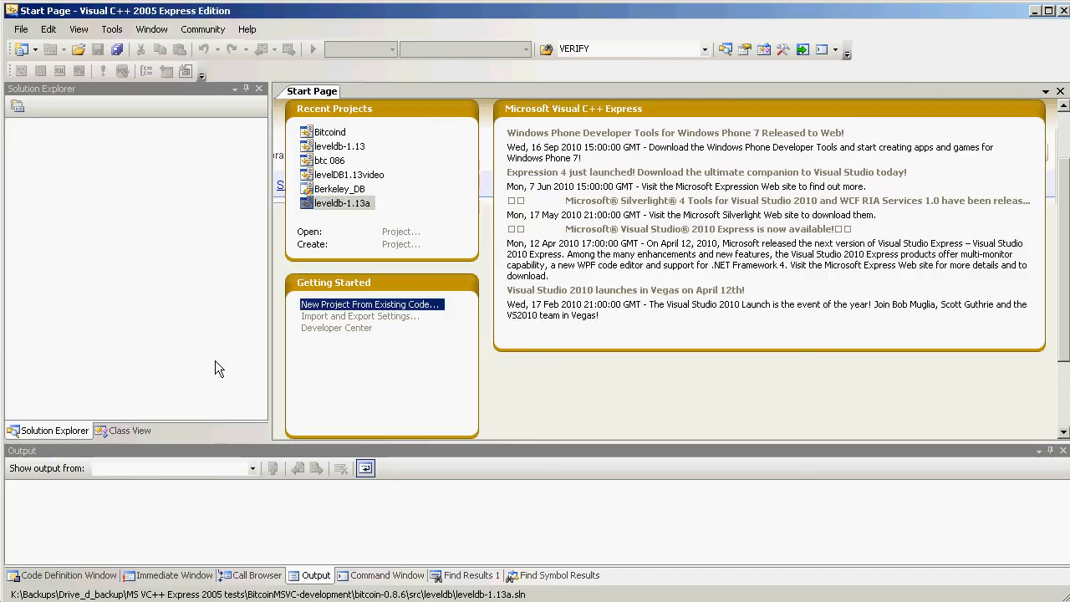
pyautogui.moveTo(343, 329)
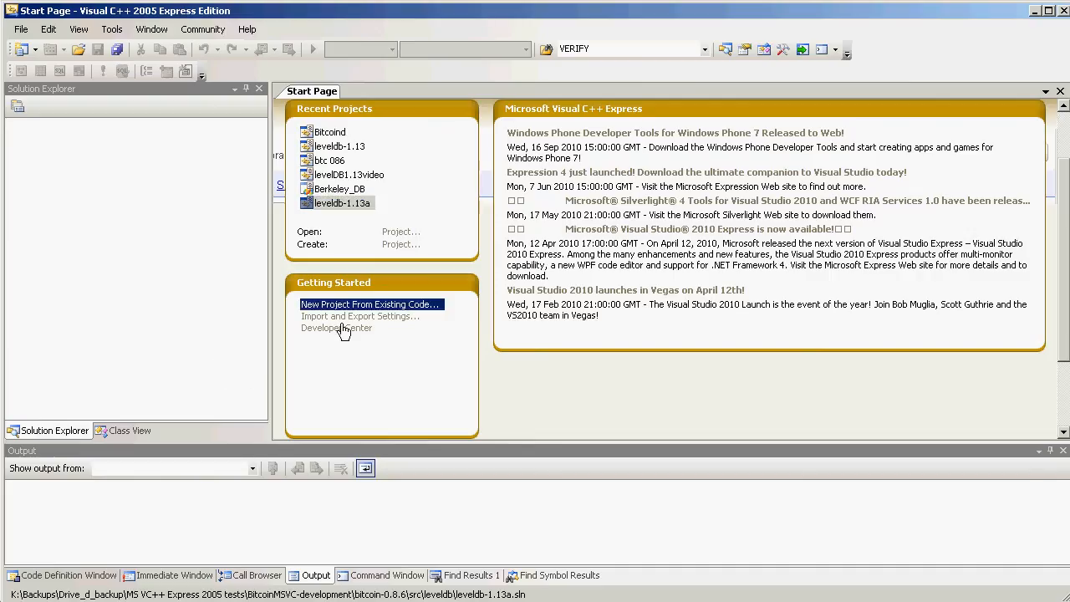
# Launch the 'New Project From Existing Code' wizard from the Start Page.
pyautogui.click(367, 304)
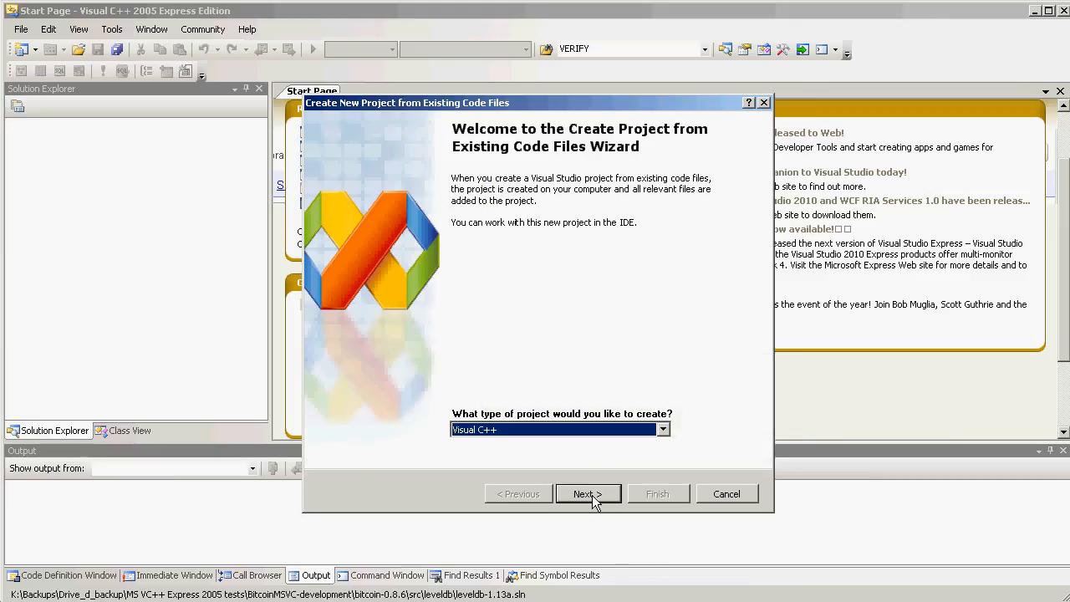
# Advance past the wizard's welcome page with Visual C++ as project type.
pyautogui.click(588, 493)
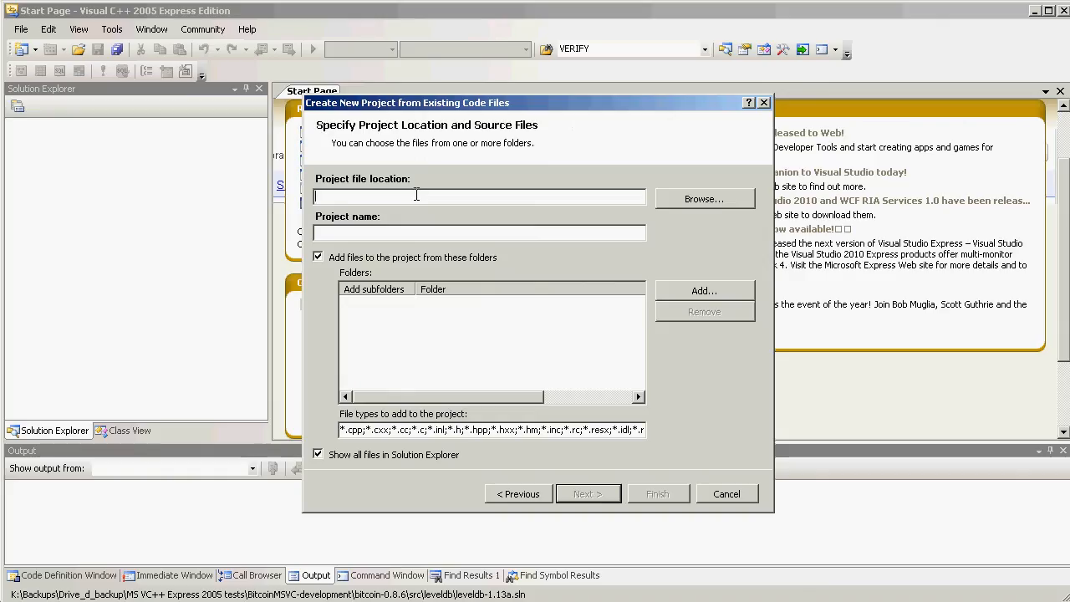
pyautogui.moveTo(415, 196)
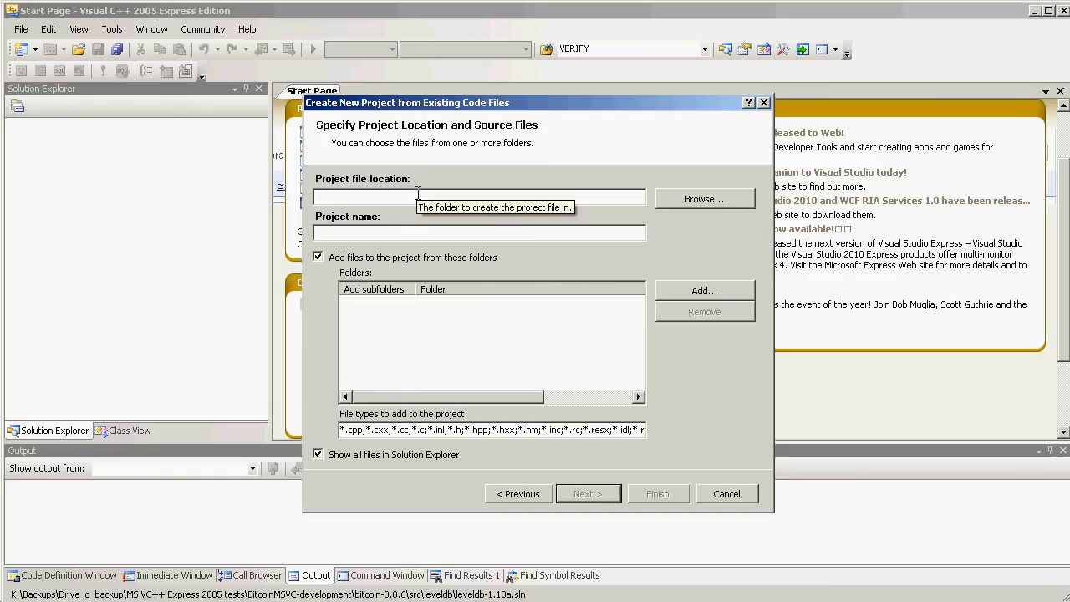
pyautogui.moveTo(675, 207)
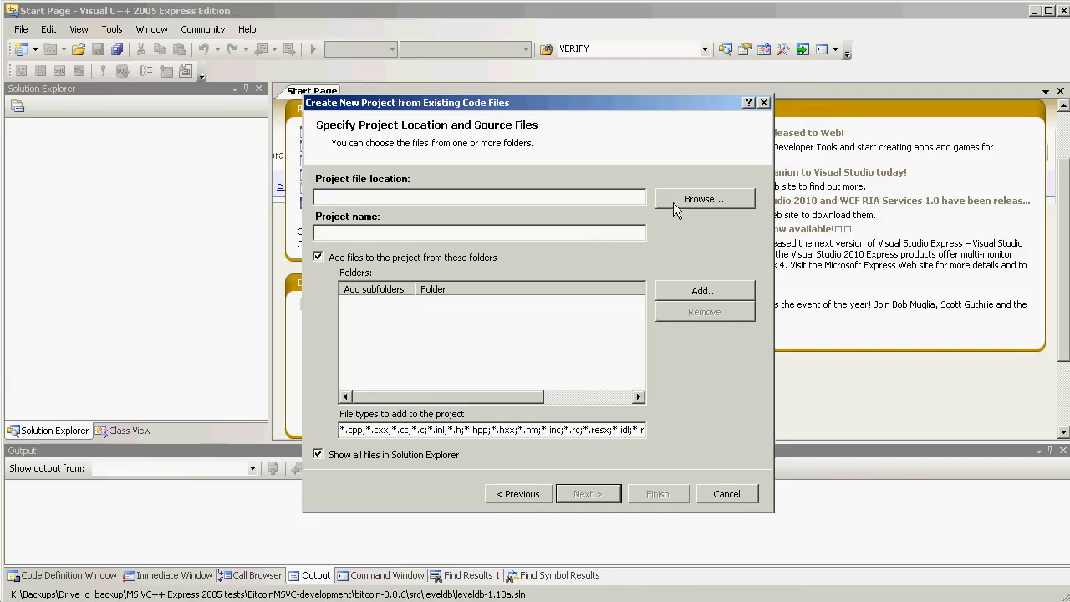
pyautogui.moveTo(703, 199)
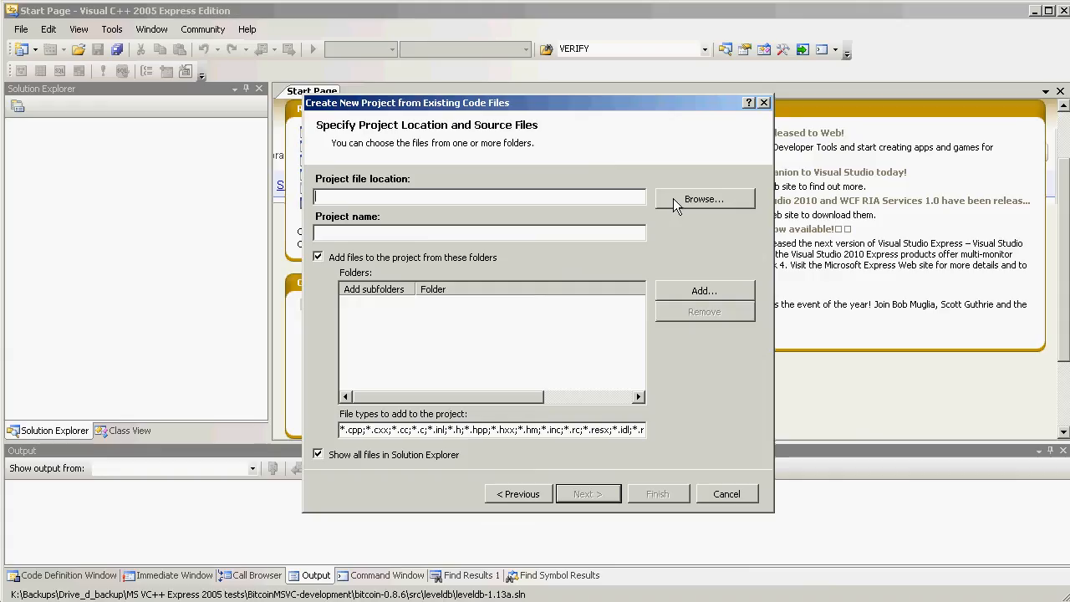
pyautogui.moveTo(351, 459)
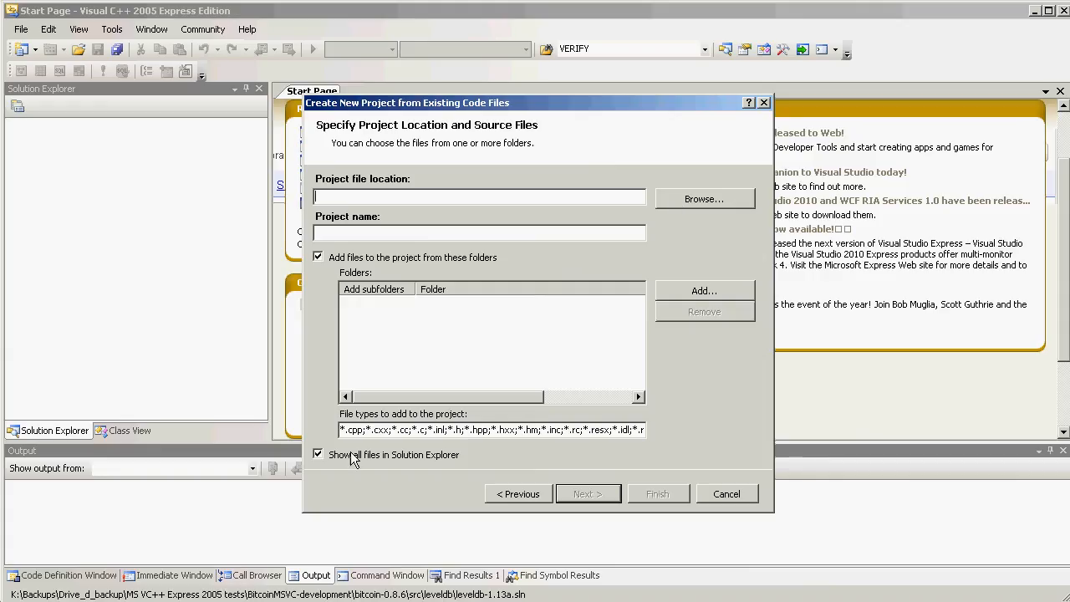
# Choose the leveldb folder as the project location and source folder.
pyautogui.click(703, 198)
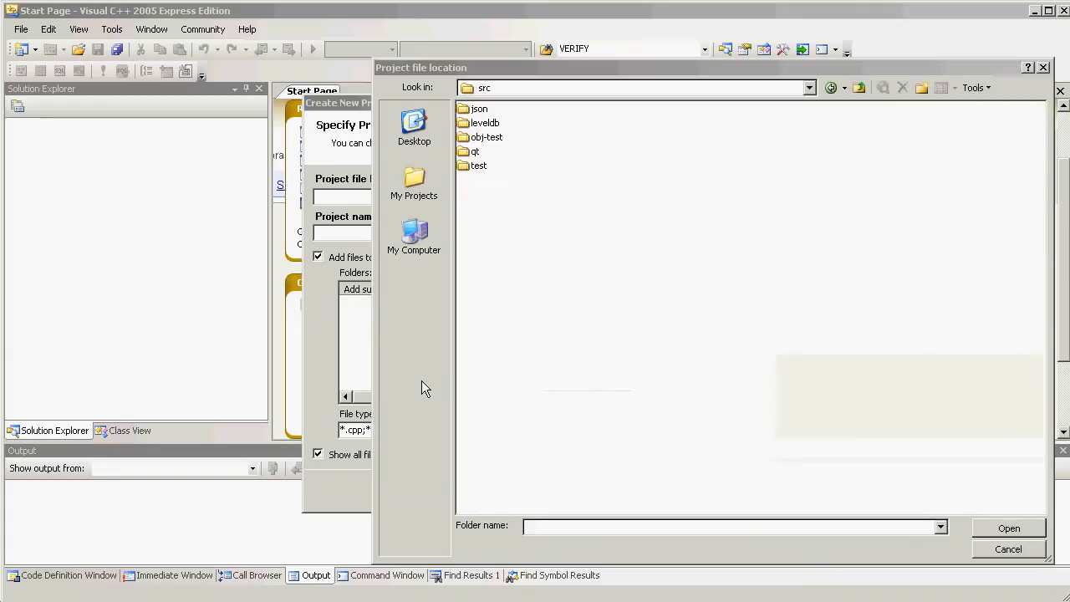
pyautogui.click(485, 123)
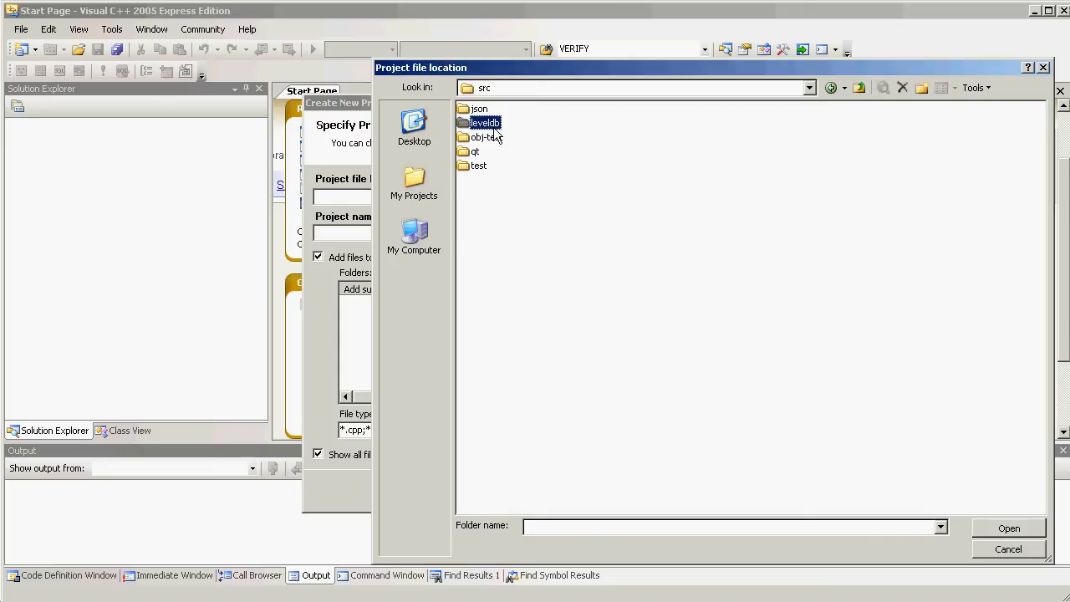
pyautogui.doubleClick(485, 123)
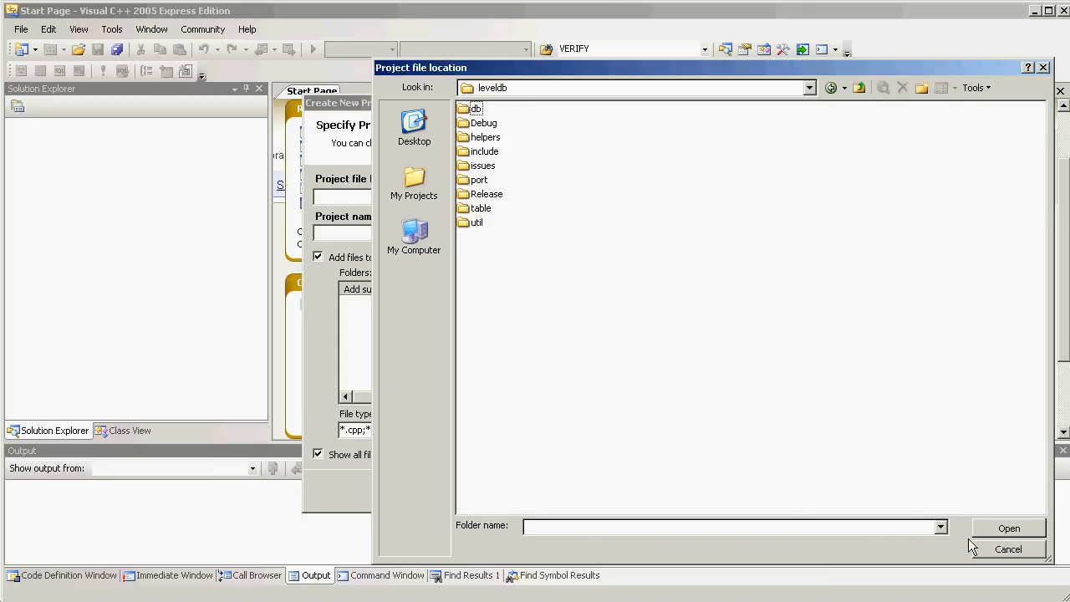
pyautogui.click(1008, 528)
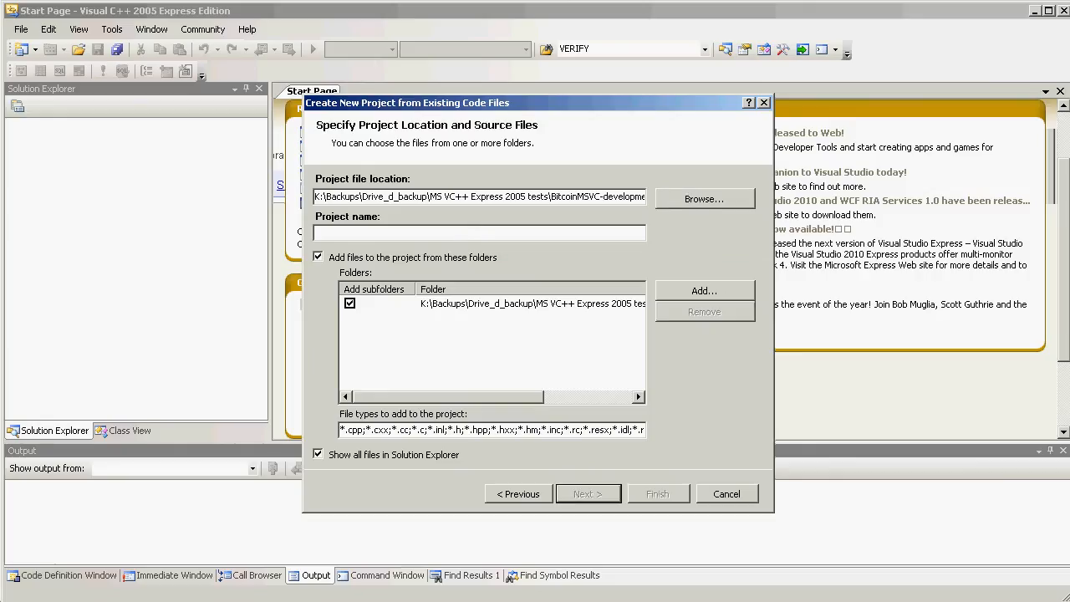
# Enter MDB1.13 as the project name.
pyautogui.click(479, 233)
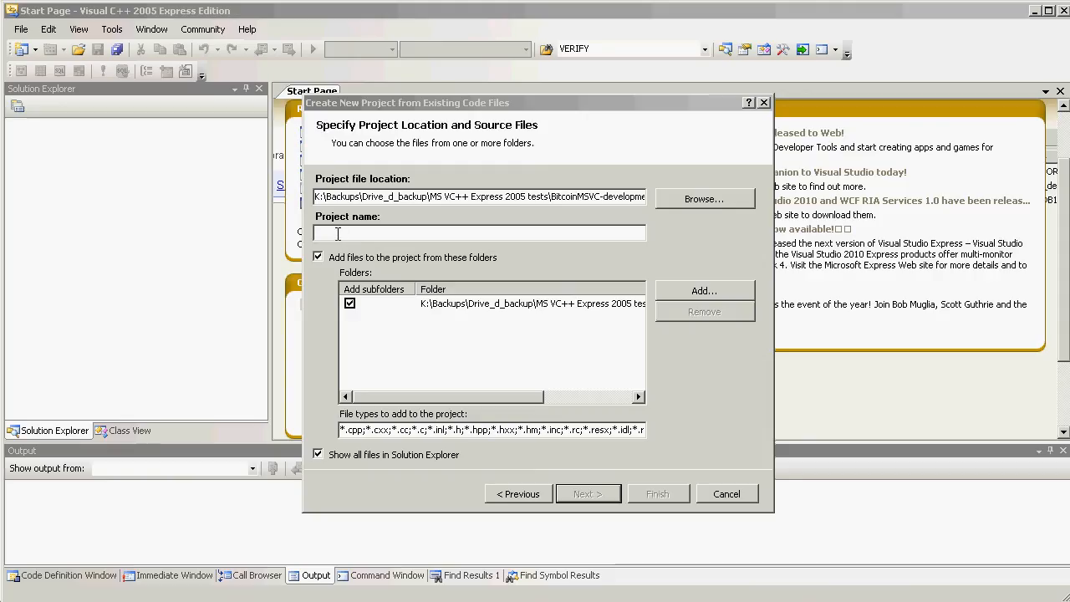
pyautogui.click(479, 233)
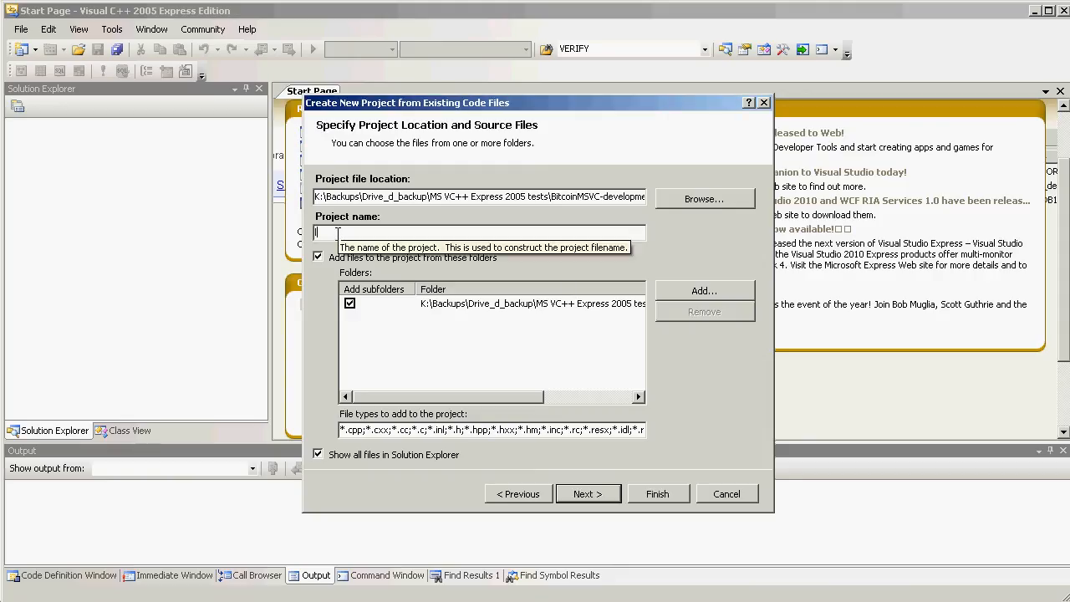
pyautogui.write('M')
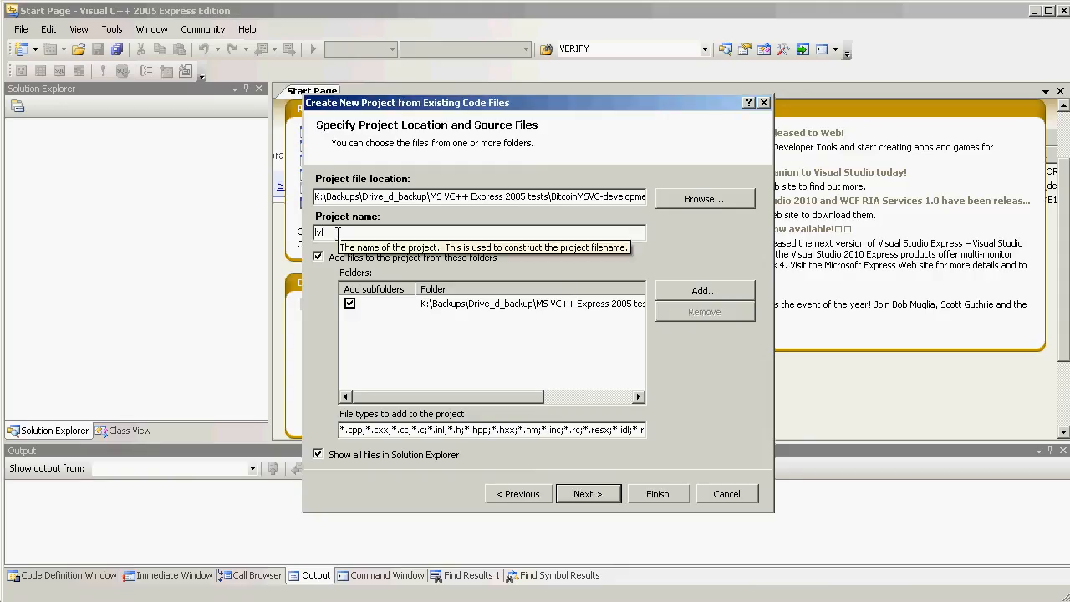
pyautogui.write('MDB1.13')
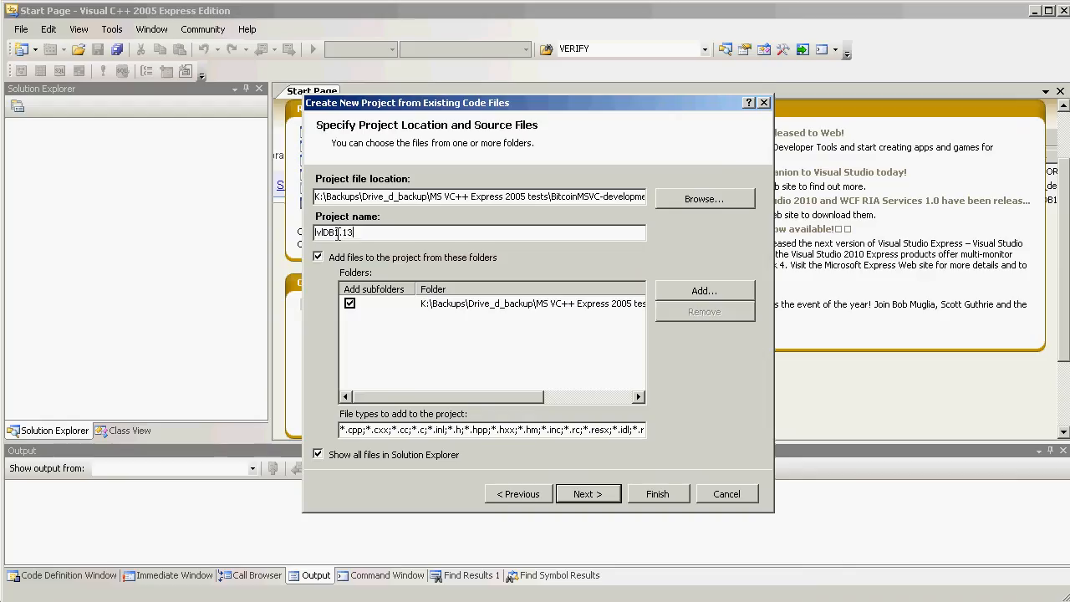
pyautogui.moveTo(552, 468)
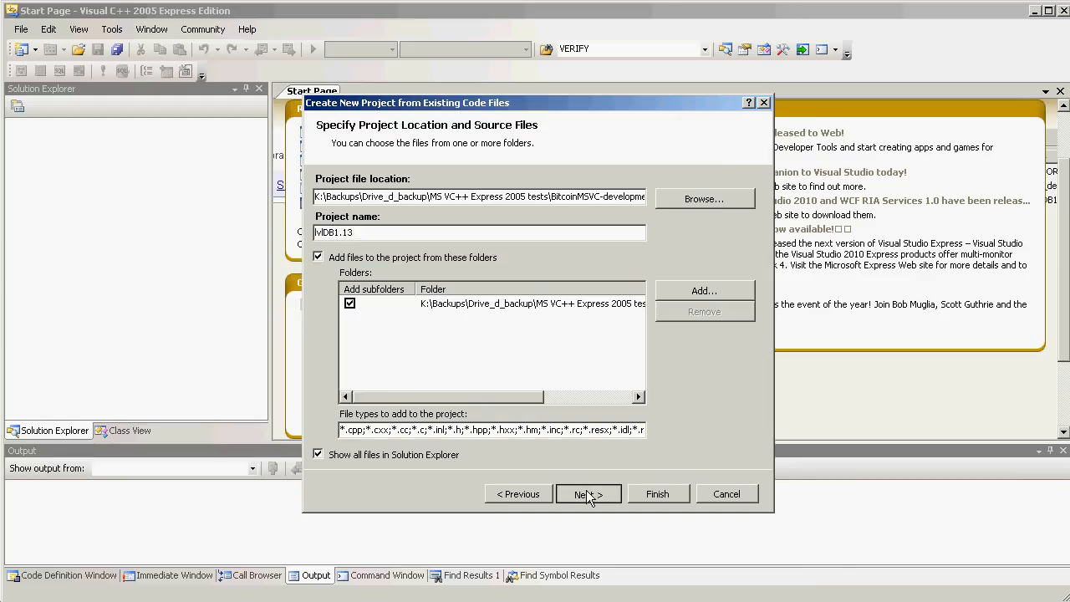
# On the project settings page, choose 'Static library (LIB) project' as the project type.
pyautogui.click(588, 493)
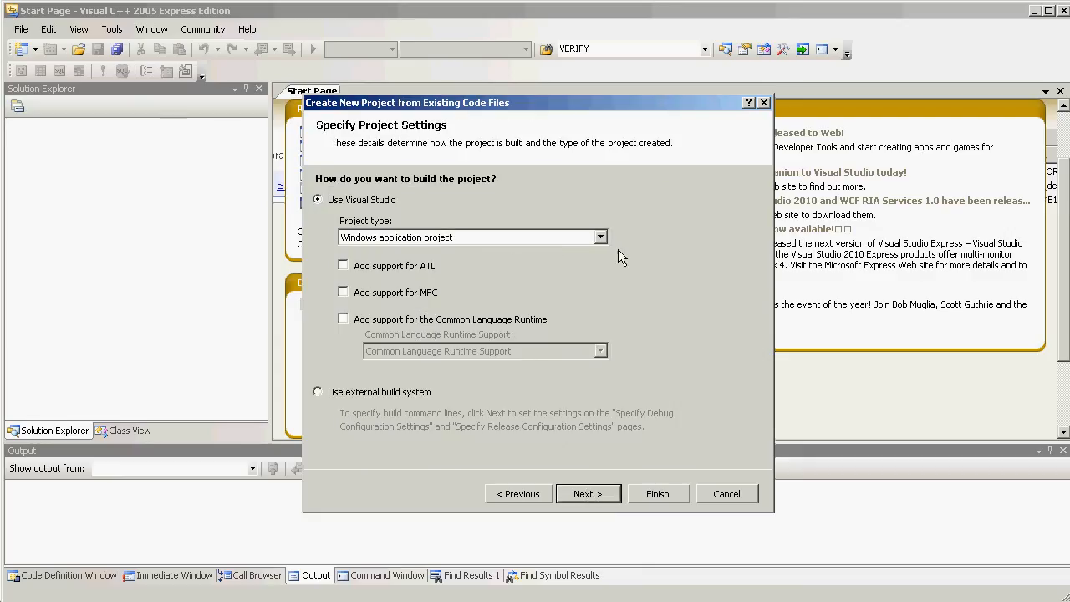
pyautogui.moveTo(602, 238)
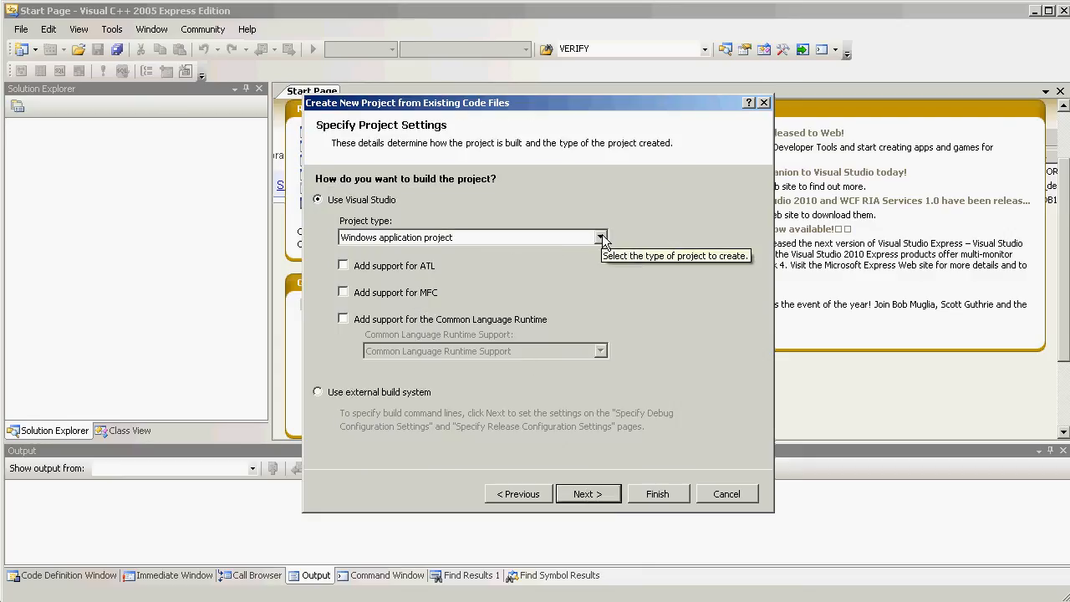
pyautogui.click(600, 236)
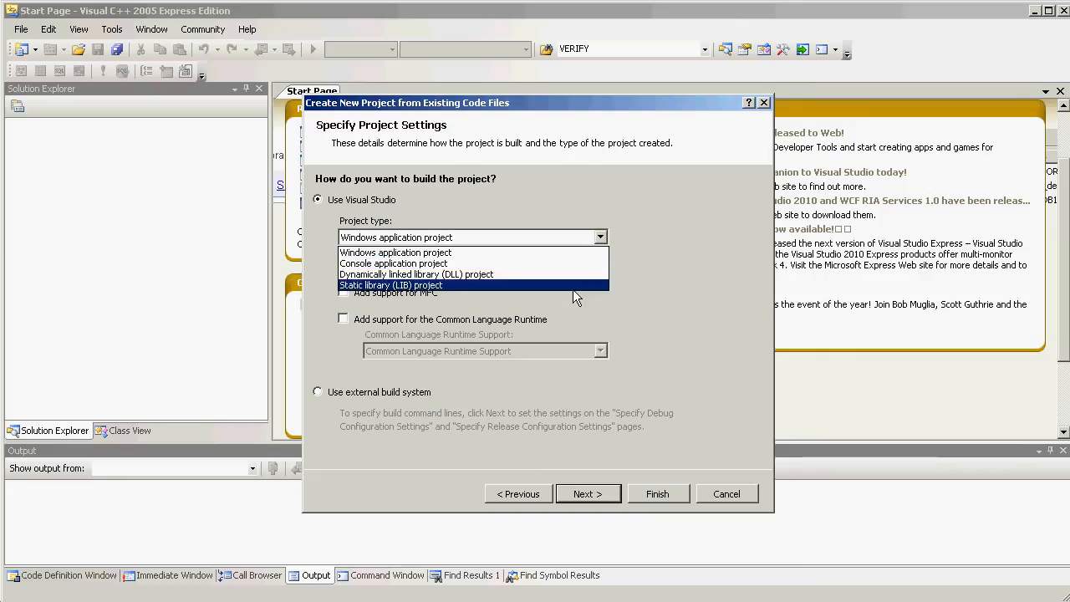
pyautogui.click(390, 285)
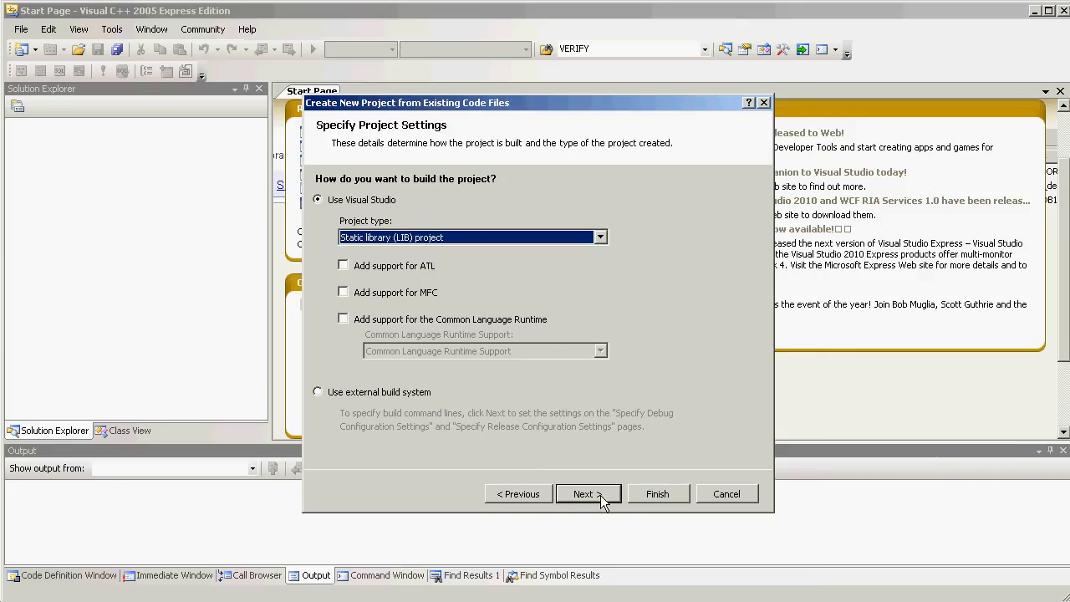
# Accept the default Debug and Release configuration settings and finish the wizard.
pyautogui.click(587, 493)
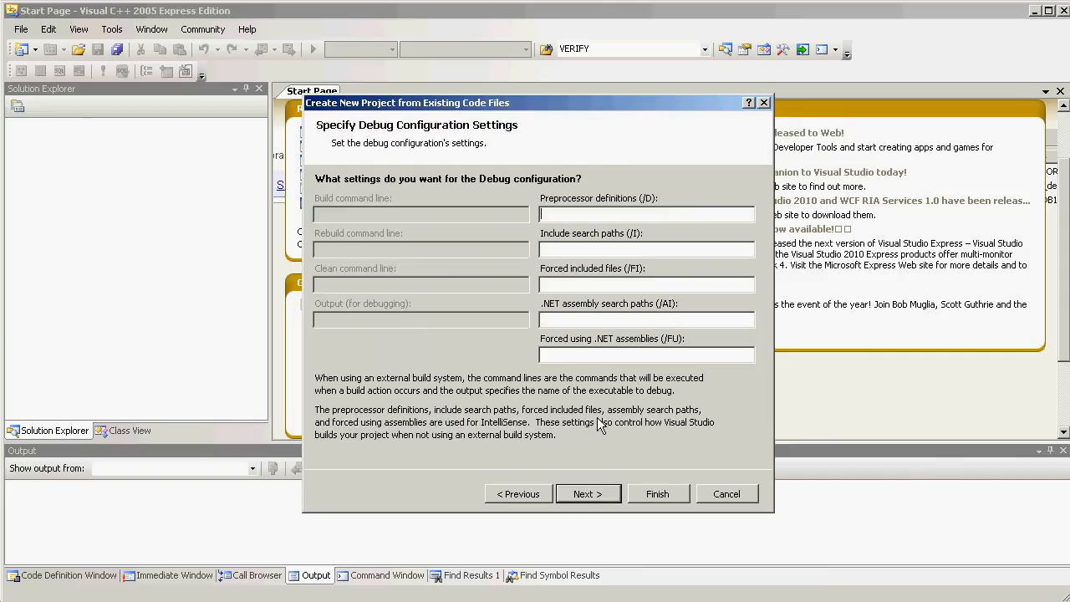
pyautogui.moveTo(646, 214)
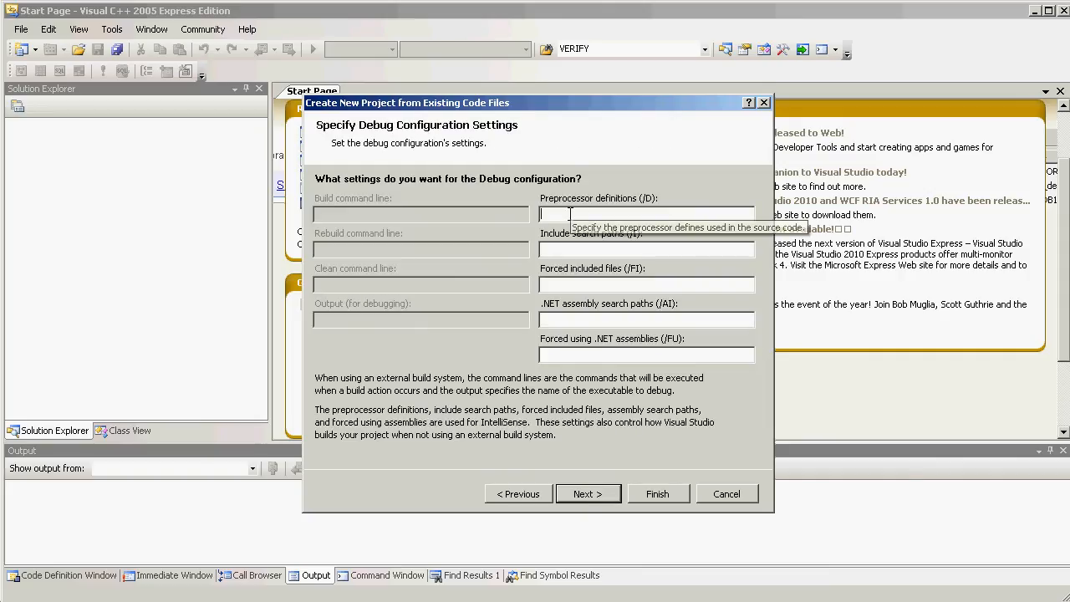
pyautogui.moveTo(593, 274)
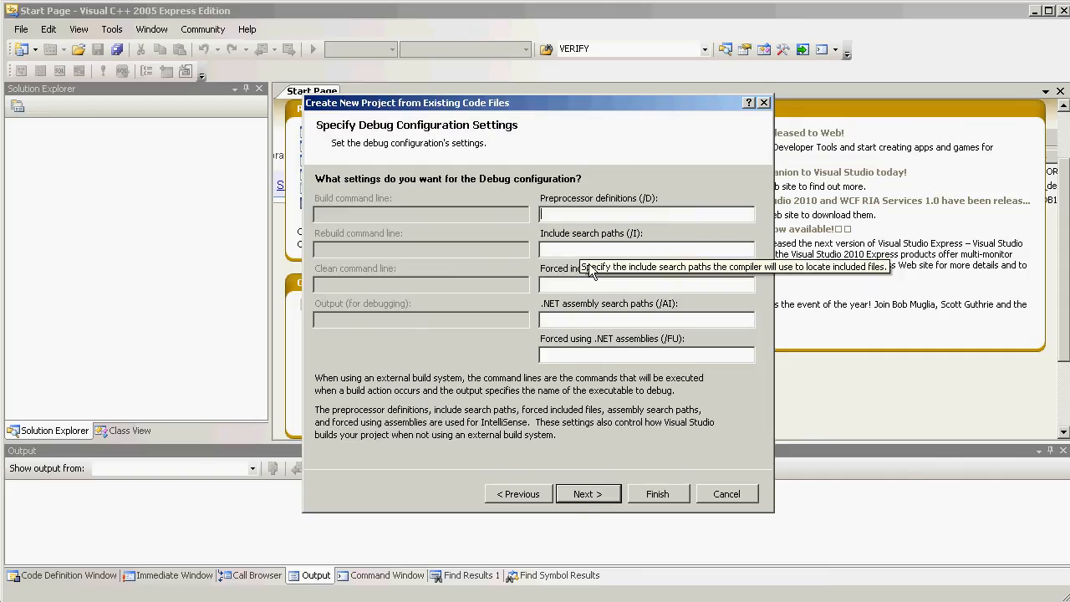
pyautogui.moveTo(588, 493)
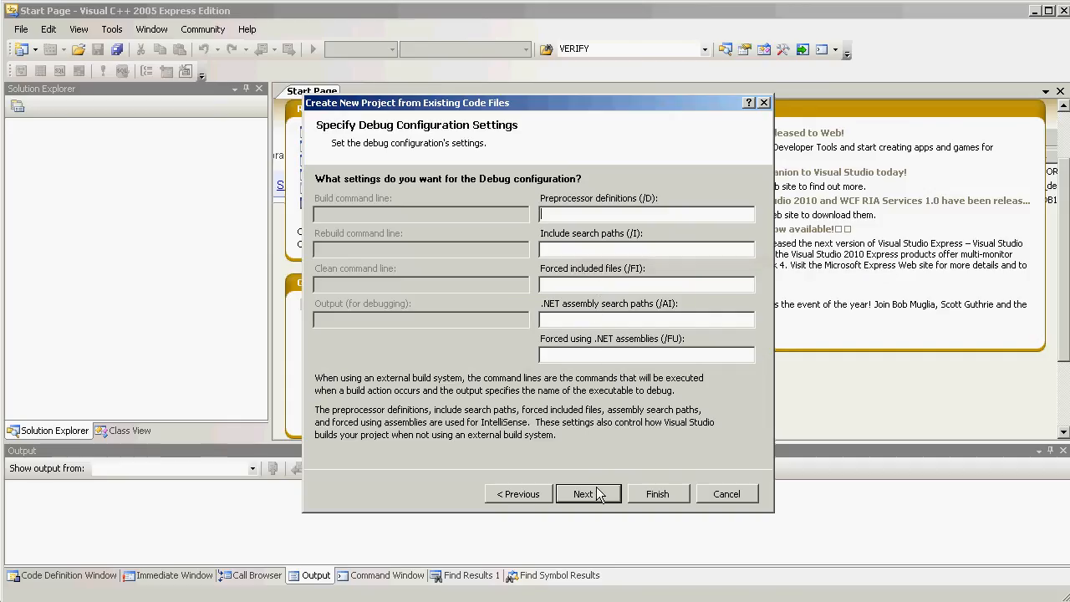
pyautogui.moveTo(588, 493)
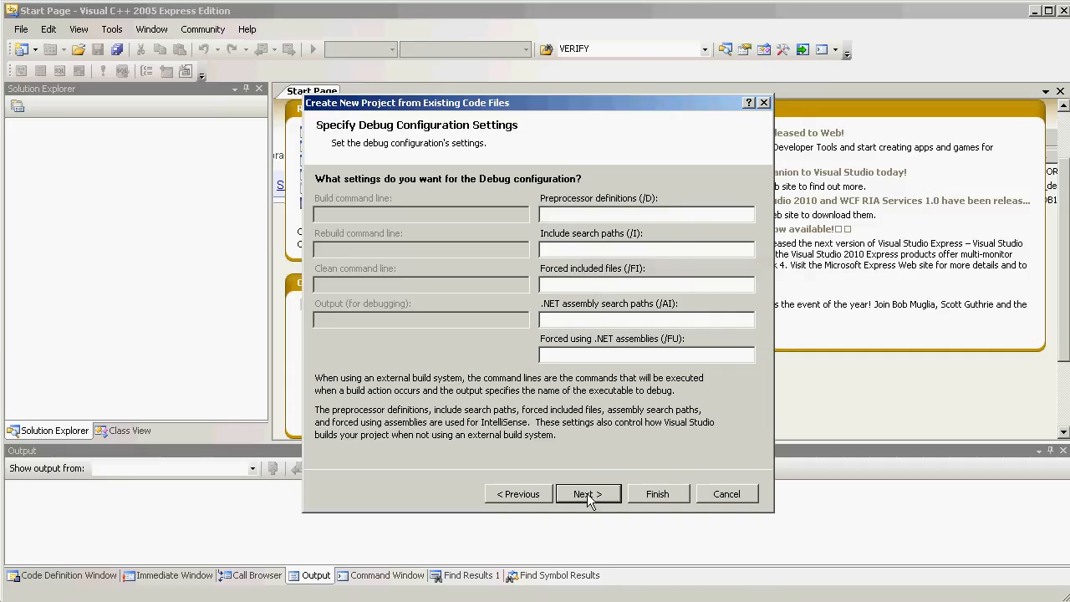
pyautogui.click(587, 494)
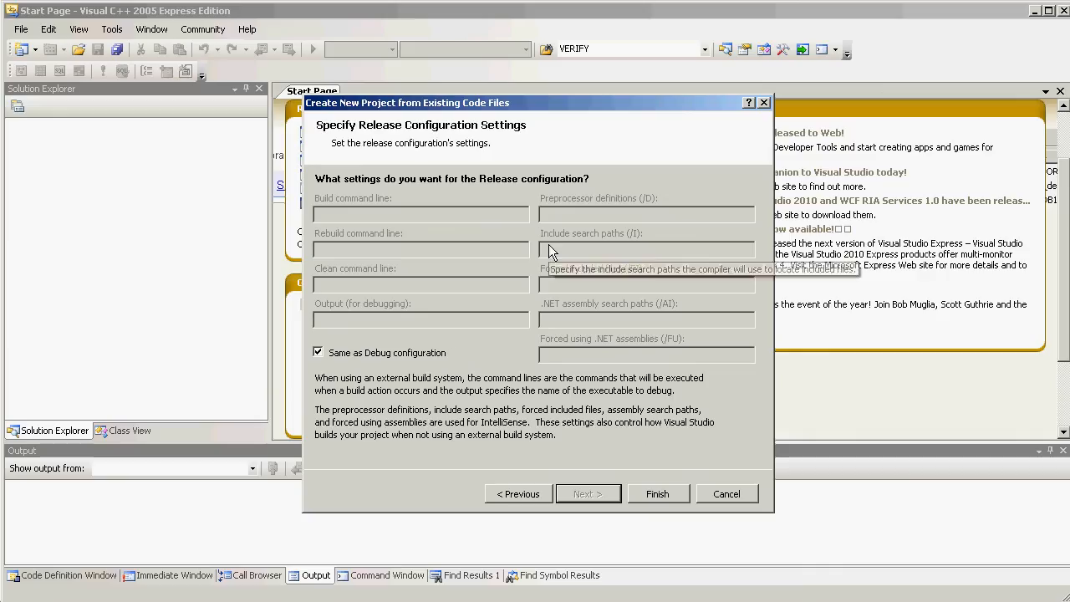
pyautogui.moveTo(620, 508)
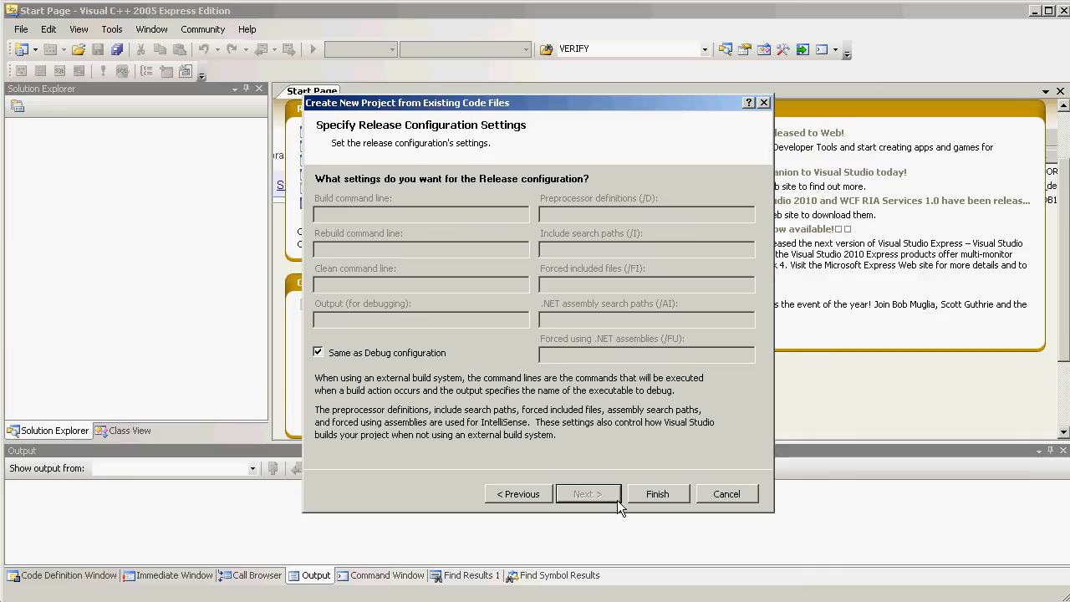
pyautogui.moveTo(657, 497)
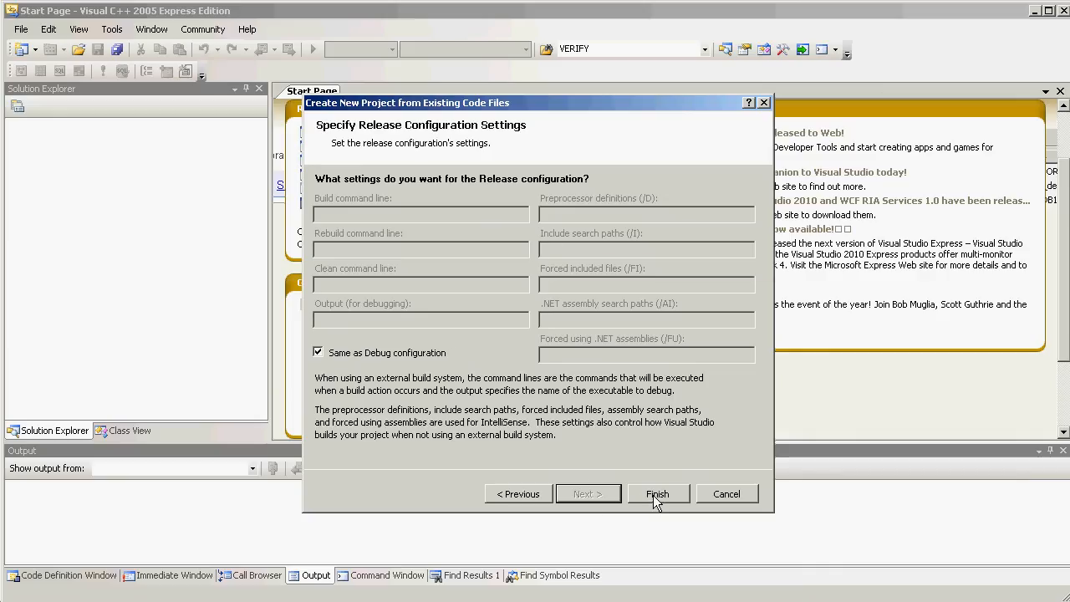
pyautogui.click(658, 493)
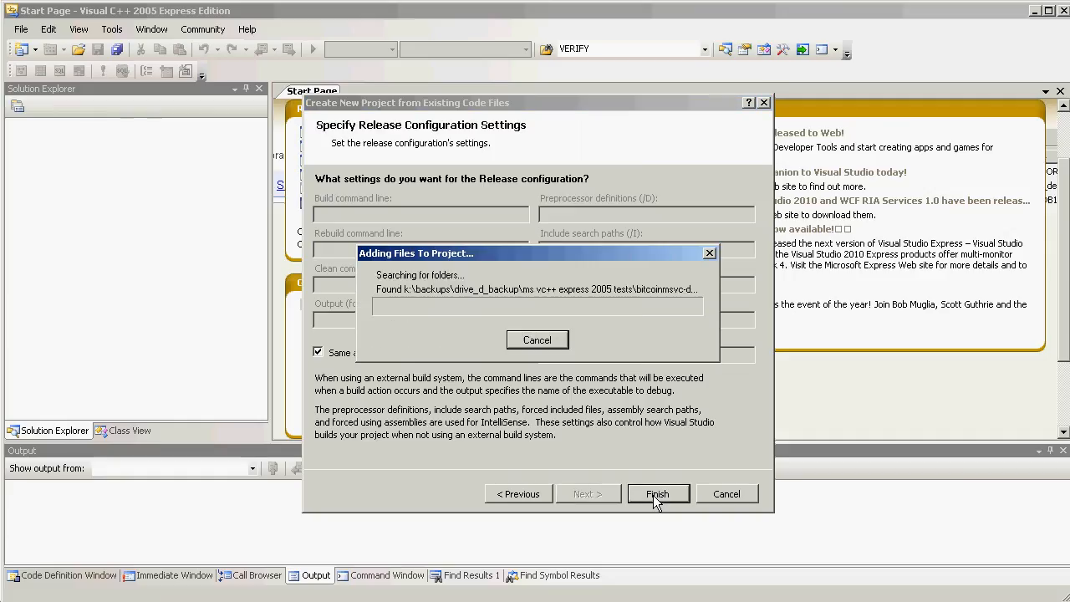
# Show the context menu for the lvlDB1.13 project in Solution Explorer.
pyautogui.click(657, 493)
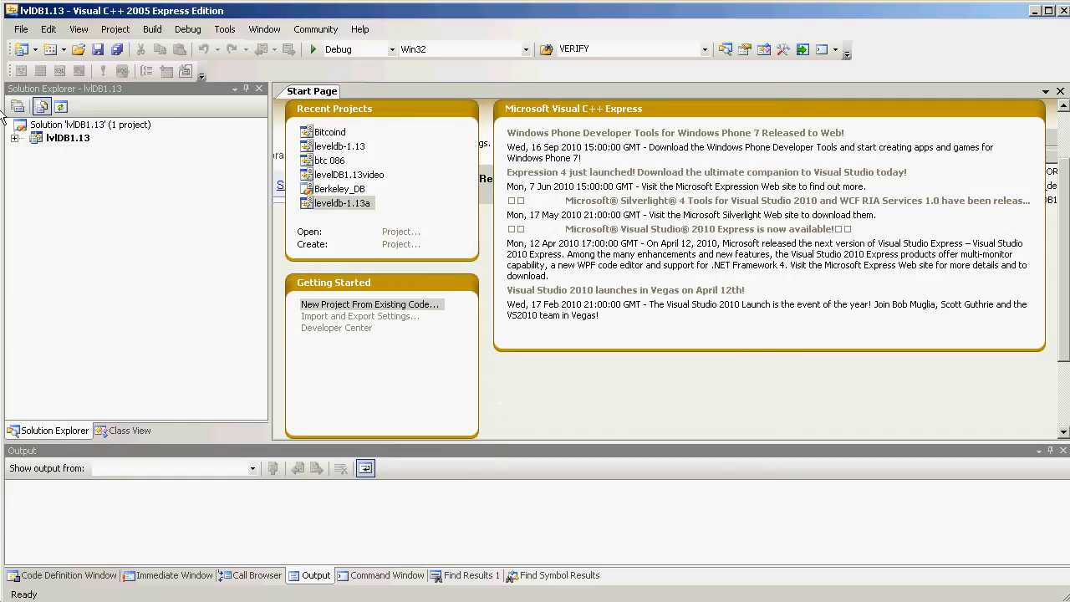
pyautogui.click(15, 137)
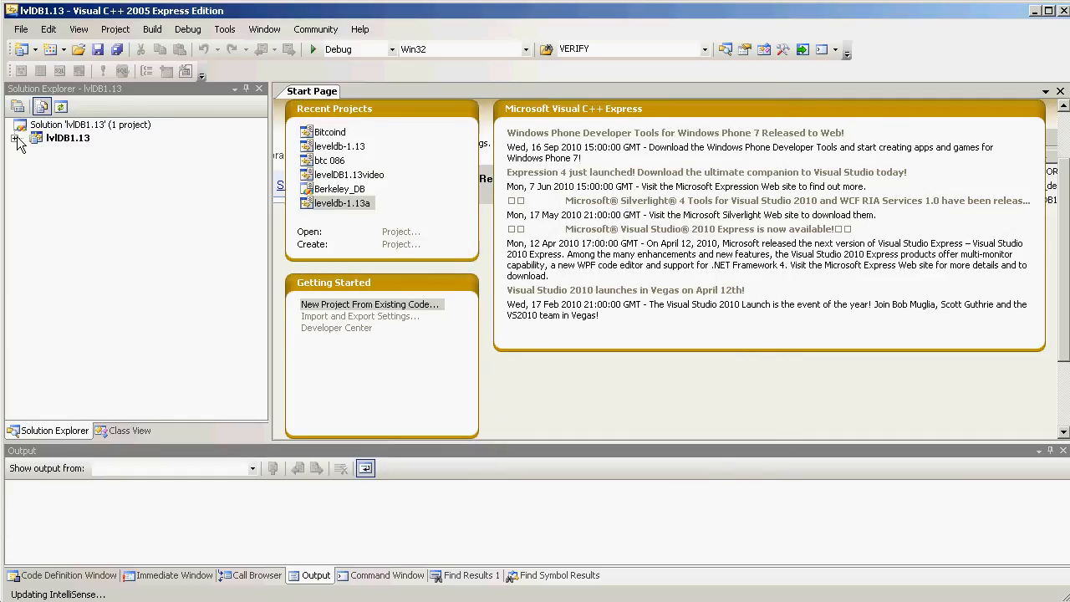
pyautogui.rightClick(66, 138)
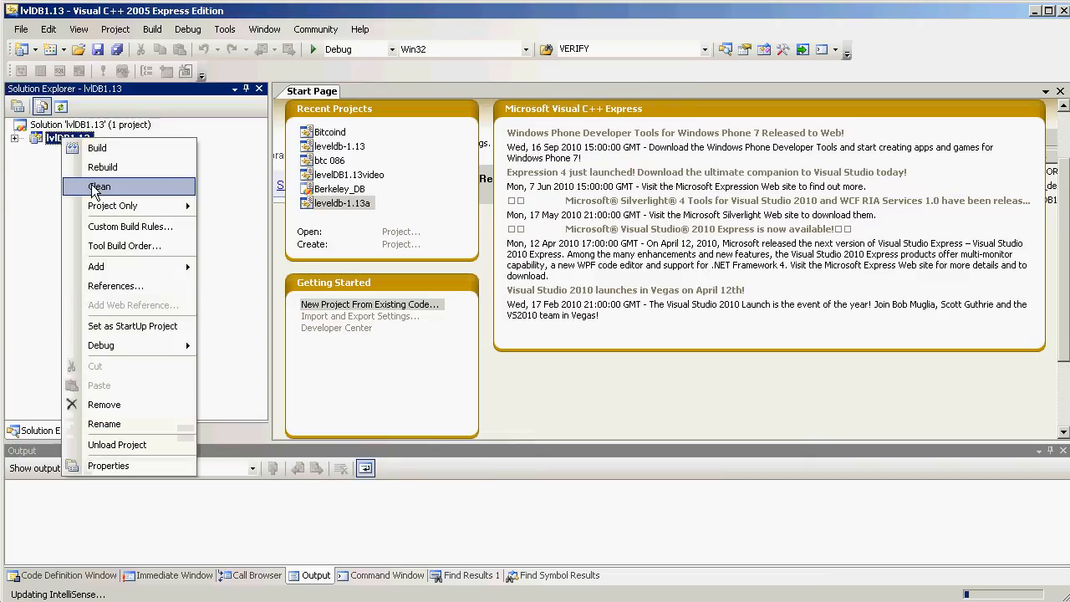
pyautogui.moveTo(108, 466)
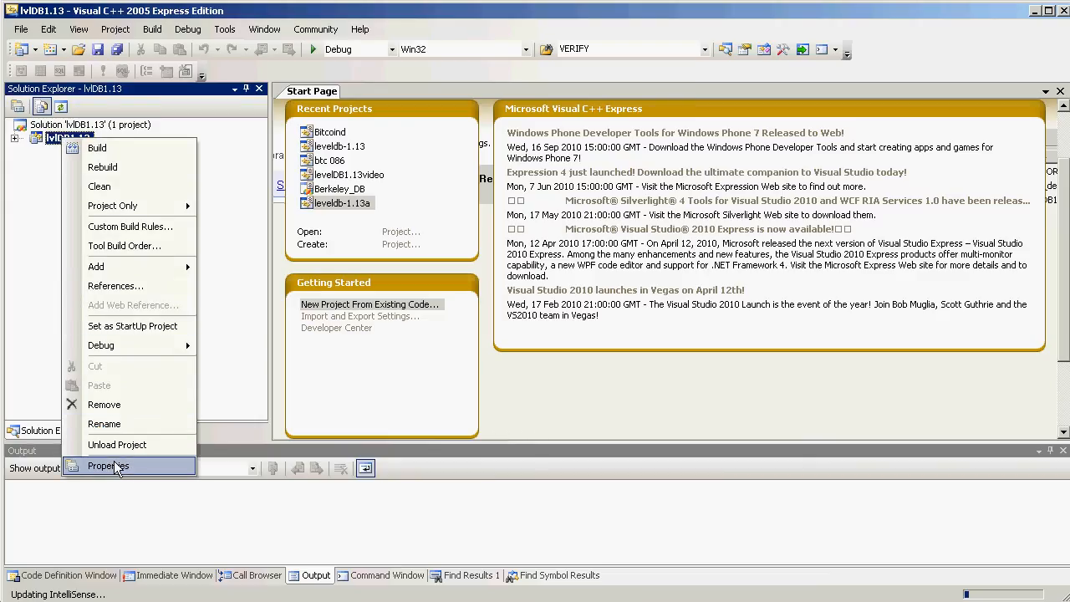
# Set the Debug configuration's runtime library to Multi-threaded Debug (/MTd).
pyautogui.click(107, 466)
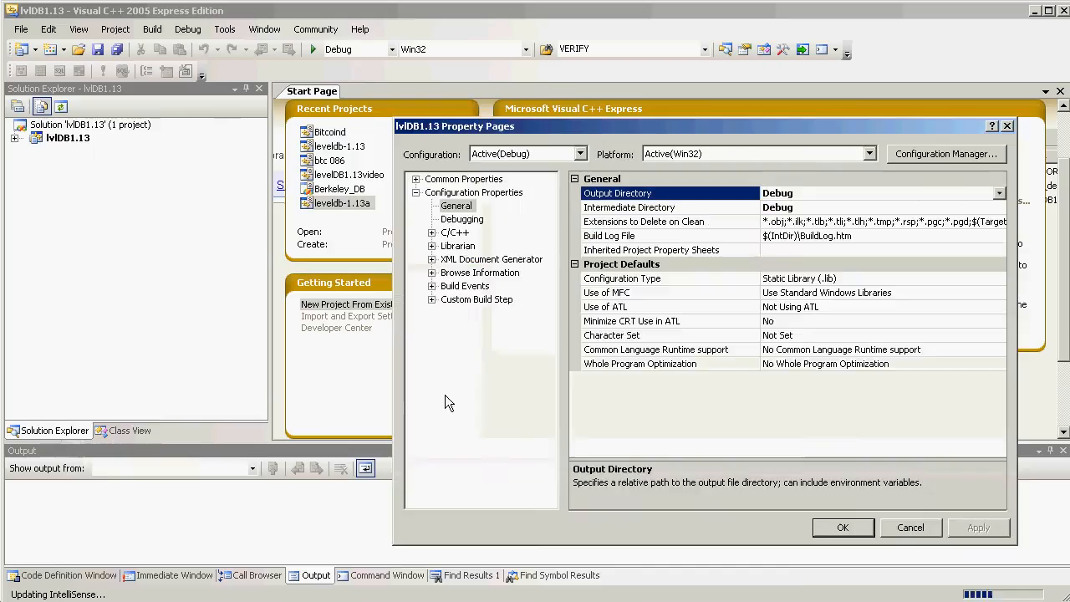
pyautogui.moveTo(539, 359)
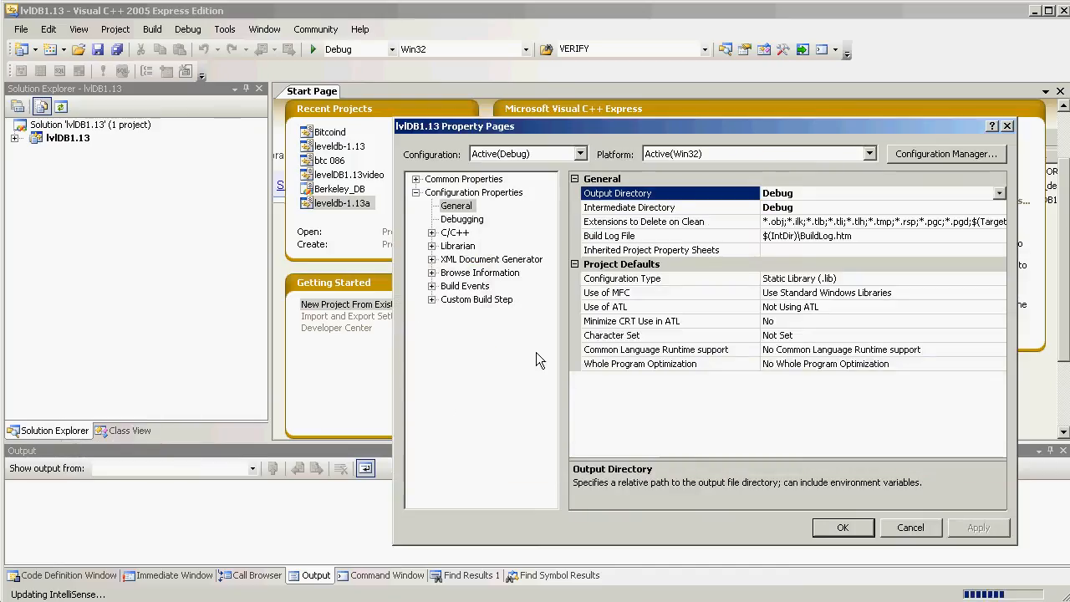
pyautogui.moveTo(575, 428)
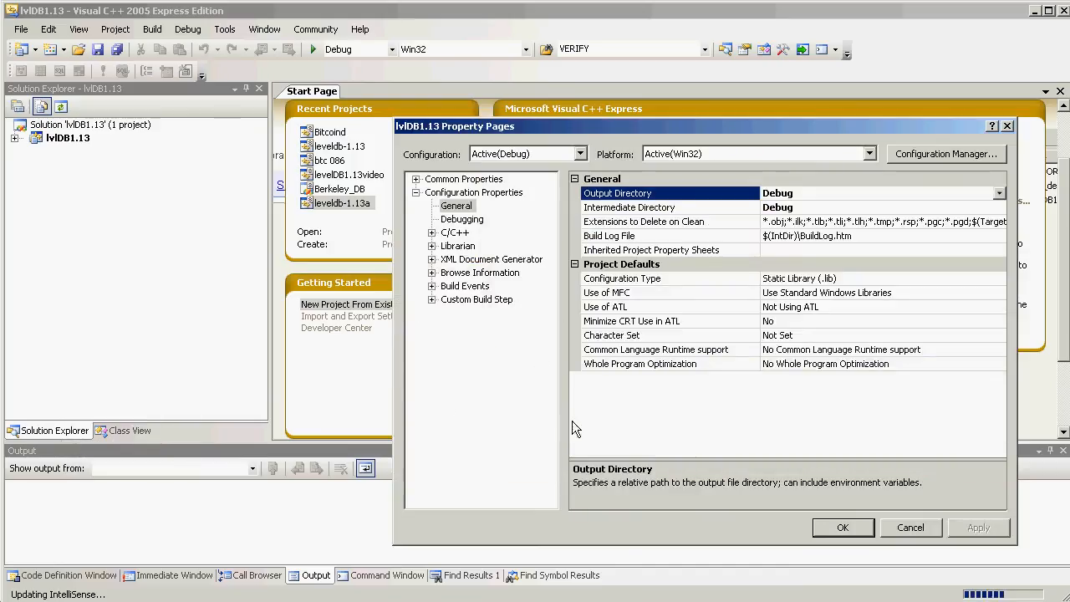
pyautogui.moveTo(798, 285)
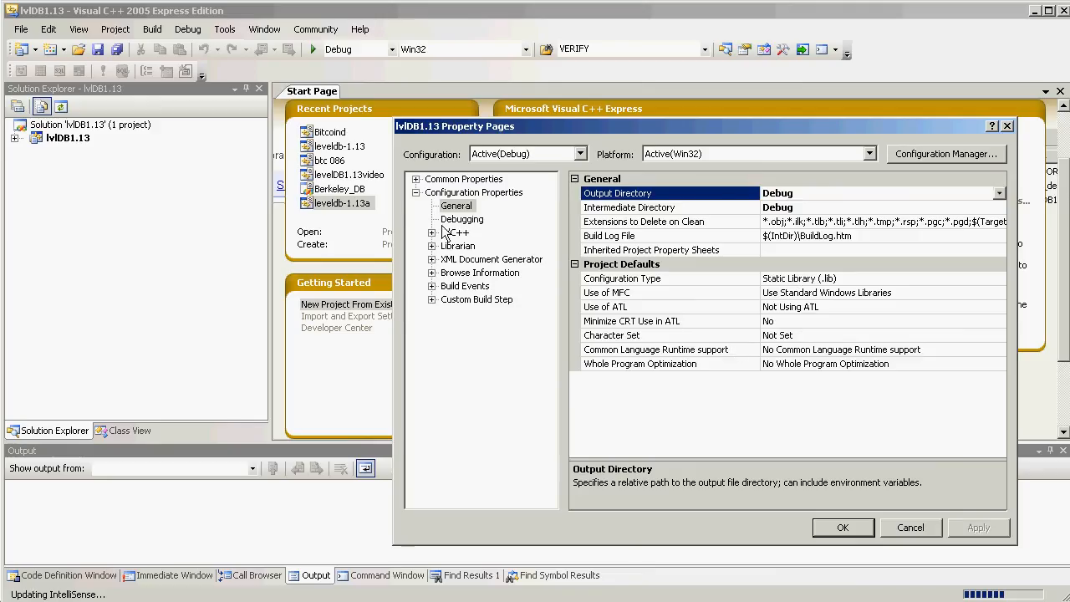
pyautogui.click(433, 233)
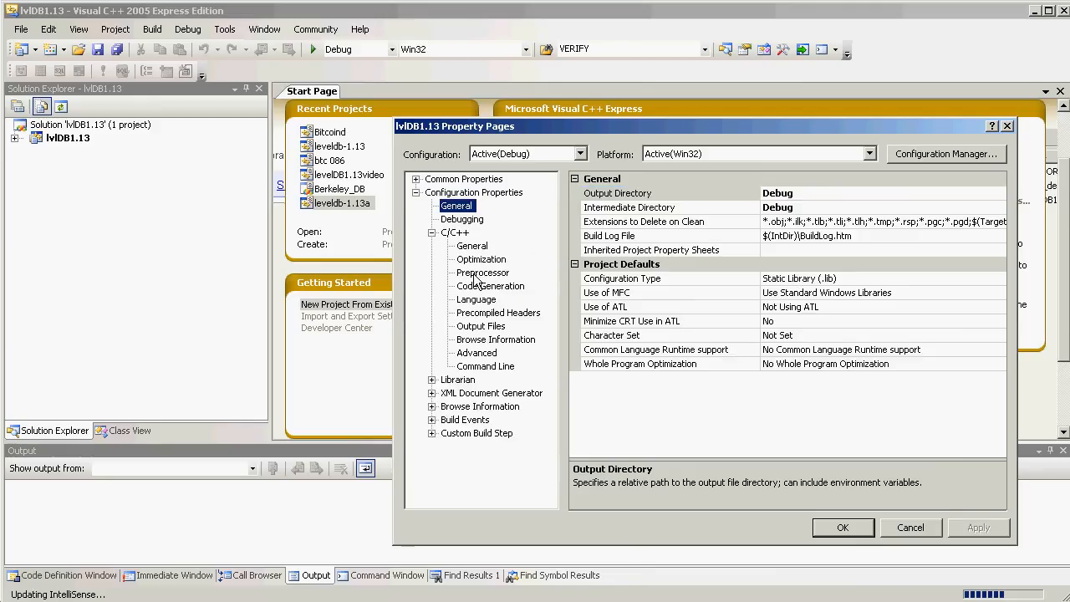
pyautogui.click(490, 286)
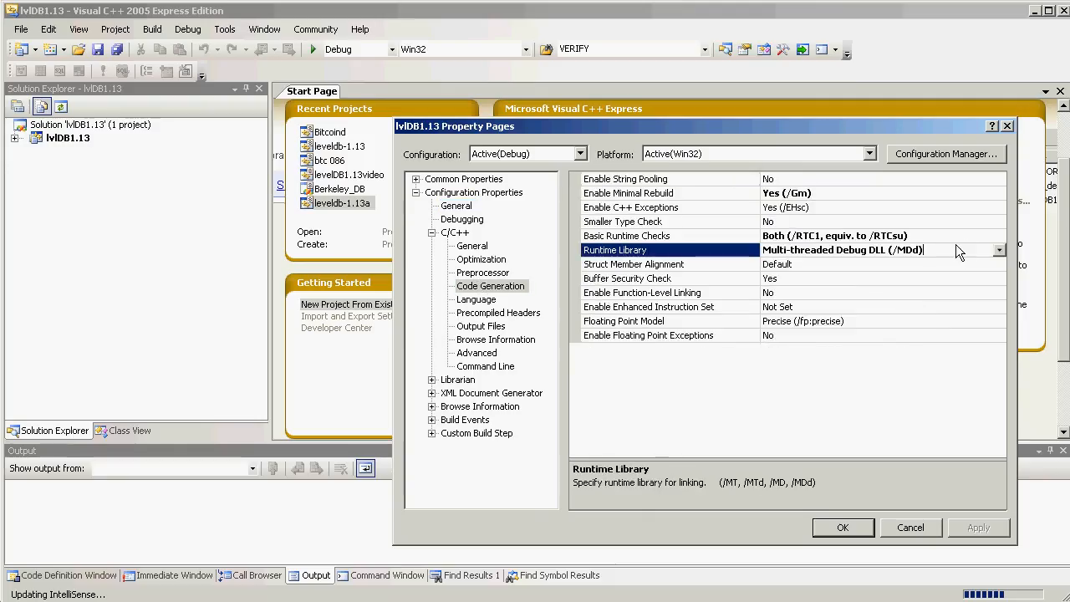
pyautogui.click(998, 250)
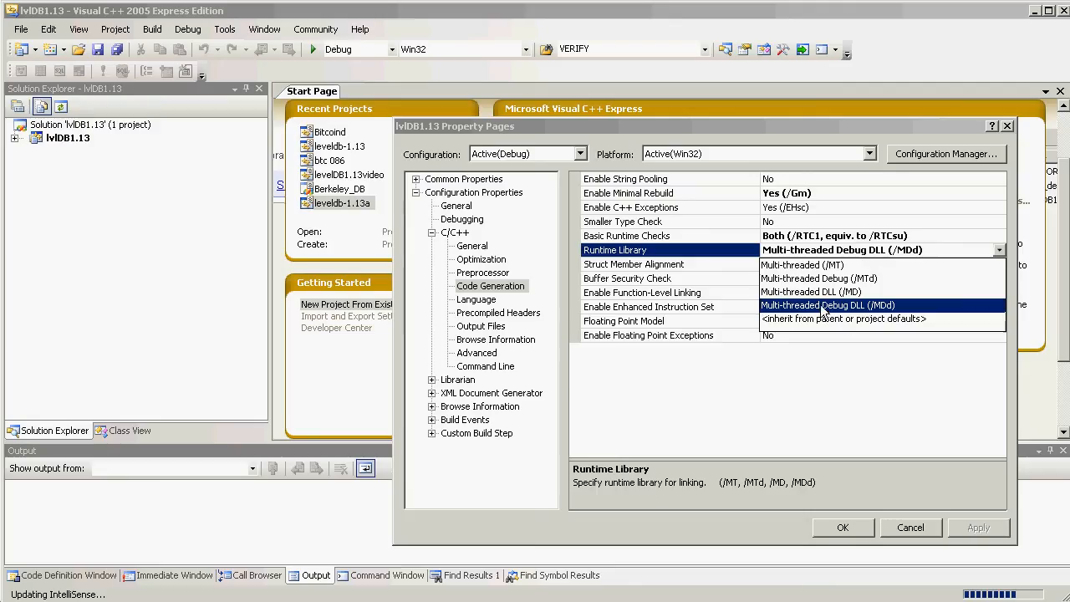
pyautogui.moveTo(821, 276)
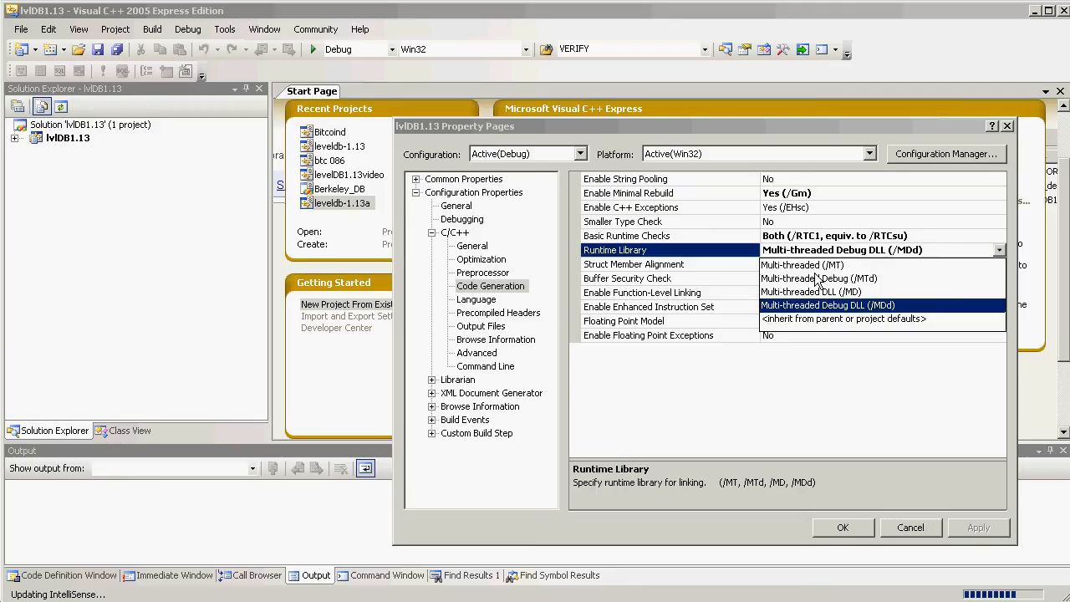
pyautogui.click(831, 278)
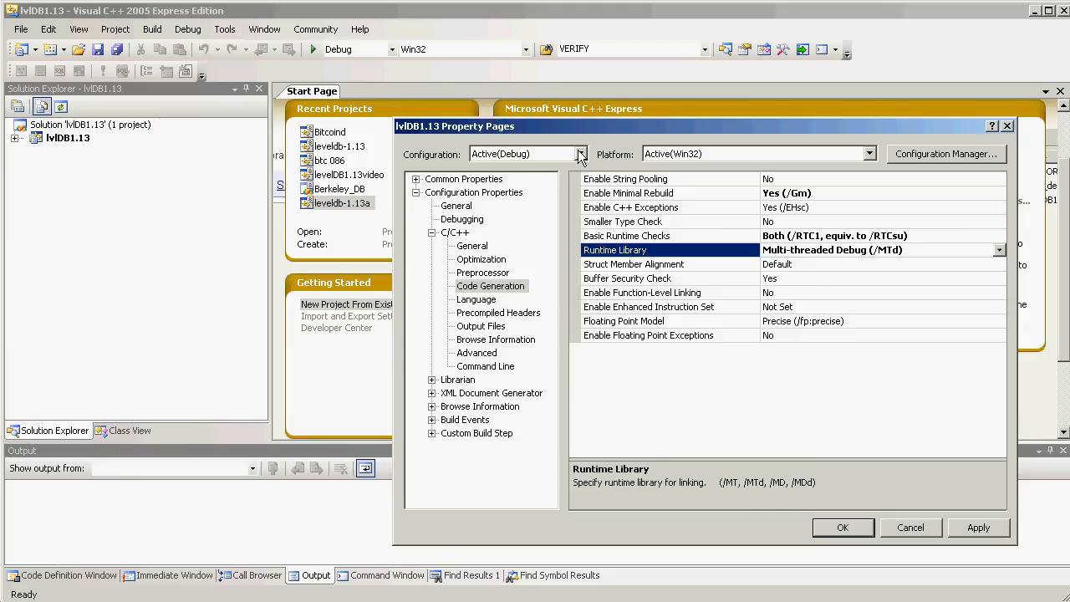
# Save Debug changes and set the Release configuration's runtime library to Multi-threaded (/MT).
pyautogui.click(580, 153)
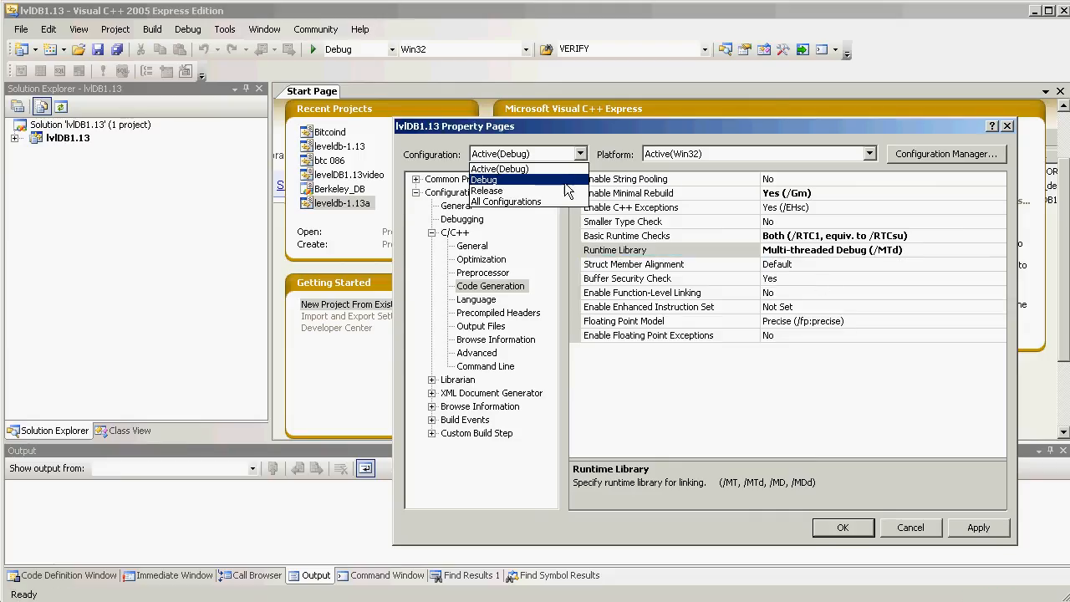
pyautogui.click(487, 190)
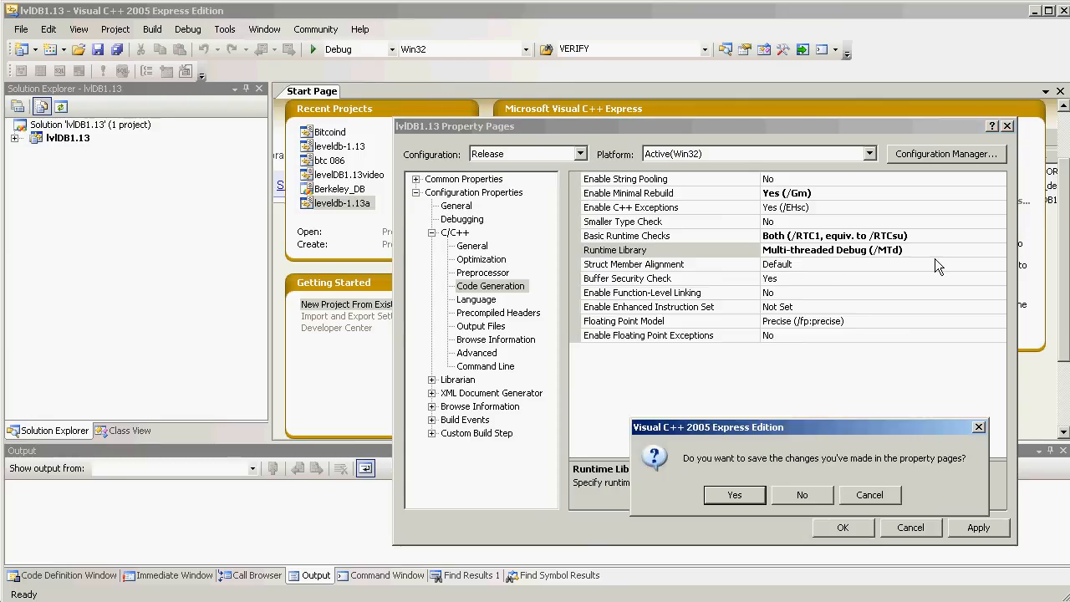
pyautogui.moveTo(648, 195)
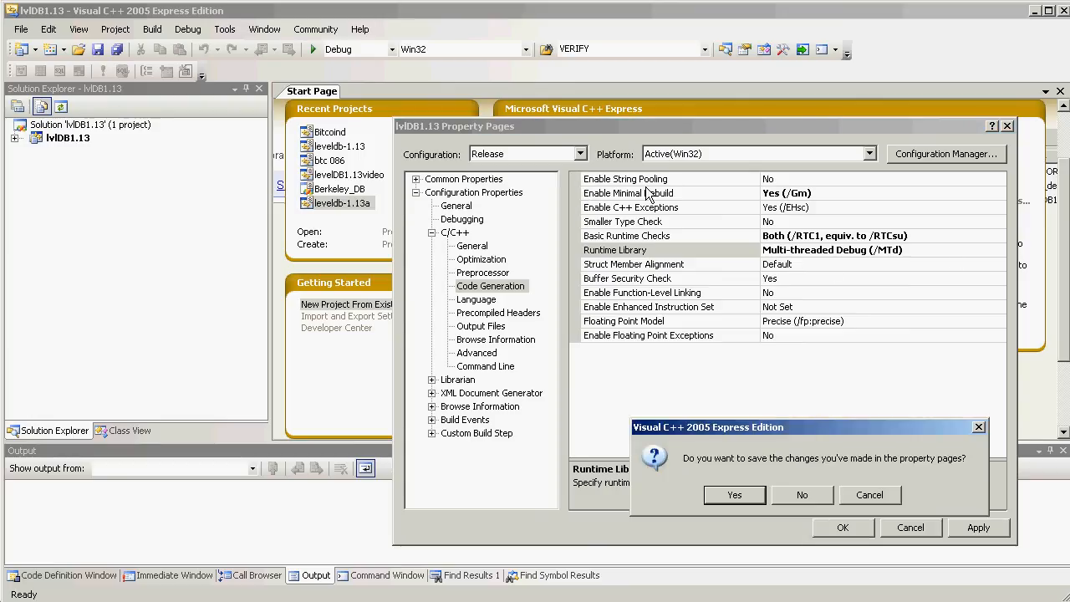
pyautogui.click(734, 494)
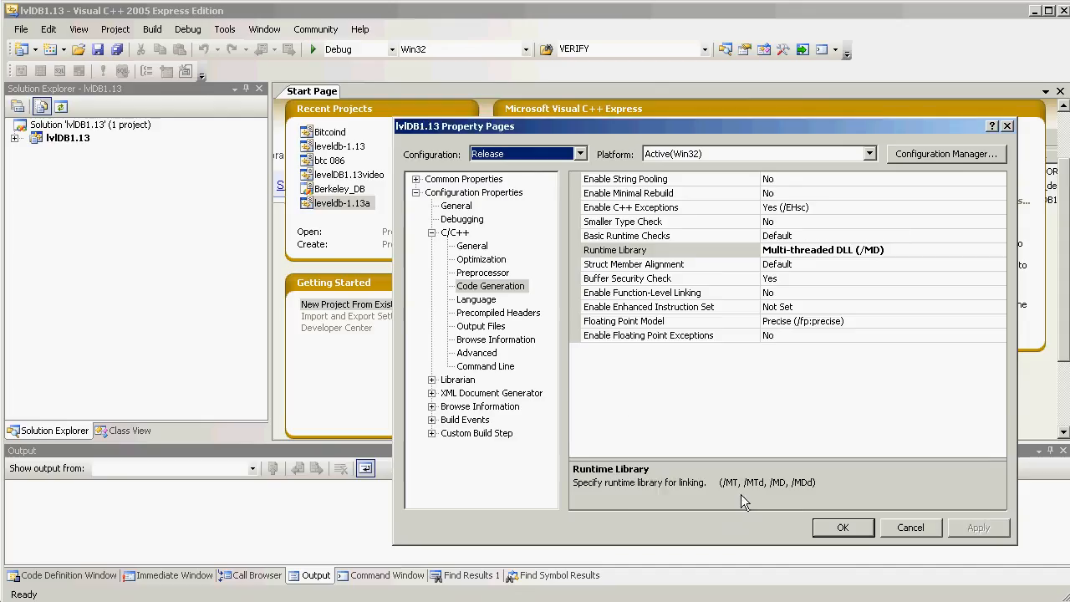
pyautogui.moveTo(943, 256)
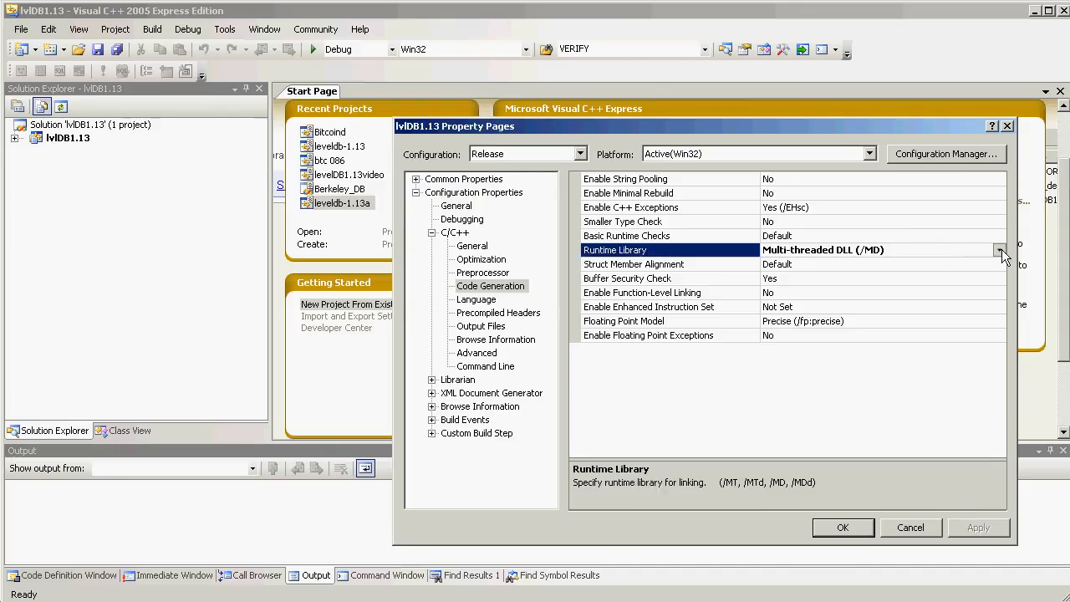
pyautogui.click(999, 249)
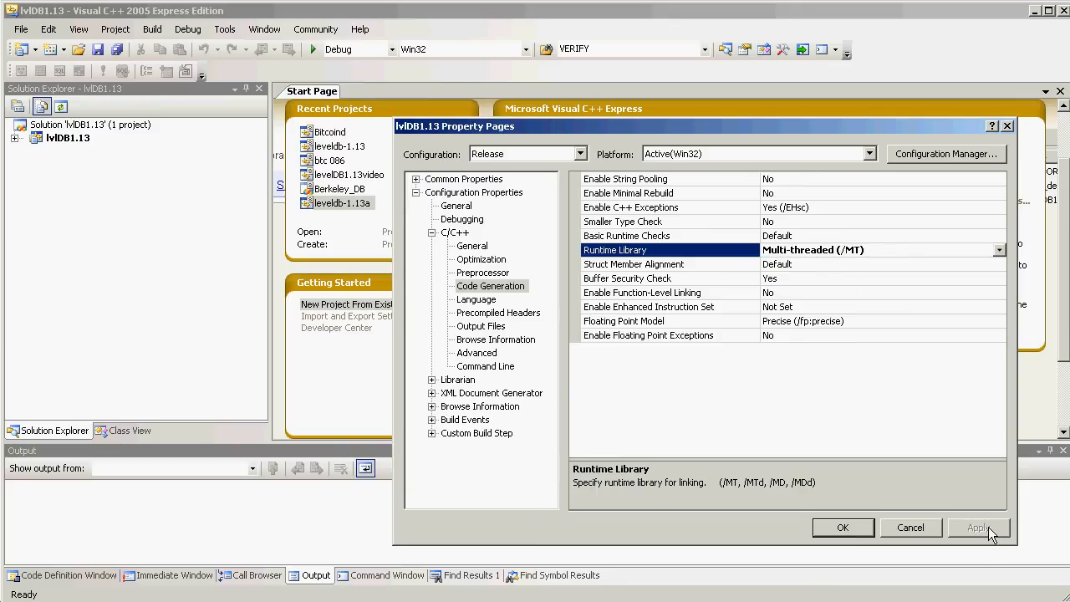
pyautogui.click(978, 528)
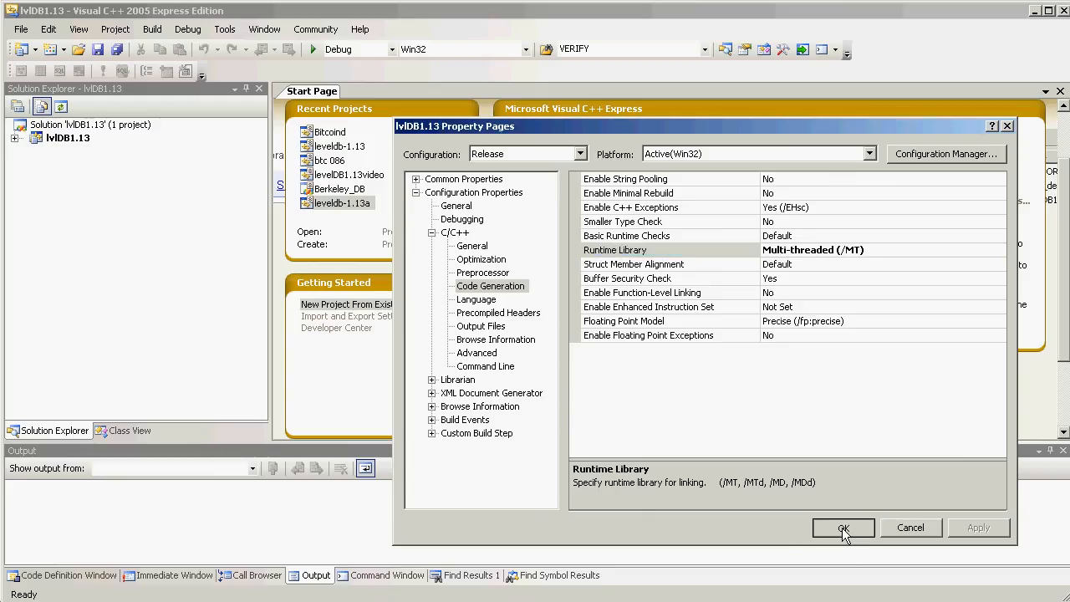
# Close Property Pages, open port.h from the port folder and select LEVELDB_PLATFORM_WINDOWS.
pyautogui.click(843, 527)
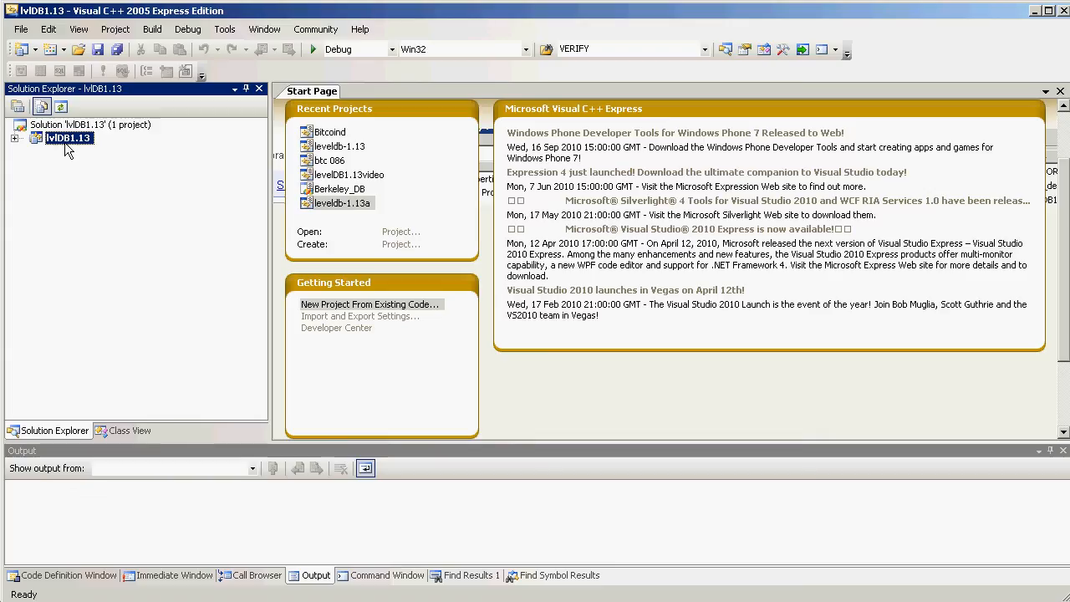
pyautogui.click(15, 138)
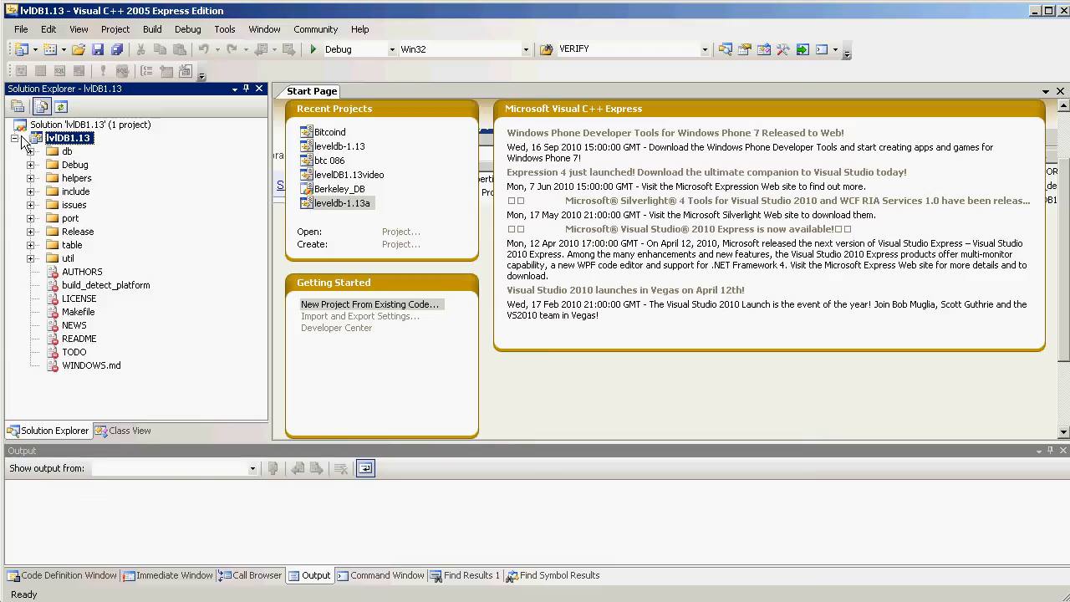
pyautogui.moveTo(30, 257)
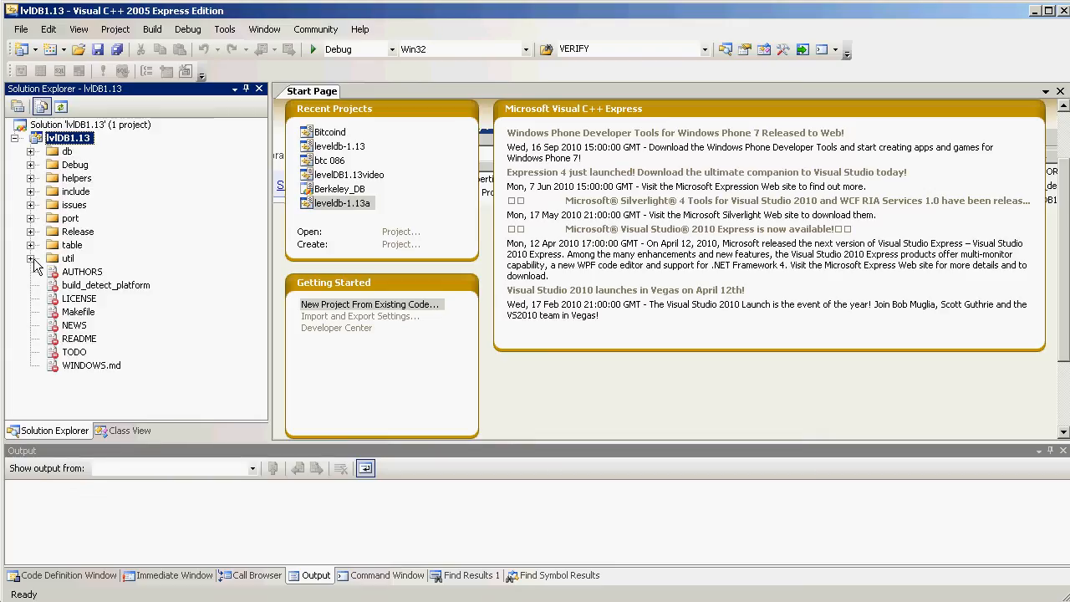
pyautogui.click(30, 218)
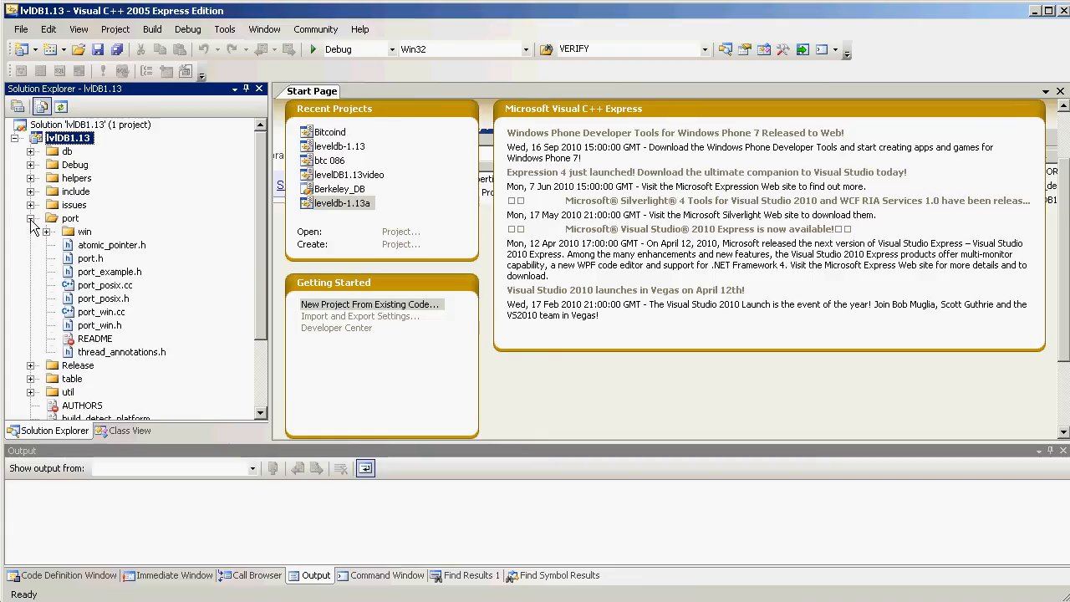
pyautogui.click(91, 257)
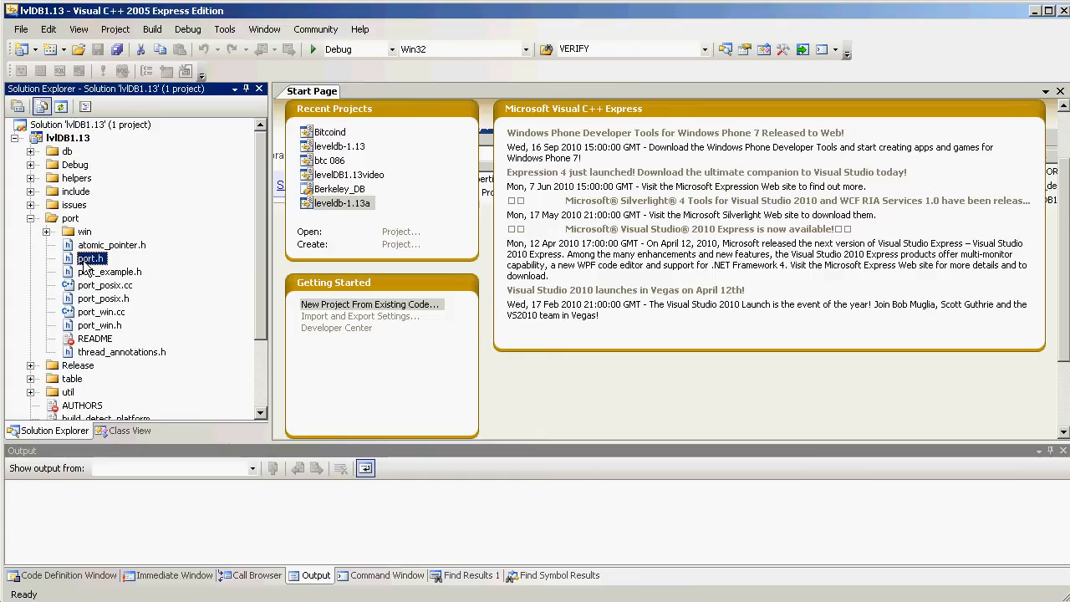
pyautogui.doubleClick(90, 257)
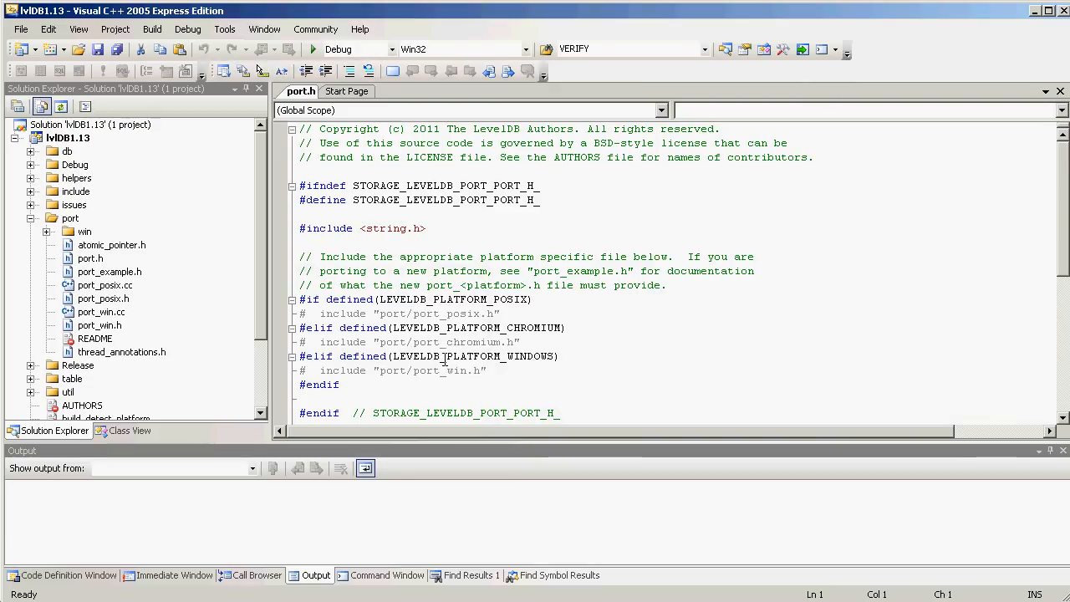
pyautogui.doubleClick(472, 356)
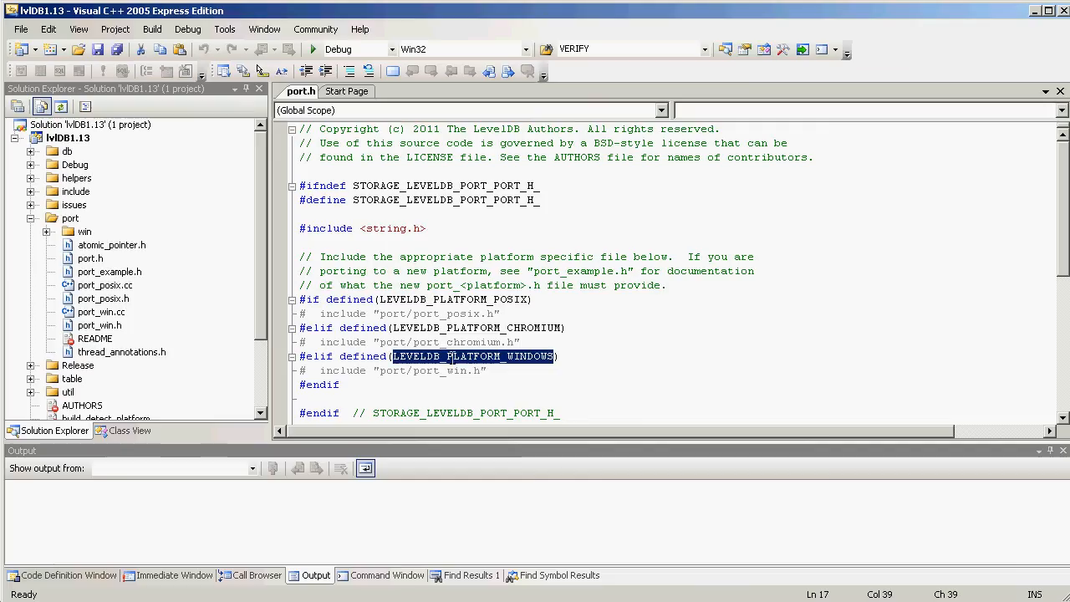
pyautogui.moveTo(785, 479)
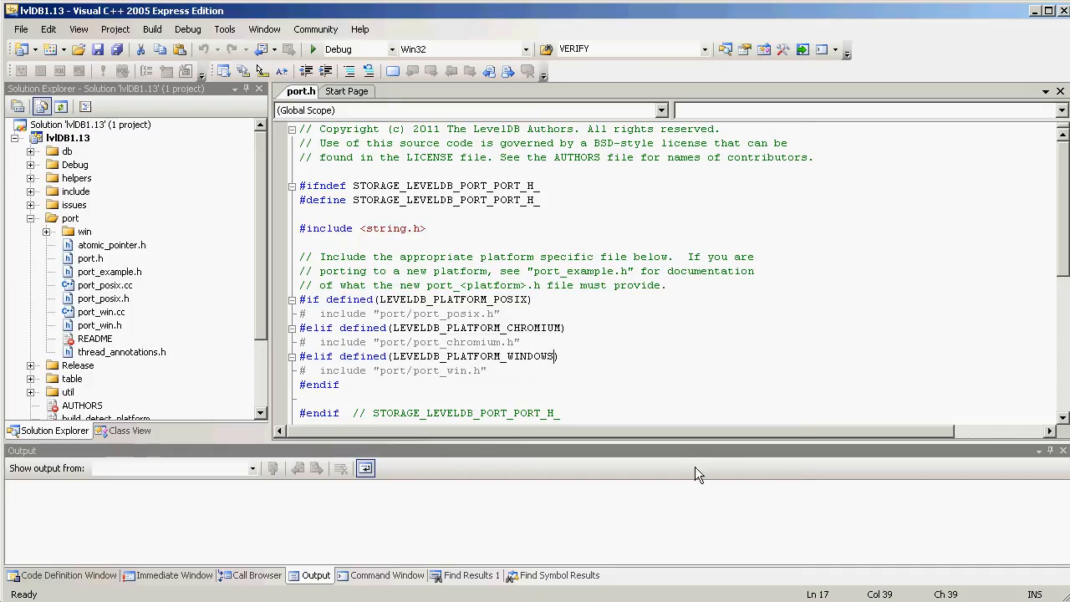
pyautogui.click(67, 137)
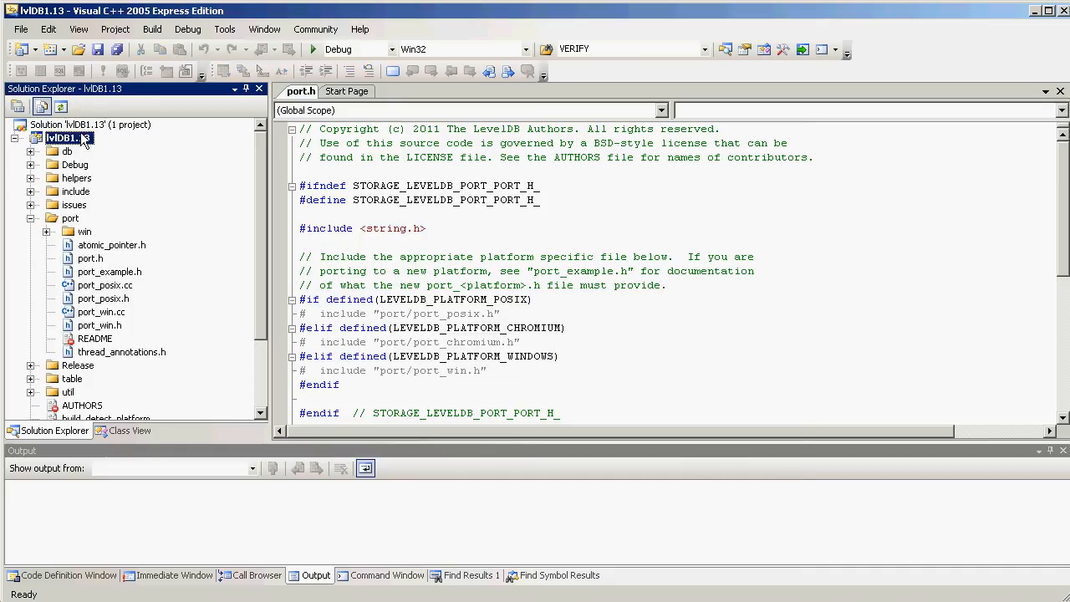
# Confirm LEVELDB_PLATFORM_WINDOWS in lvlDB1.13's C/C++ Preprocessor Definitions for Debug, then Release.
pyautogui.rightClick(63, 137)
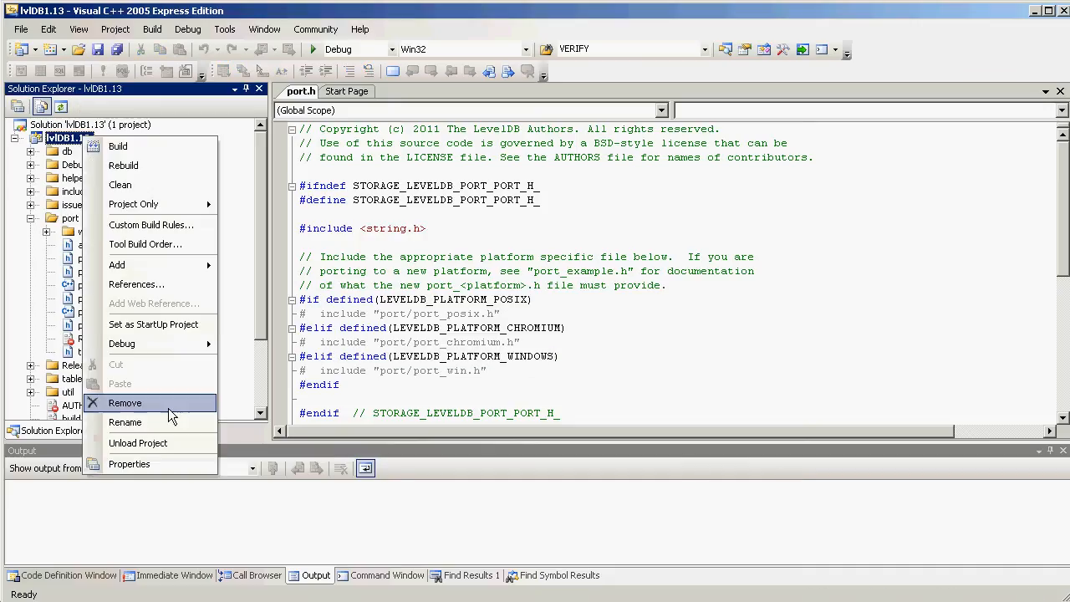
pyautogui.click(129, 464)
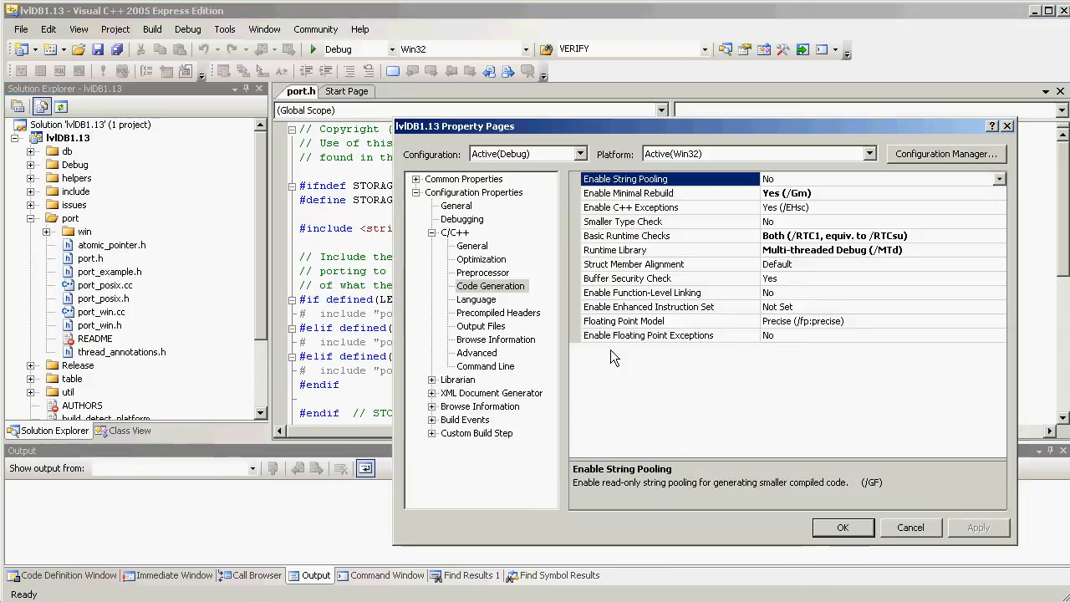
pyautogui.moveTo(506, 301)
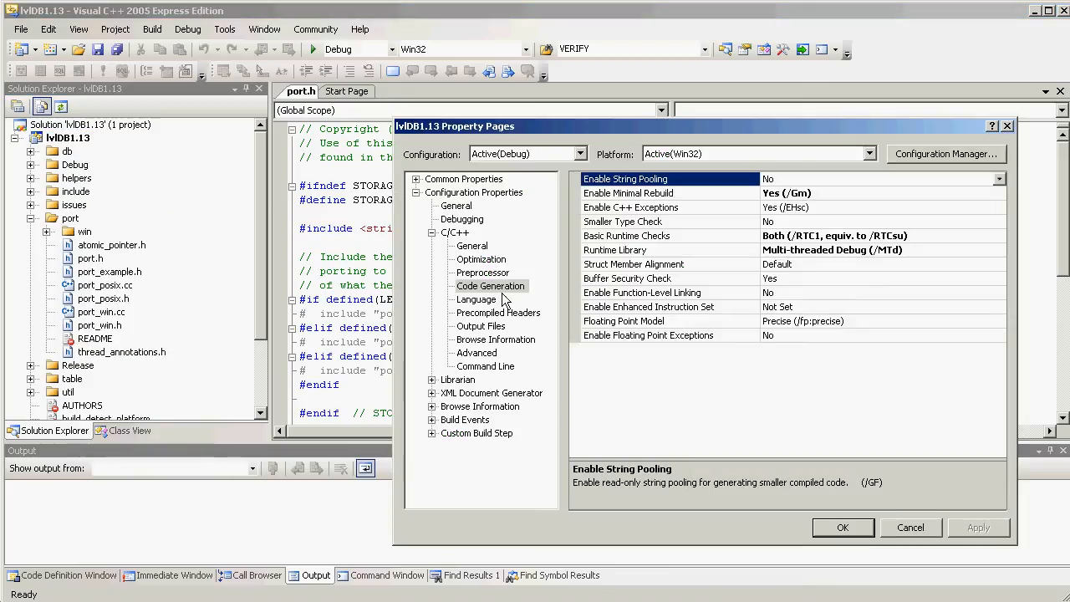
pyautogui.click(482, 272)
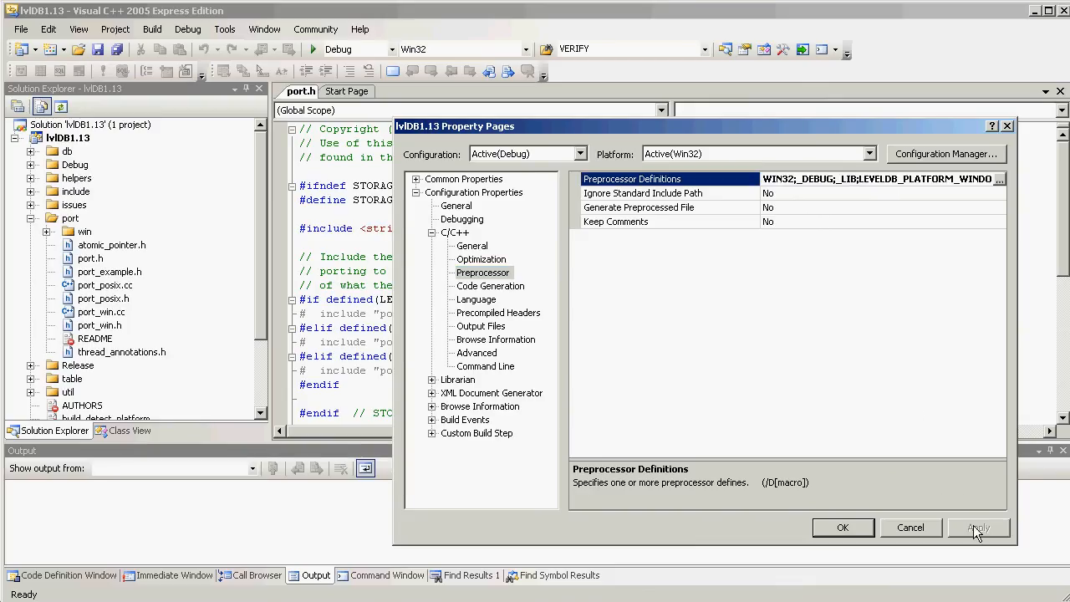
pyautogui.click(580, 154)
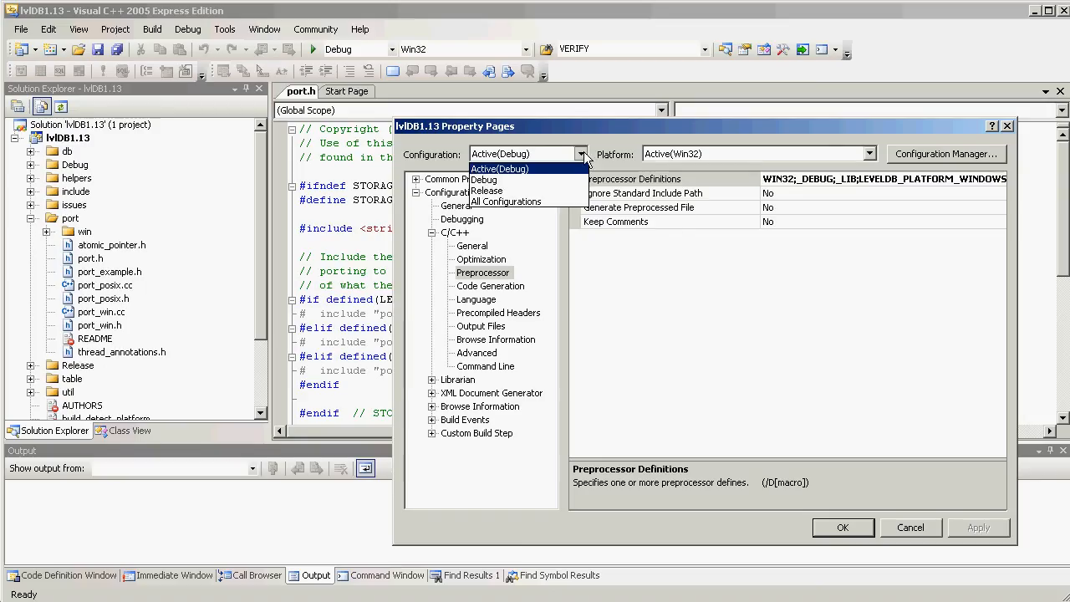
pyautogui.click(486, 190)
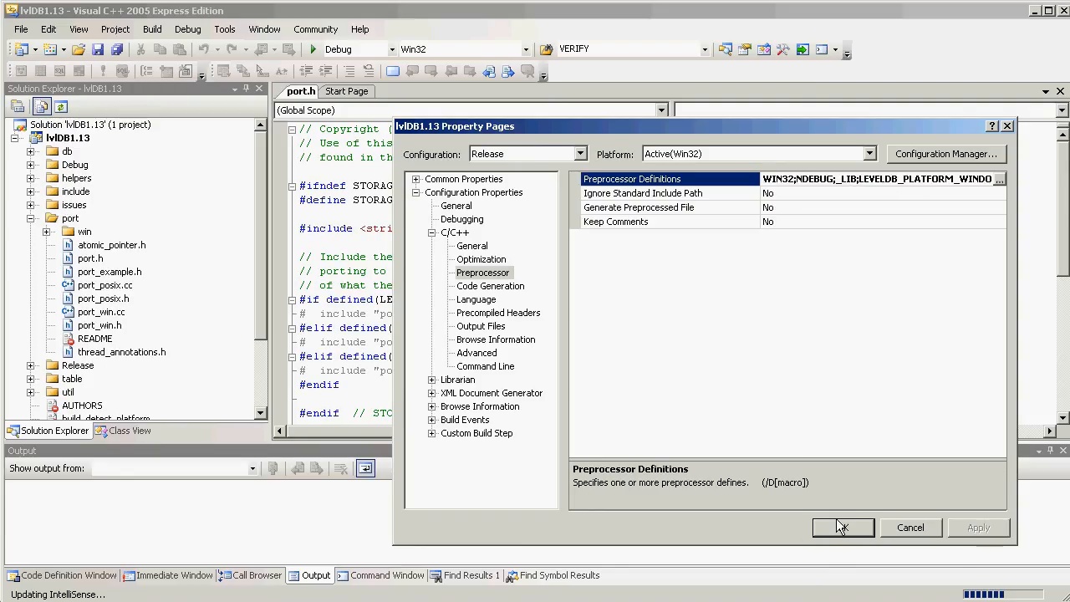
pyautogui.moveTo(431, 384)
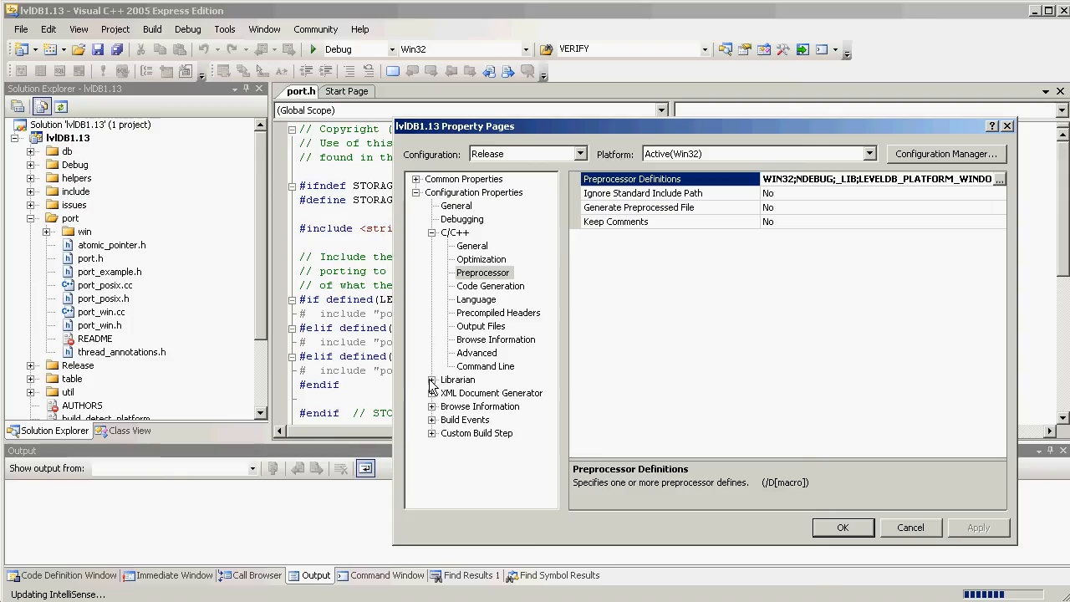
# In Librarian settings for the Debug configuration, set Output File to $(OutDir)\$(ProjectName)d.lib.
pyautogui.click(458, 380)
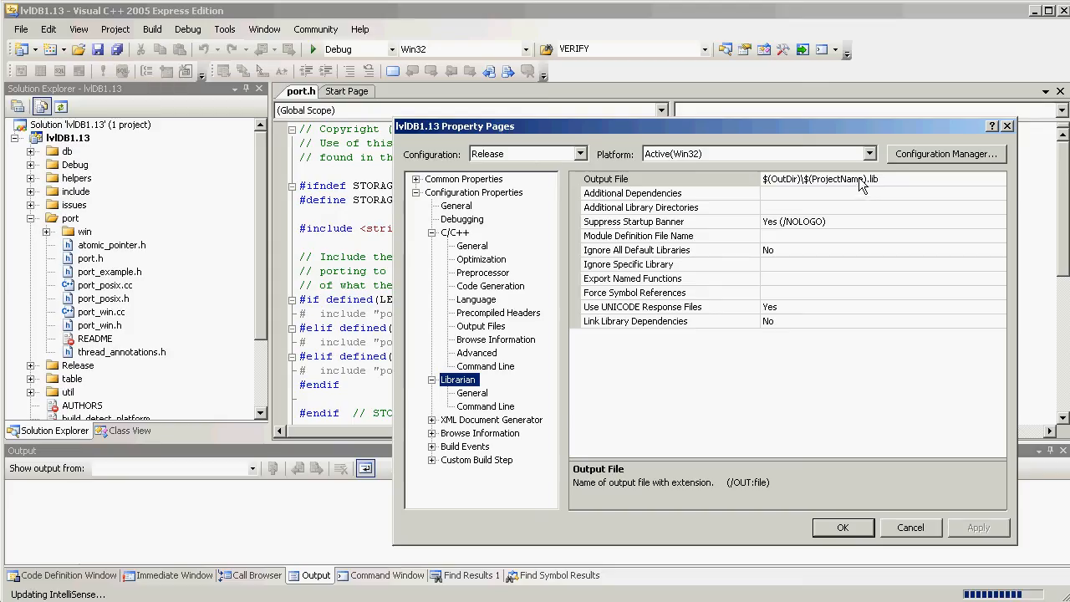
pyautogui.moveTo(113, 136)
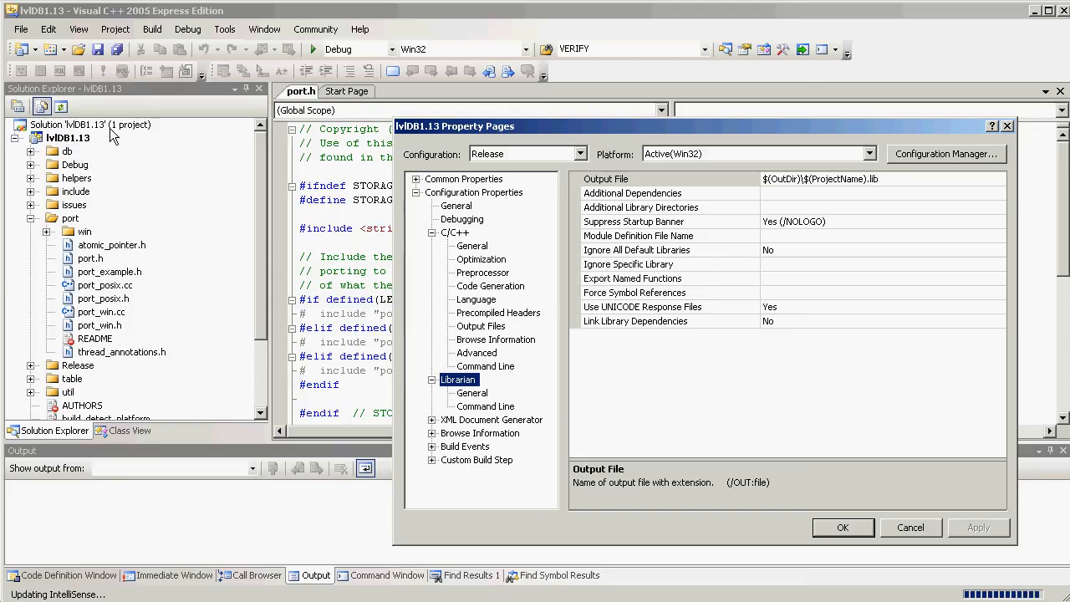
pyautogui.moveTo(80, 146)
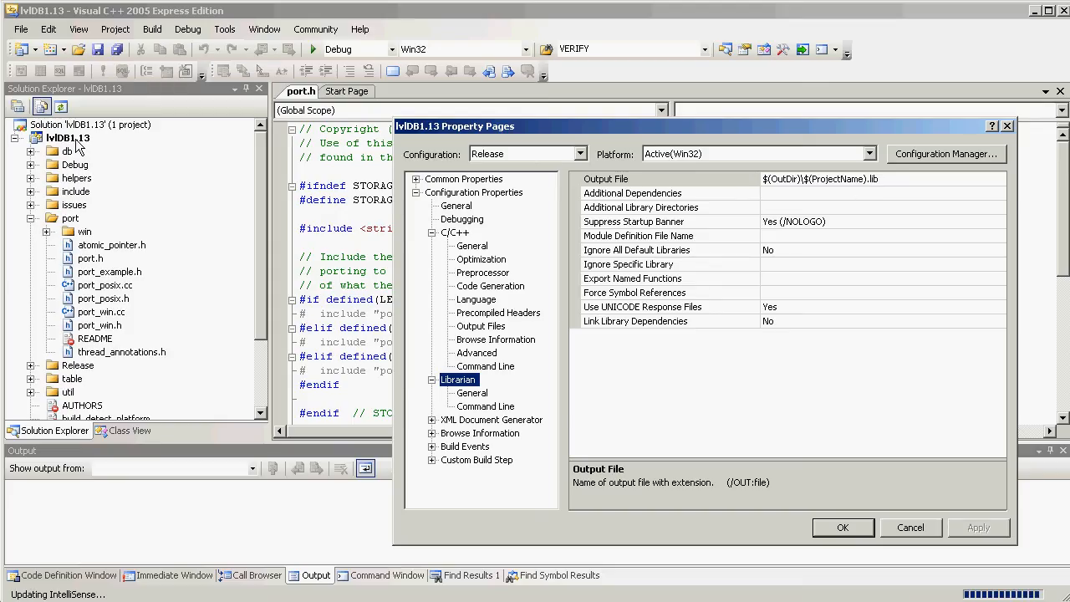
pyautogui.moveTo(876, 193)
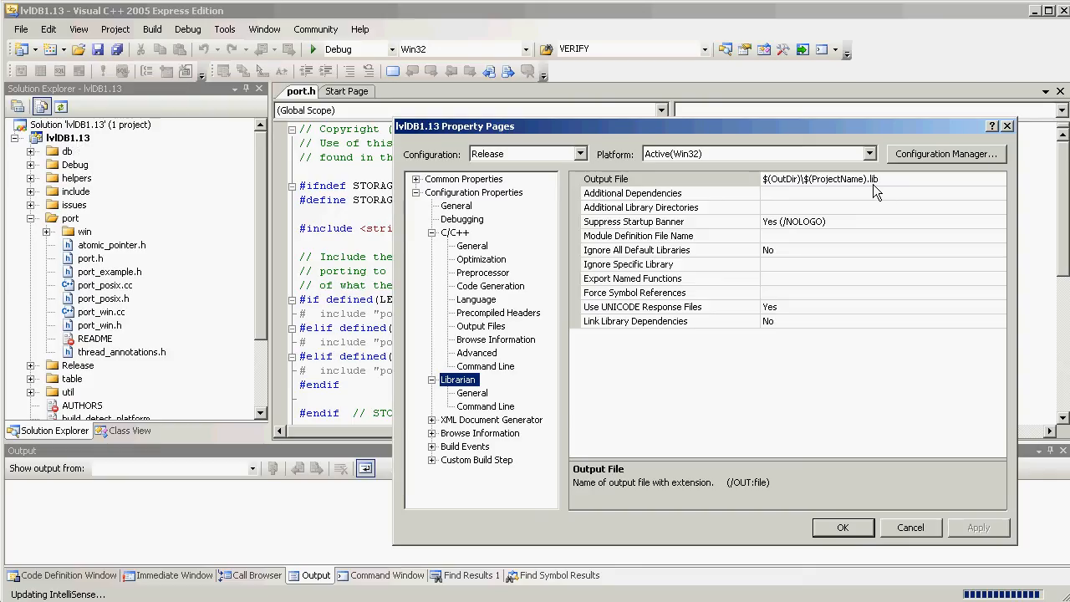
pyautogui.click(580, 153)
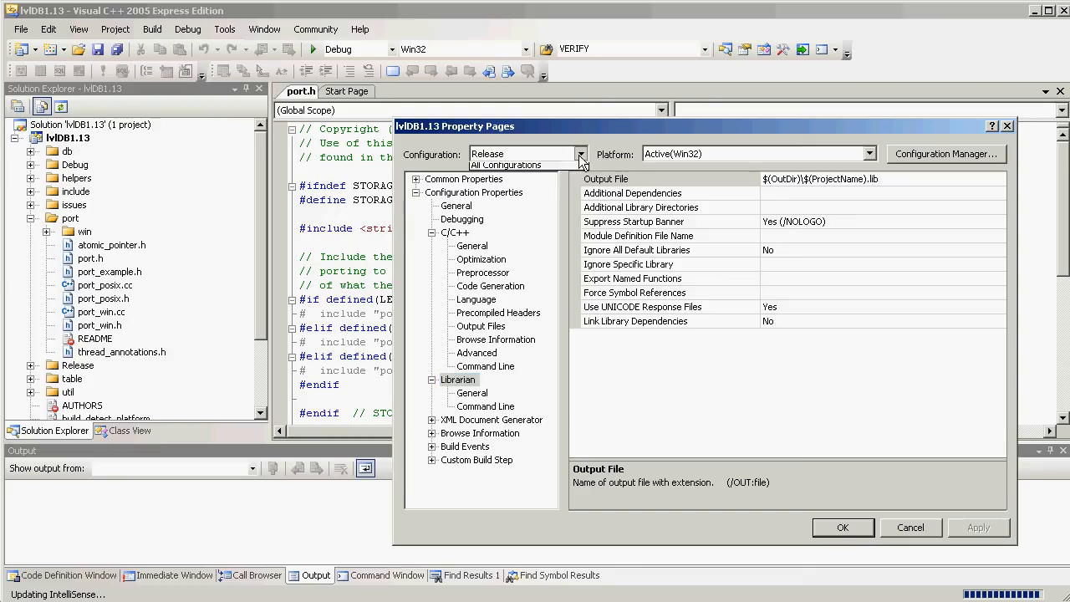
pyautogui.click(581, 154)
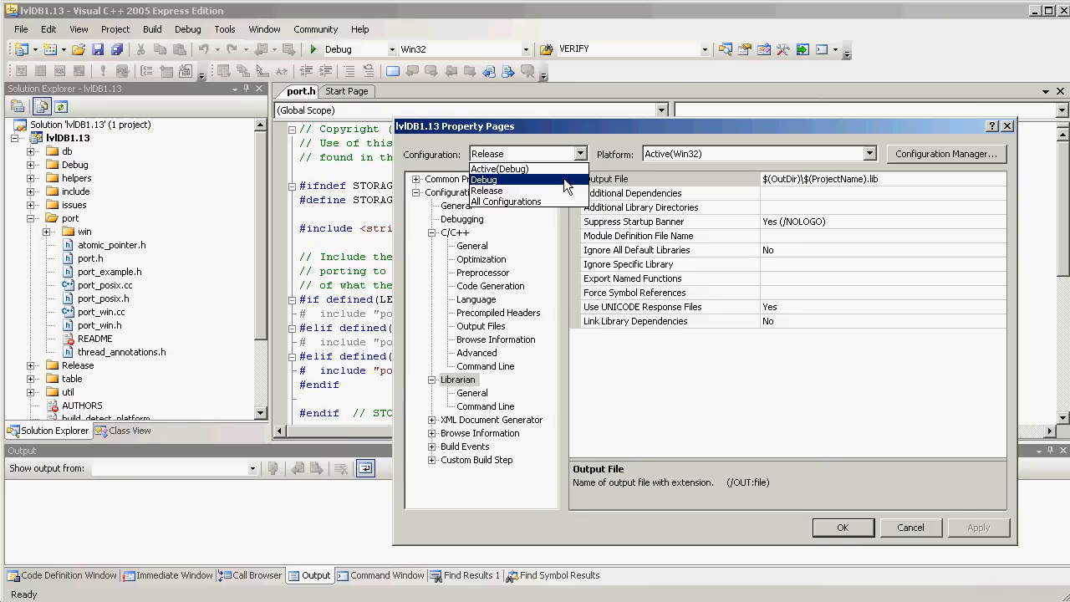
pyautogui.click(483, 178)
pyautogui.write('d')
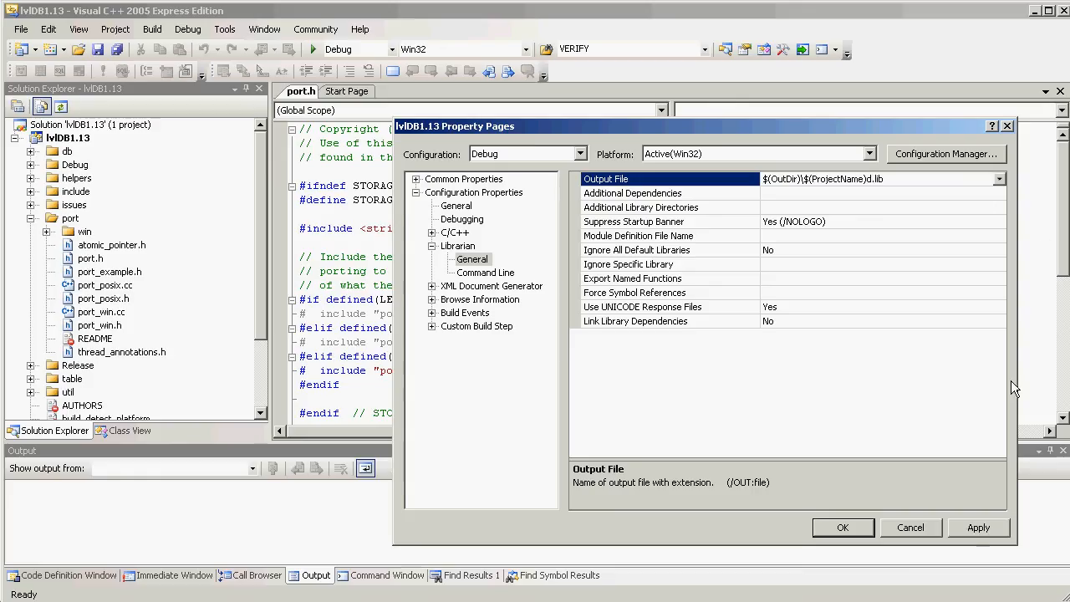
pyautogui.moveTo(979, 527)
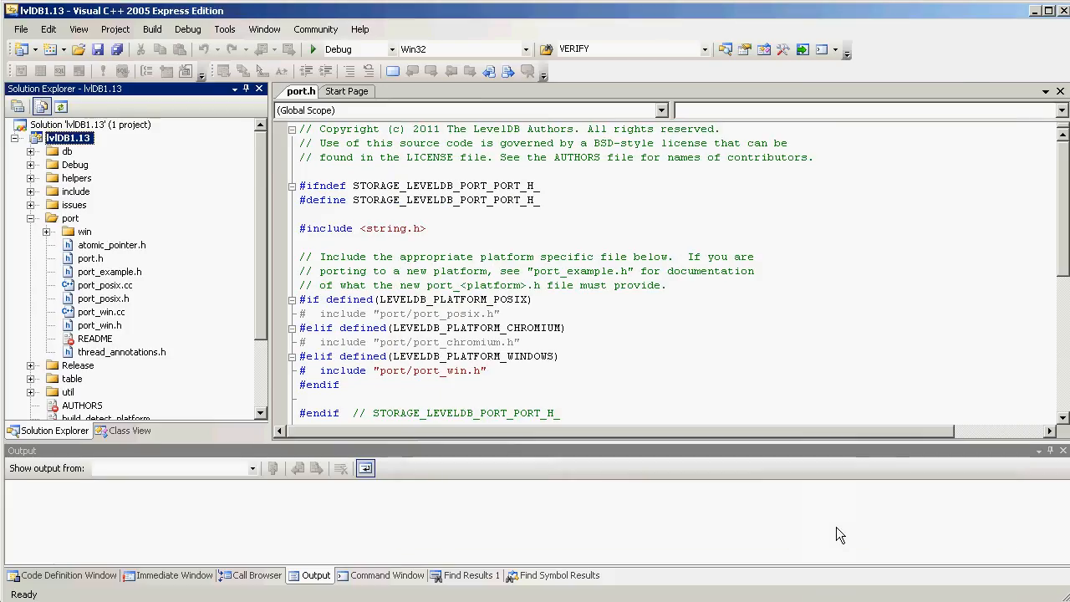
pyautogui.moveTo(81, 124)
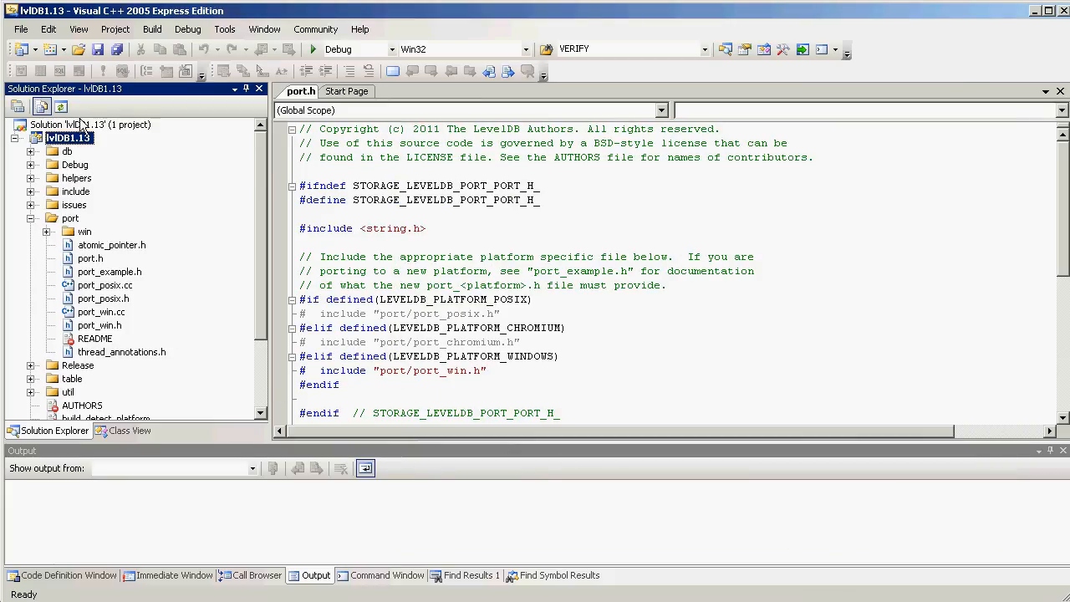
# Run Save All from the File menu to store lvlDB1.13's changes.
pyautogui.click(20, 29)
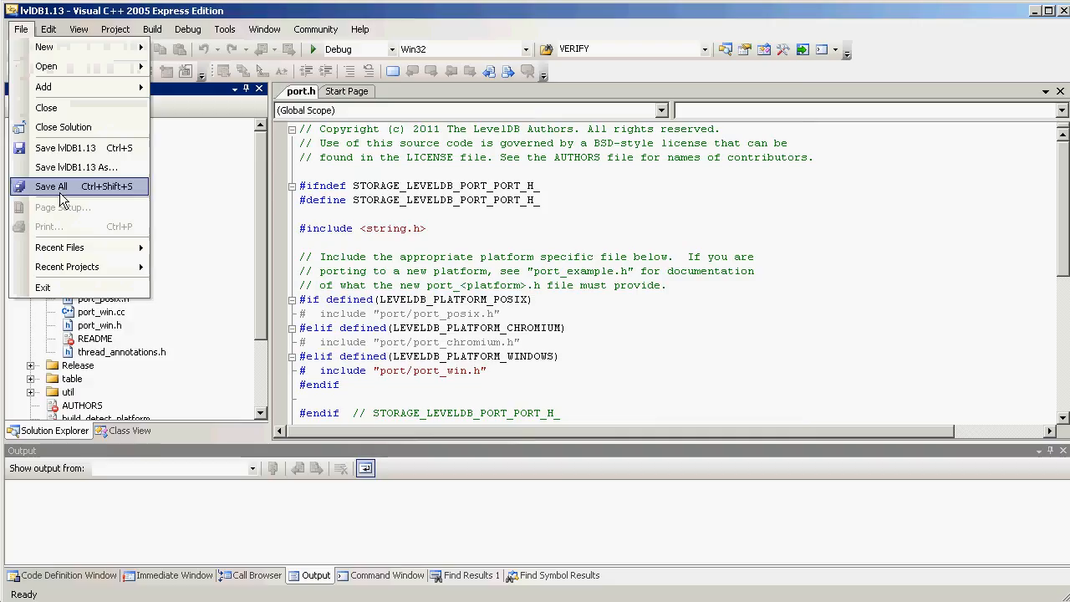
pyautogui.click(51, 186)
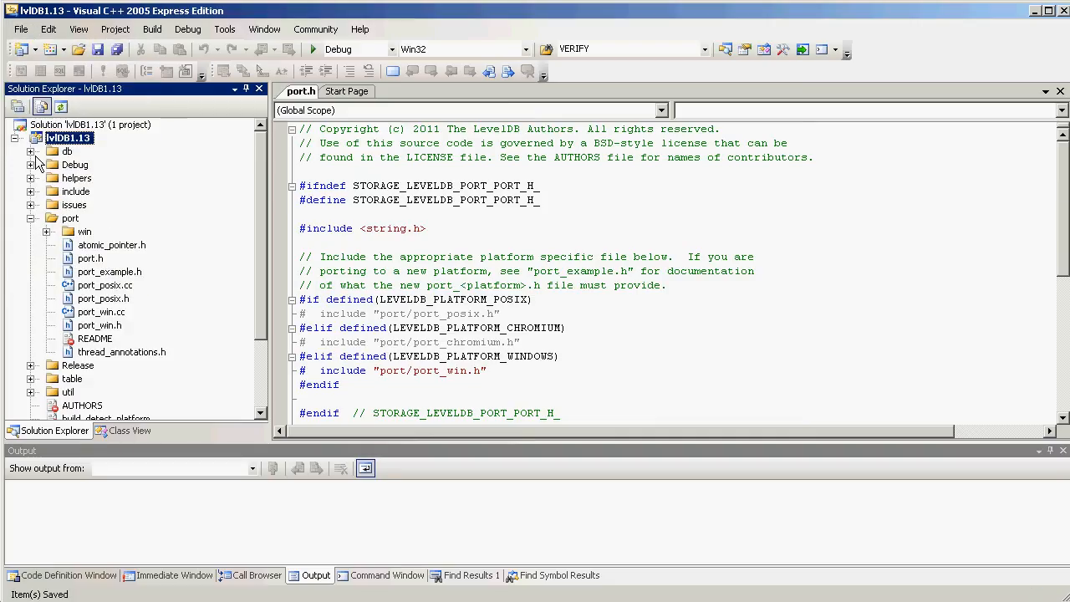
pyautogui.click(31, 152)
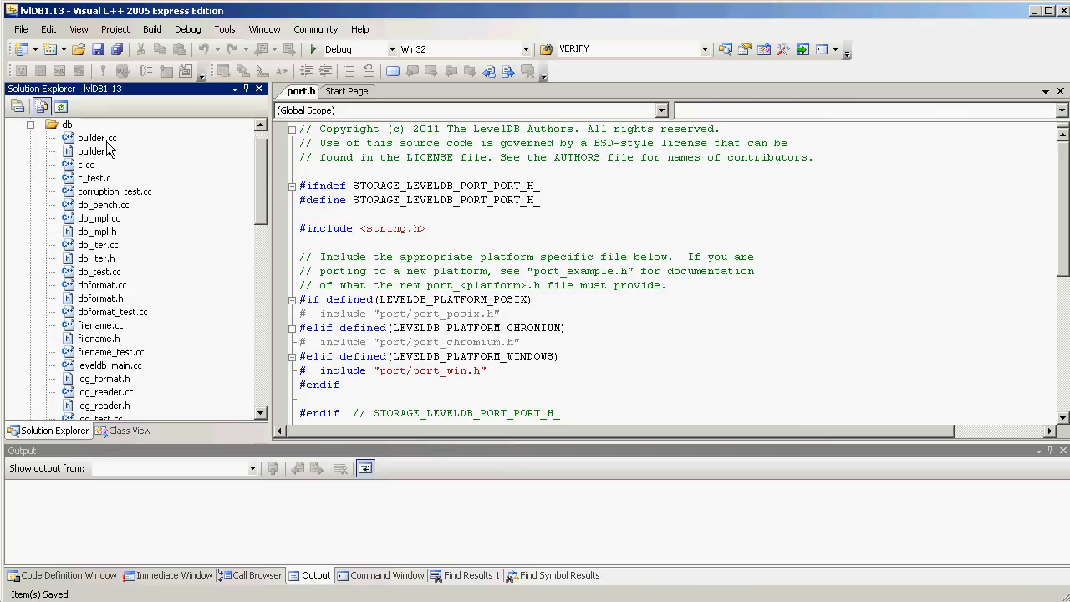
pyautogui.moveTo(134, 199)
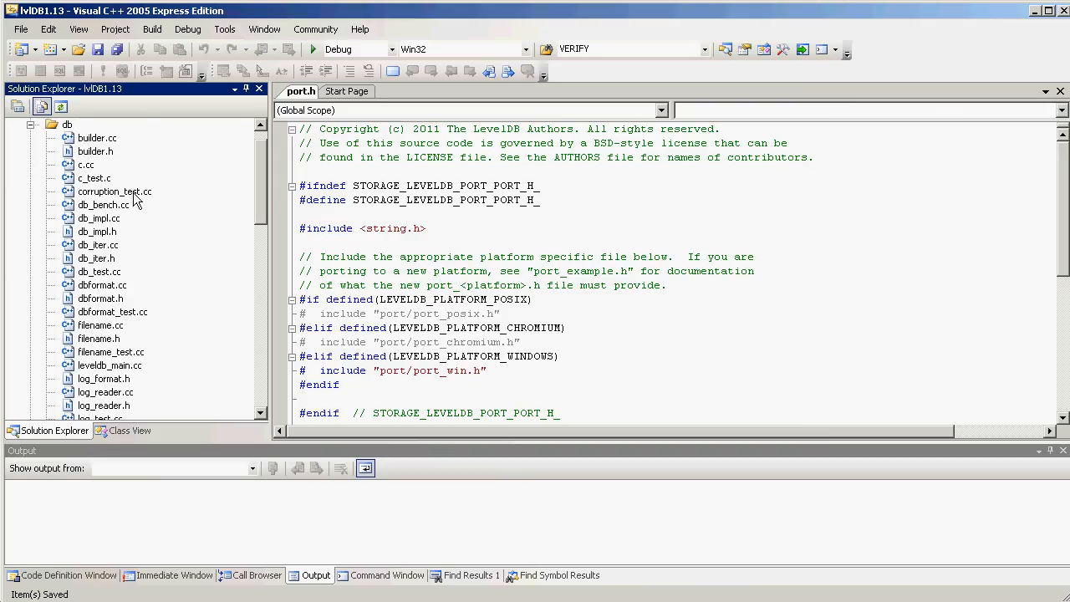
pyautogui.moveTo(127, 210)
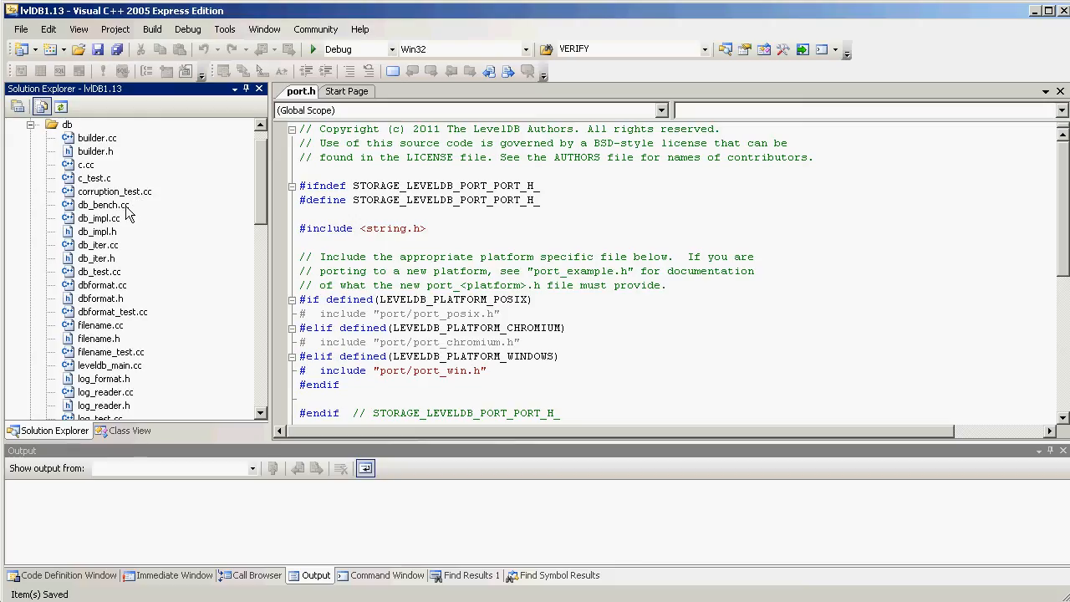
pyautogui.moveTo(110, 215)
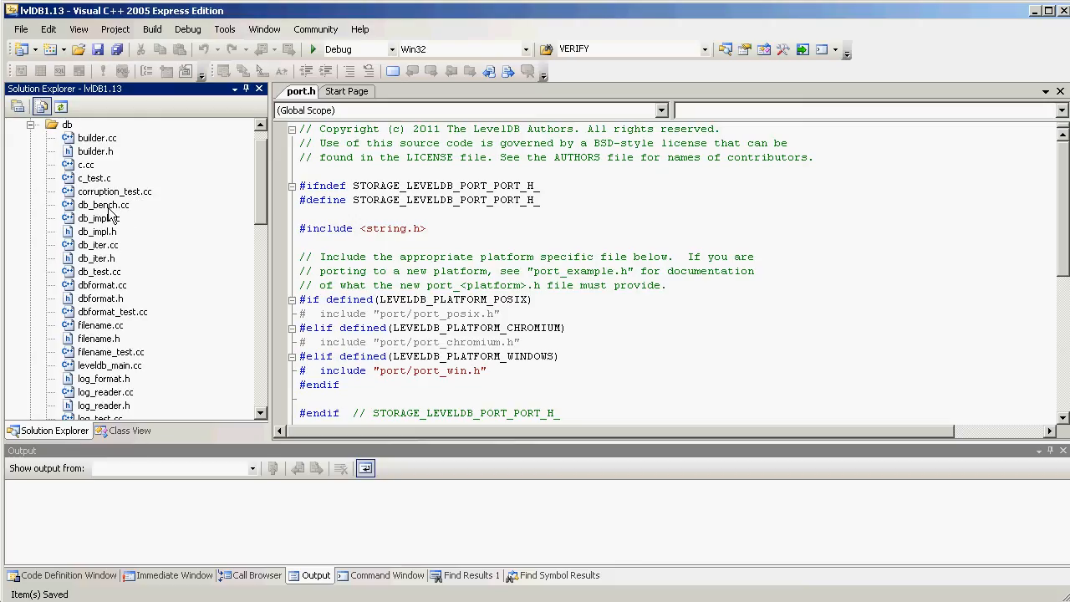
pyautogui.moveTo(238, 350)
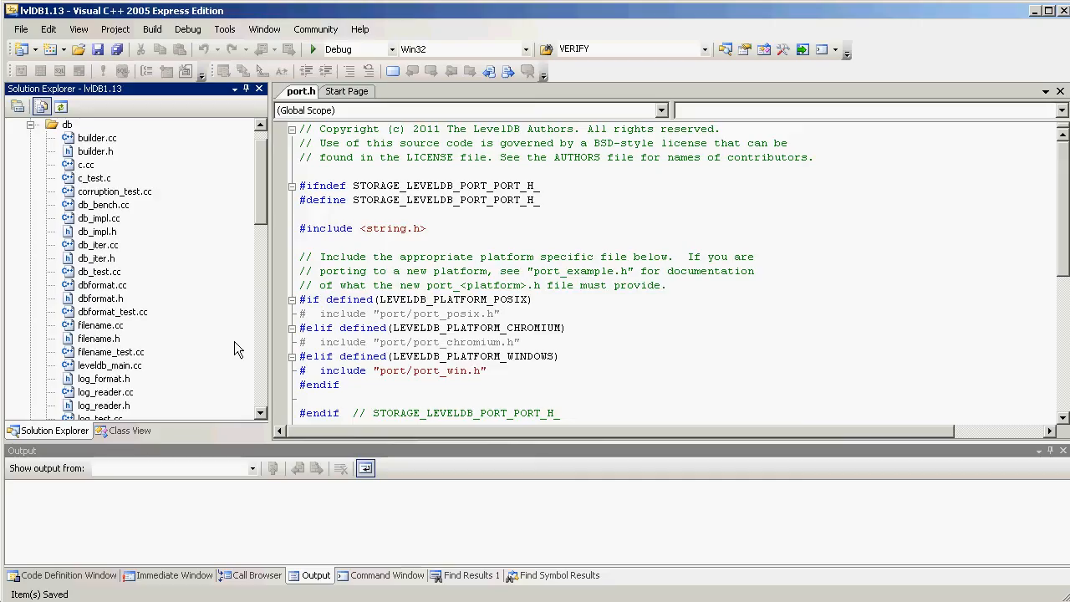
pyautogui.moveTo(244, 350)
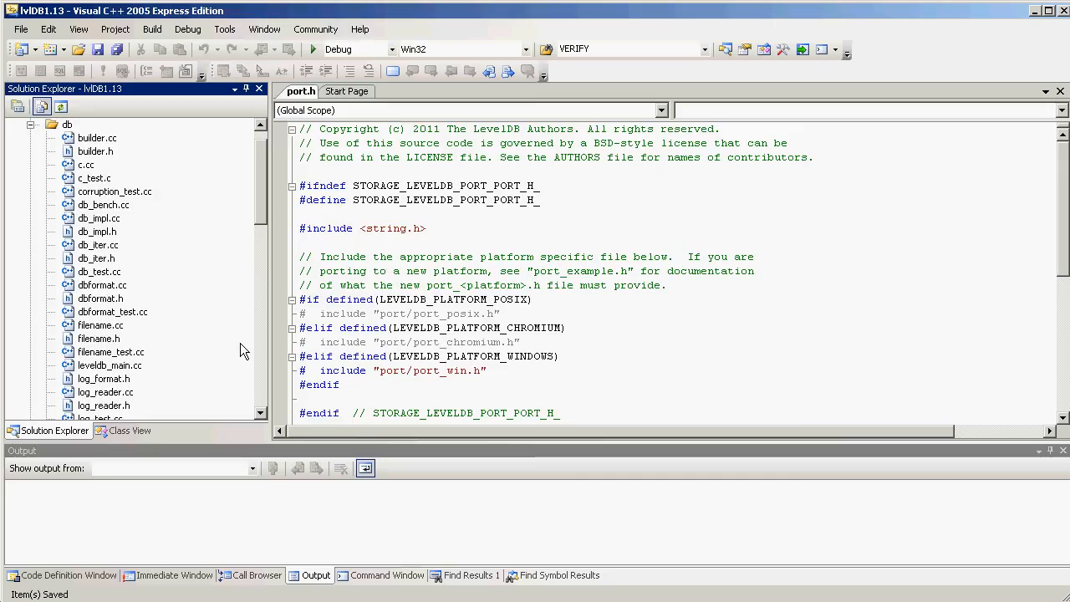
pyautogui.moveTo(70, 376)
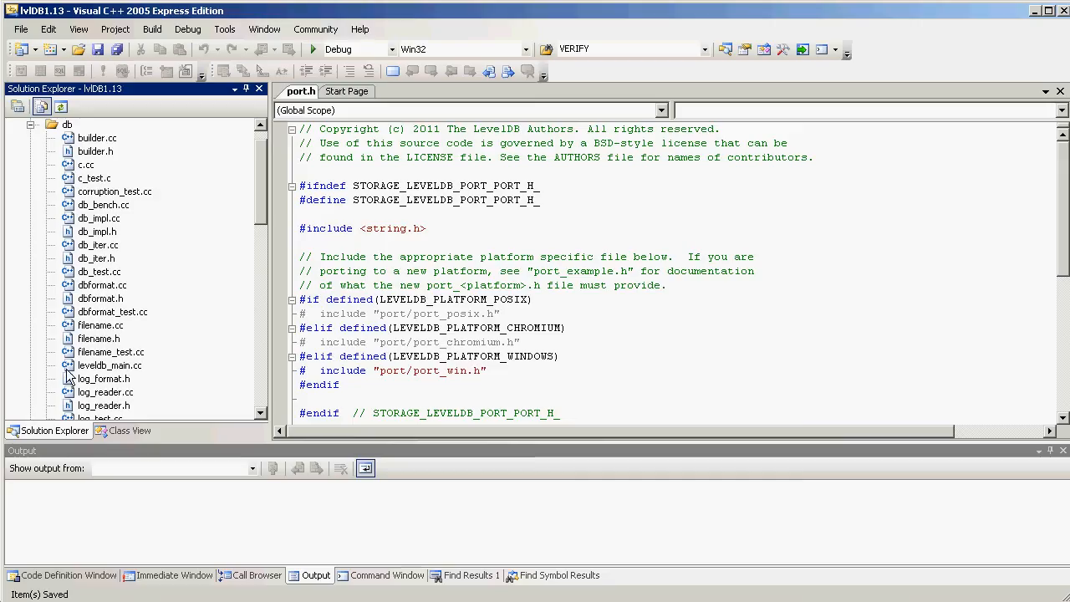
pyautogui.moveTo(116, 204)
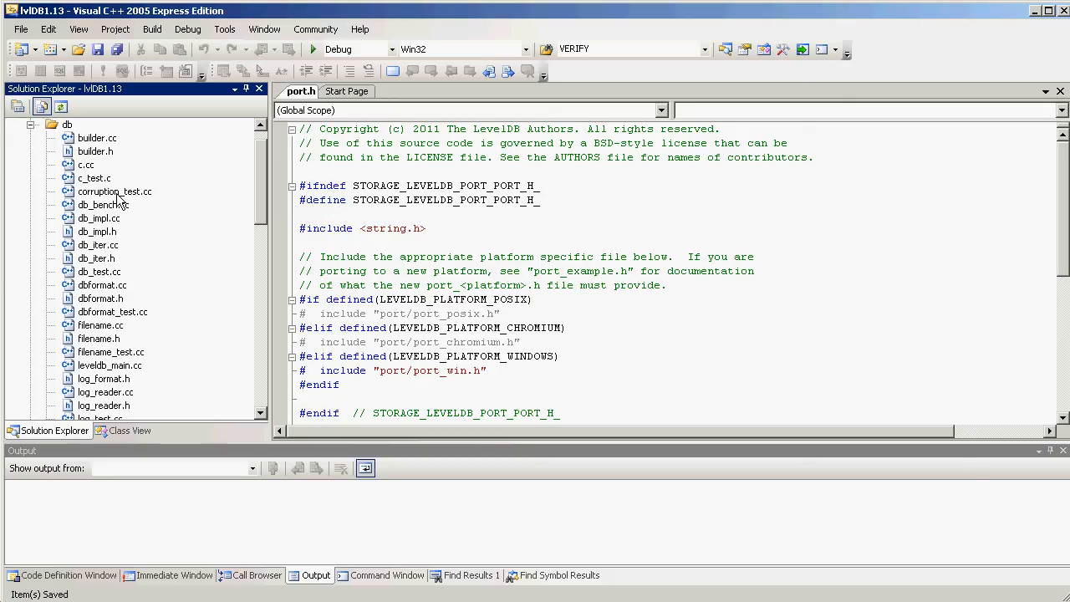
# Select corruption_test.cc in the db folder and bring up its context menu.
pyautogui.click(114, 191)
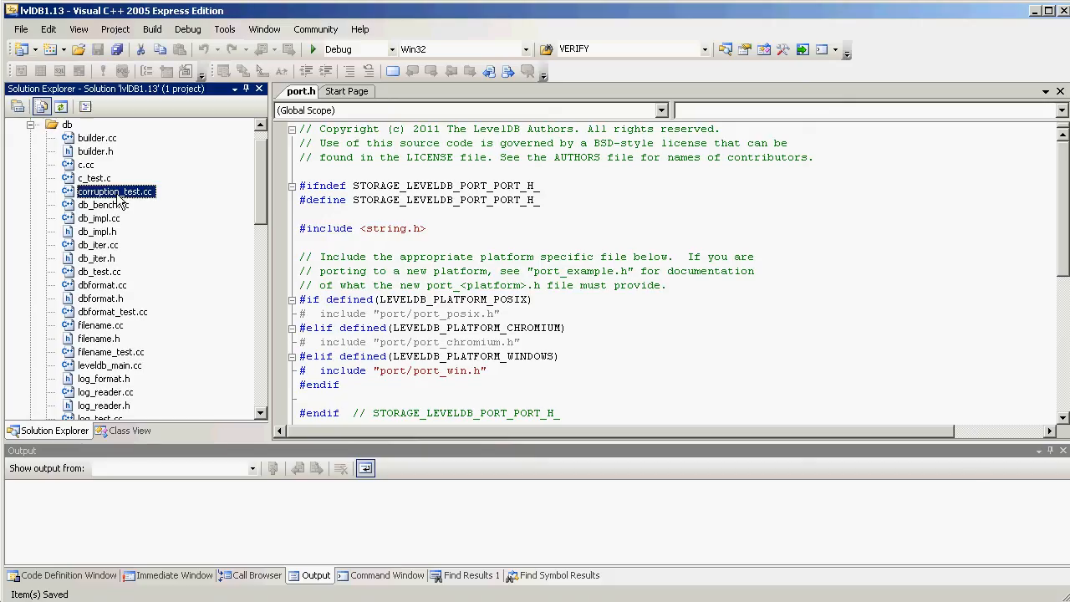
pyautogui.rightClick(115, 191)
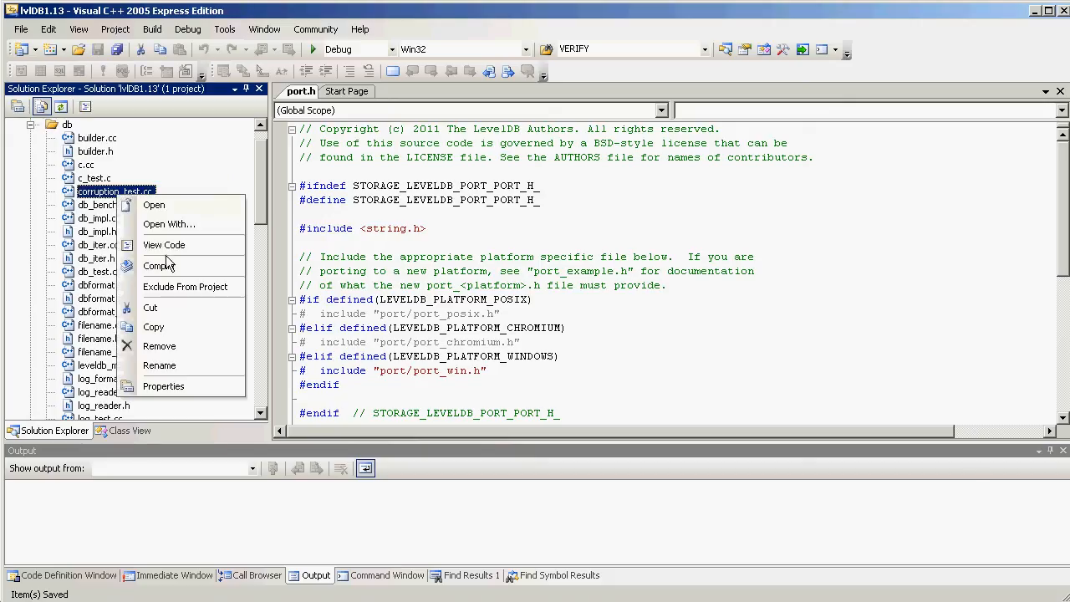
pyautogui.moveTo(185, 287)
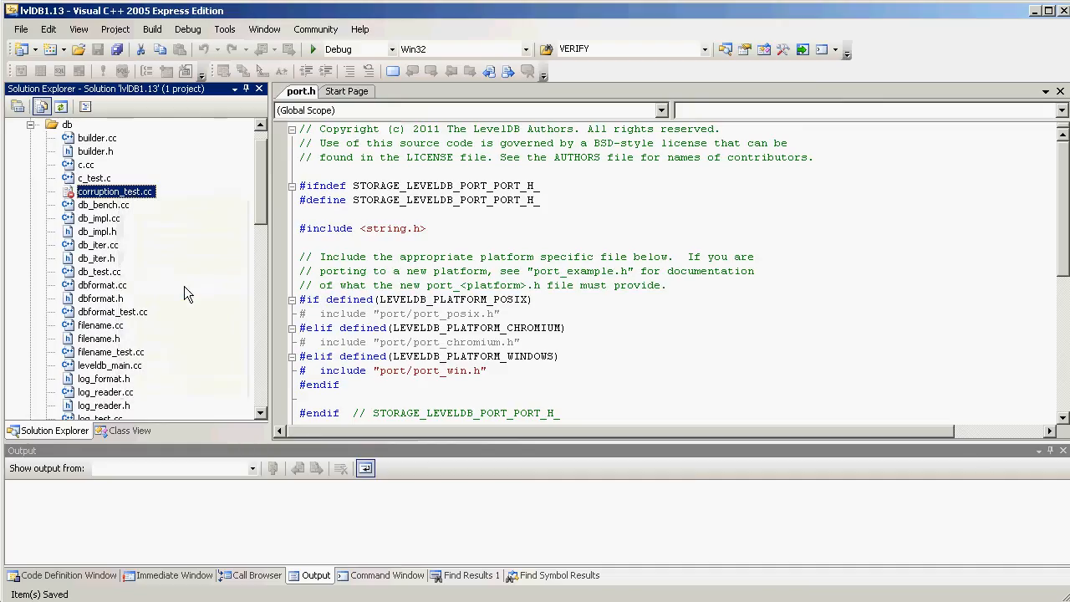
pyautogui.moveTo(154, 226)
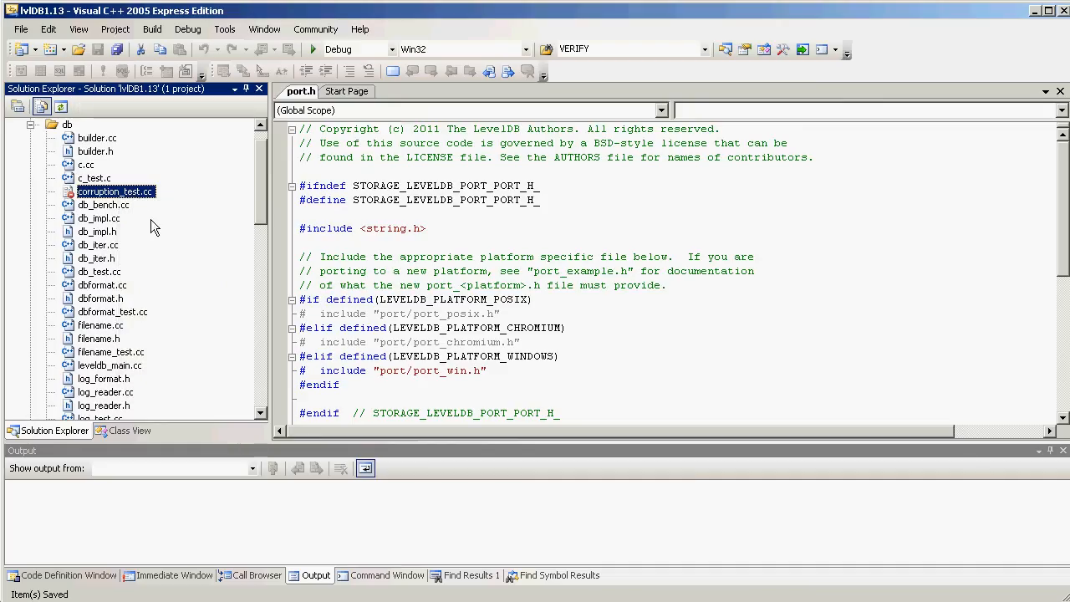
pyautogui.moveTo(124, 216)
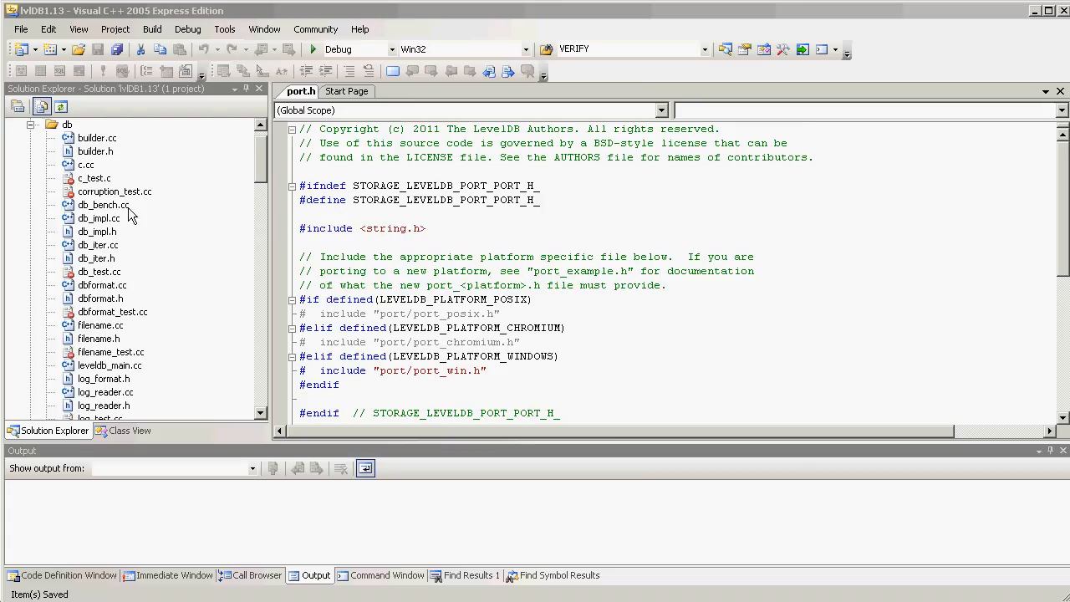
pyautogui.moveTo(124, 182)
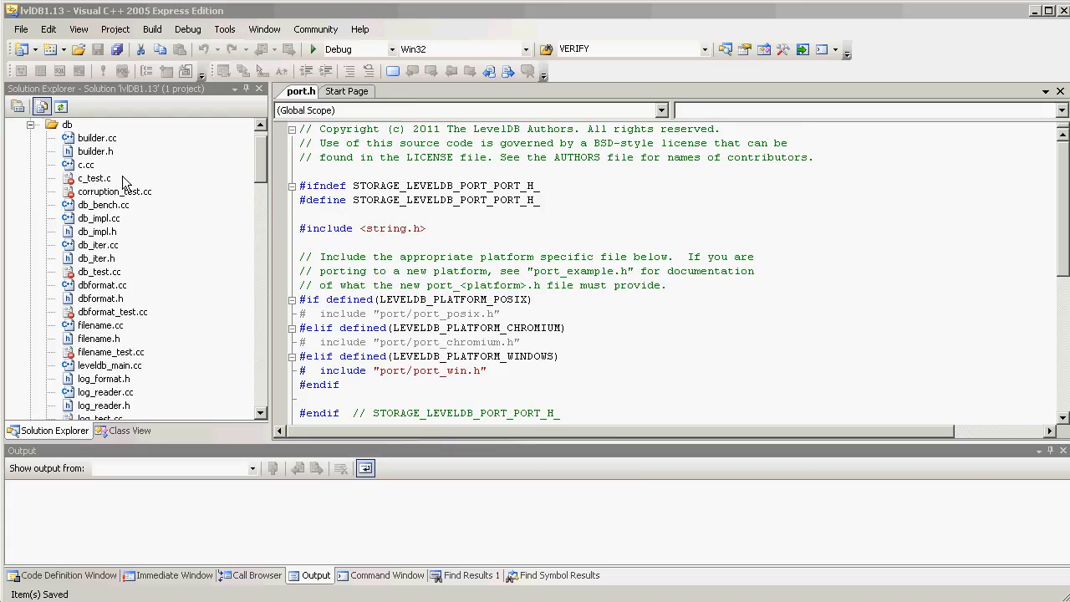
pyautogui.moveTo(104, 182)
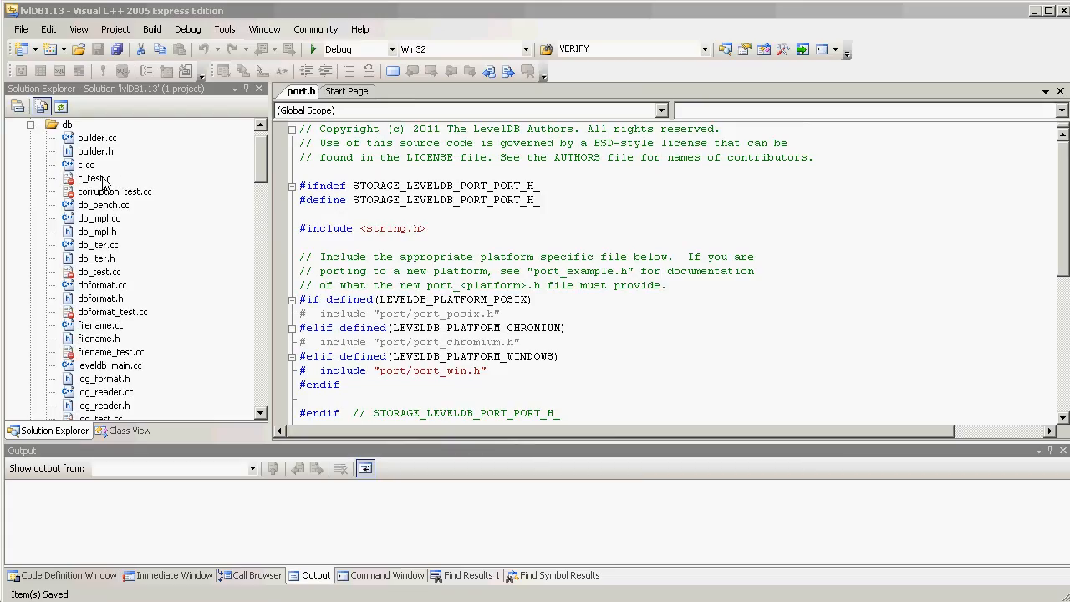
# Exclude c_test.c, corruption_test, db_test, dbformat_test, filename_test, log_test, version_set_test and write_batch_test.
pyautogui.click(85, 178)
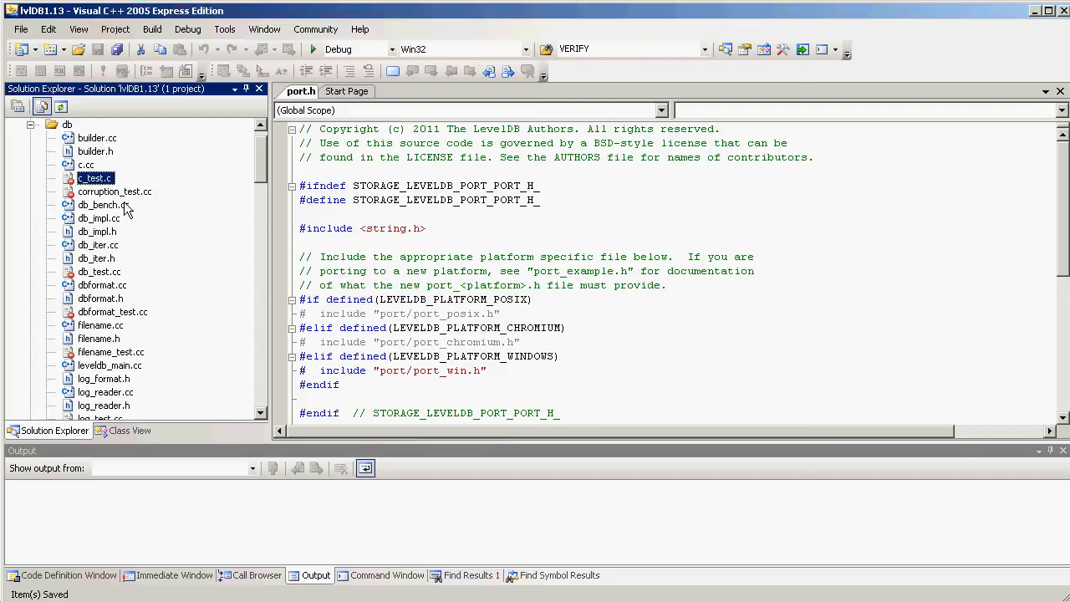
pyautogui.click(115, 192)
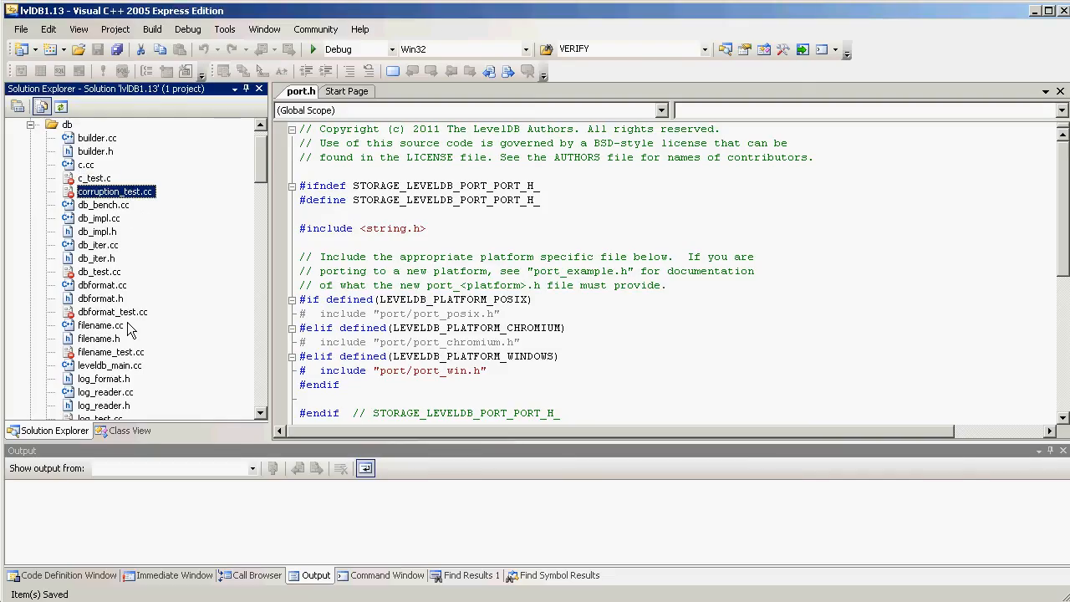
pyautogui.click(99, 271)
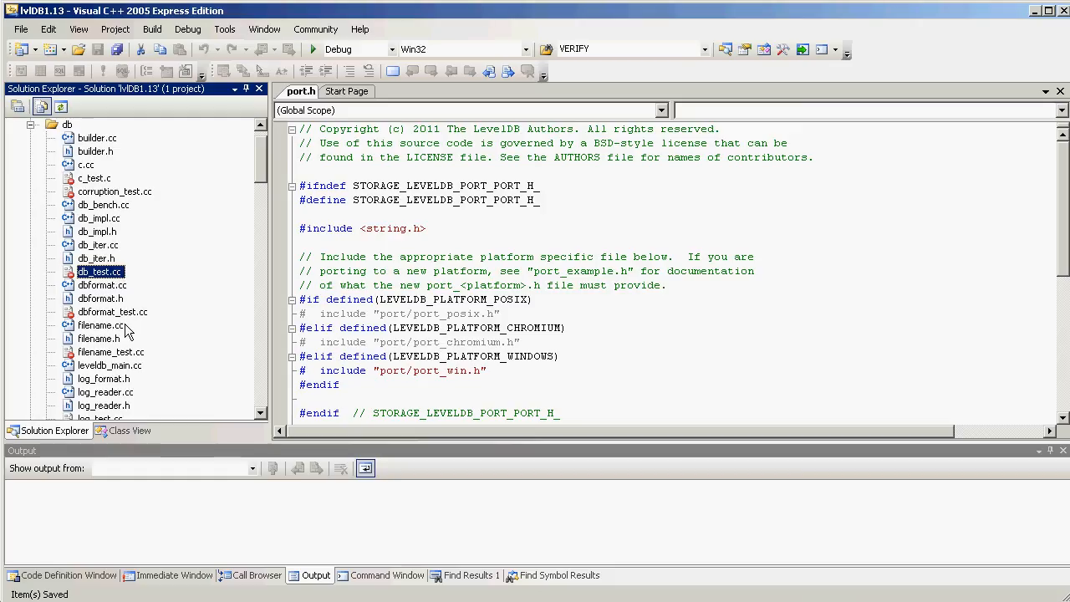
pyautogui.click(113, 312)
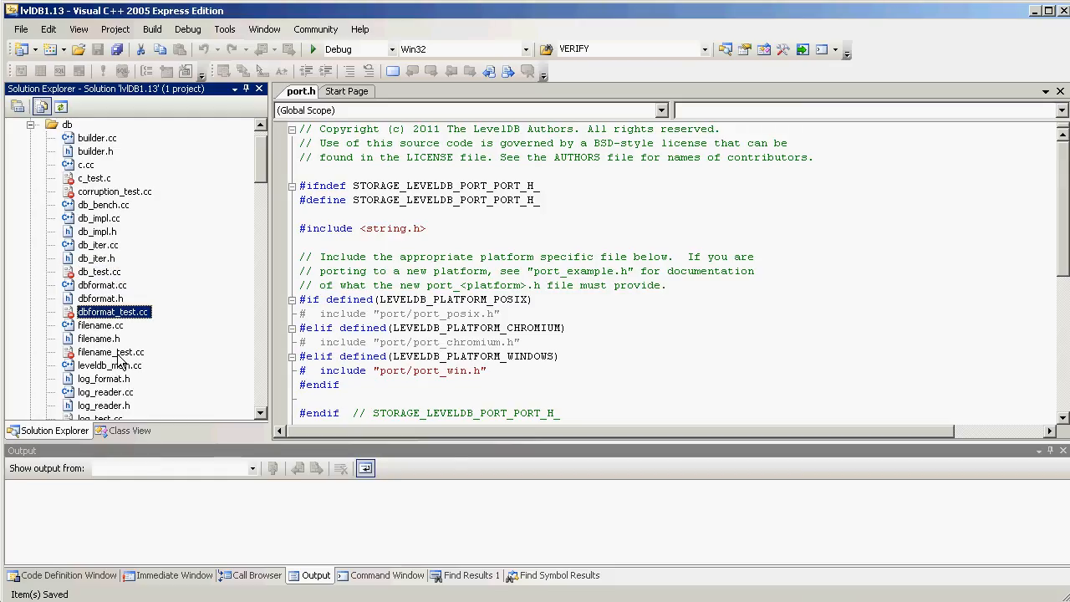
pyautogui.click(111, 352)
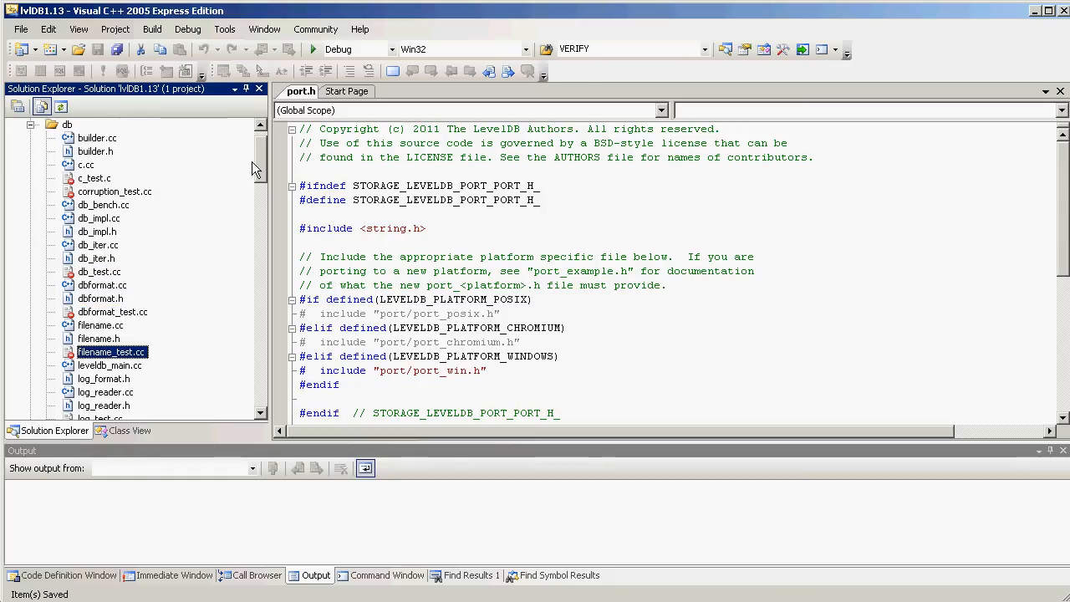
pyautogui.scroll(-3)
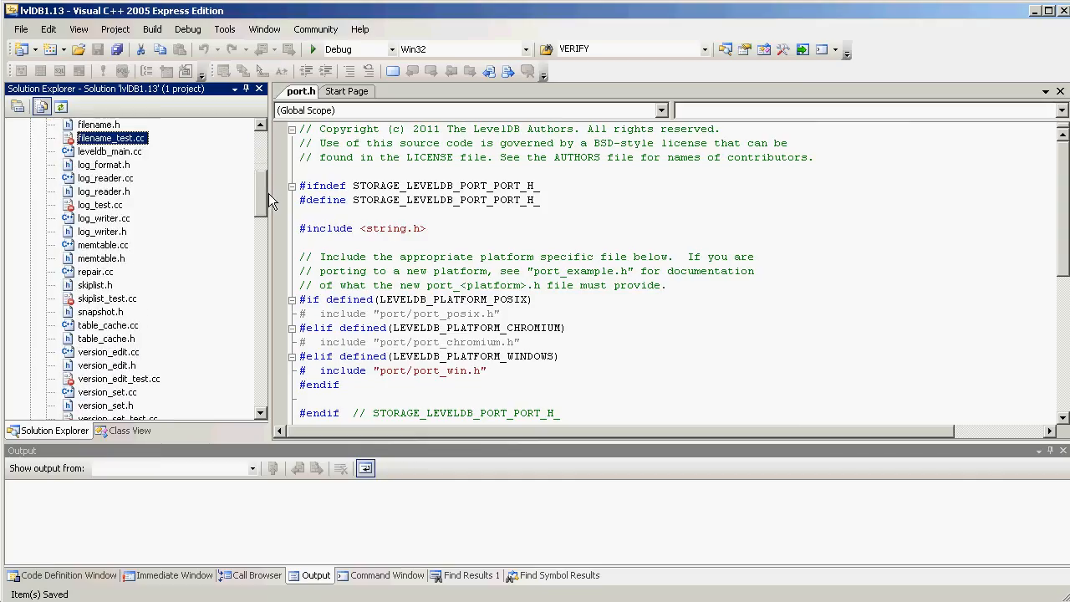
pyautogui.scroll(3)
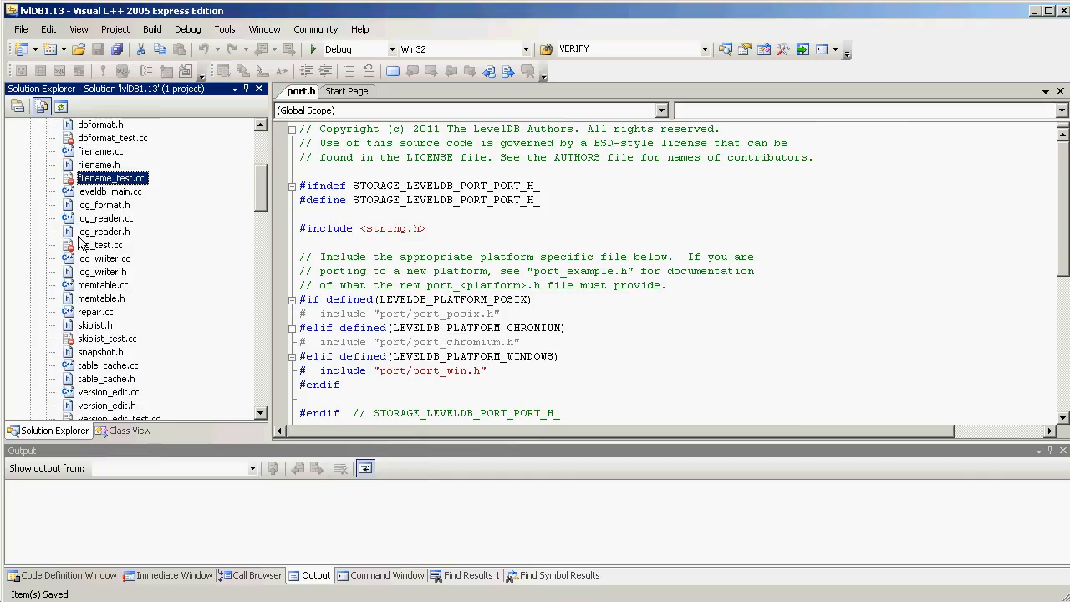
pyautogui.click(100, 244)
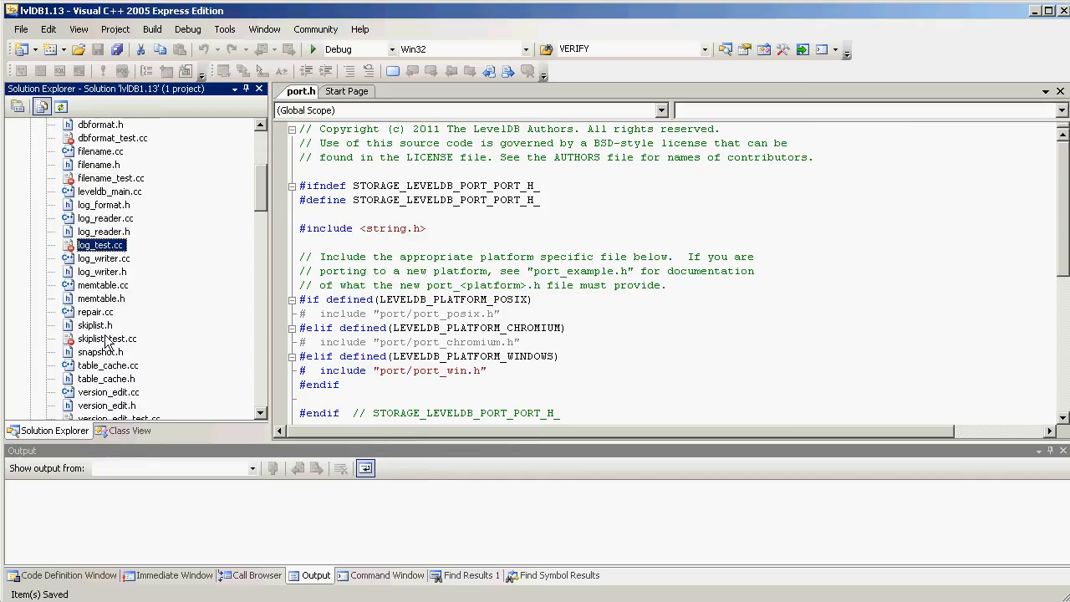
pyautogui.scroll(-3)
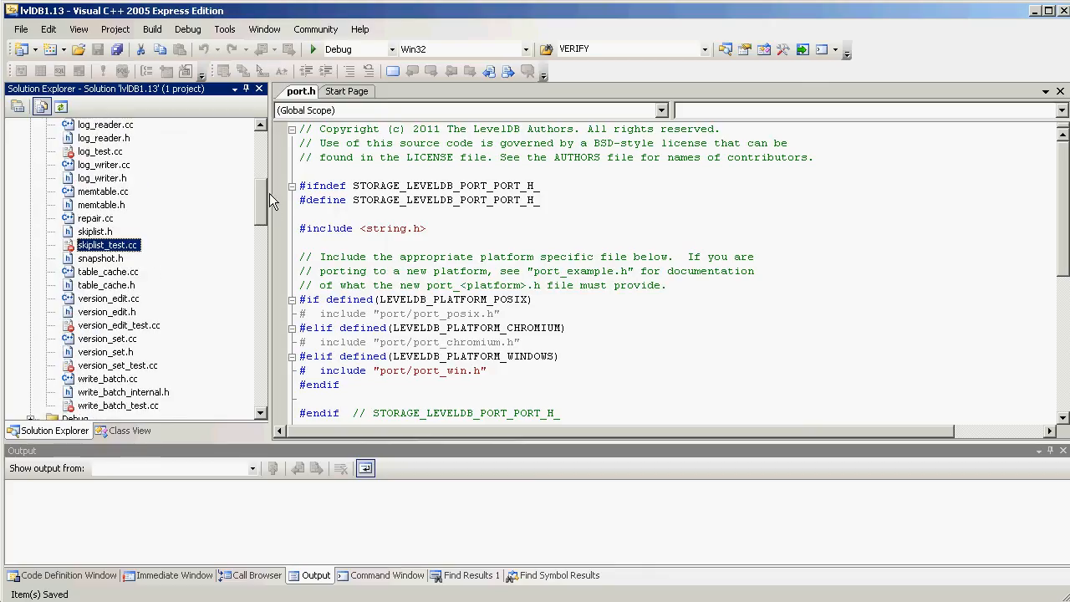
pyautogui.scroll(-3)
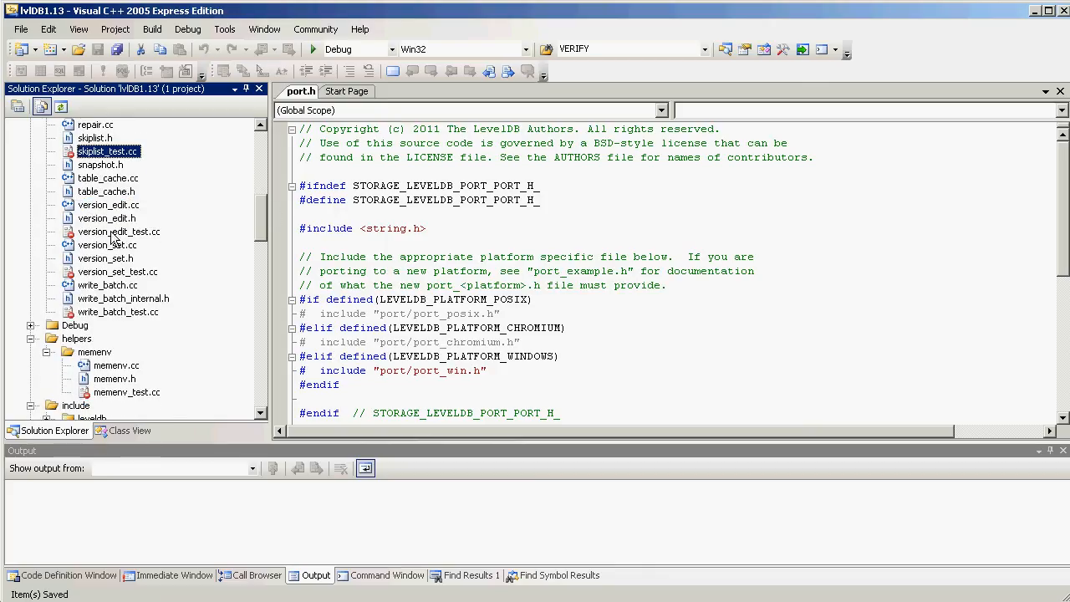
pyautogui.click(118, 271)
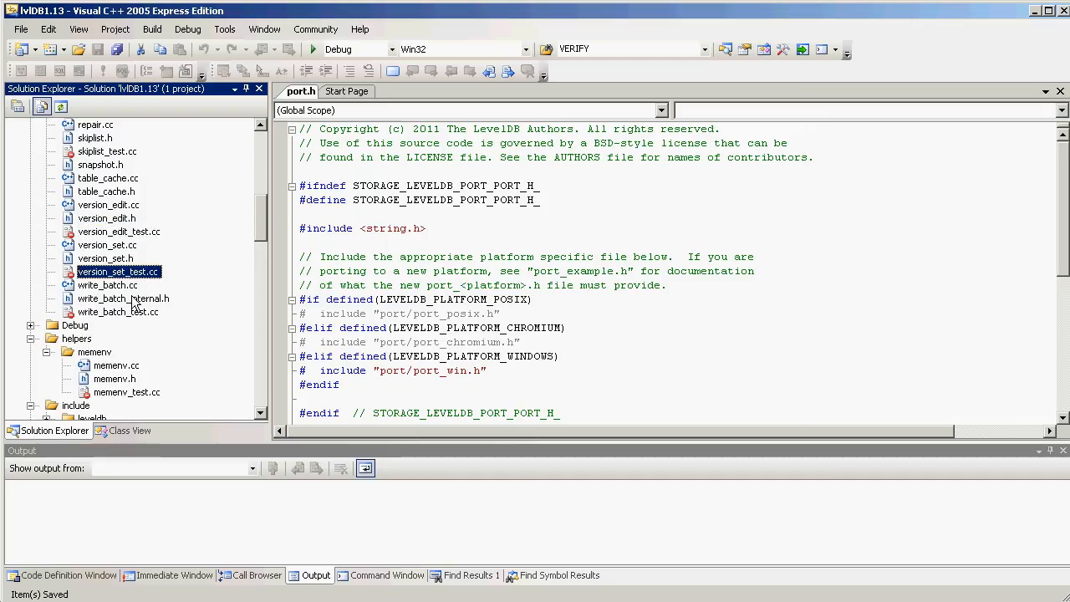
pyautogui.click(118, 311)
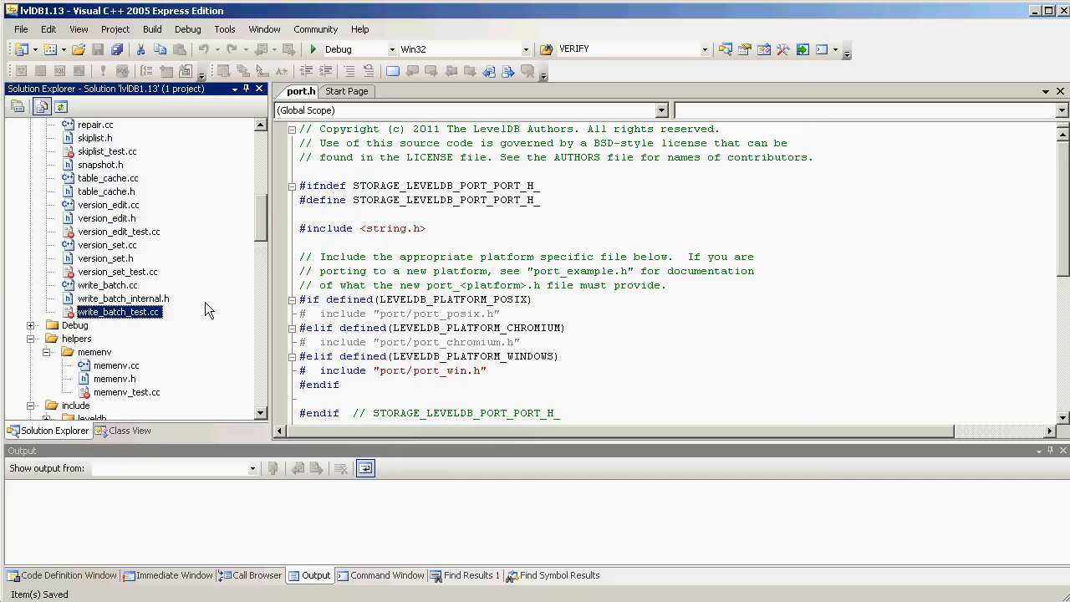
pyautogui.scroll(-3)
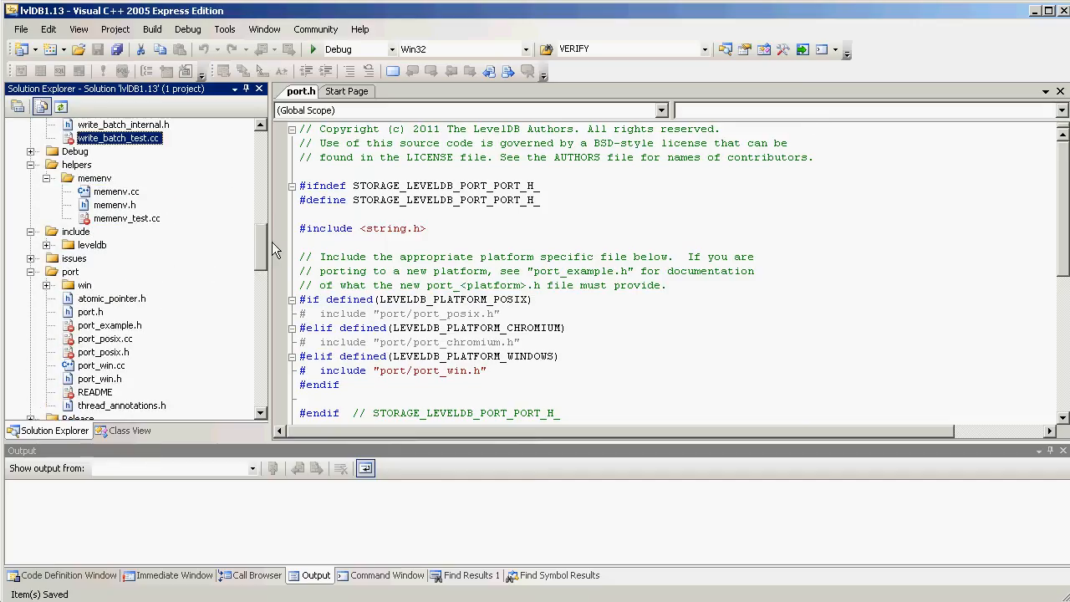
pyautogui.scroll(-3)
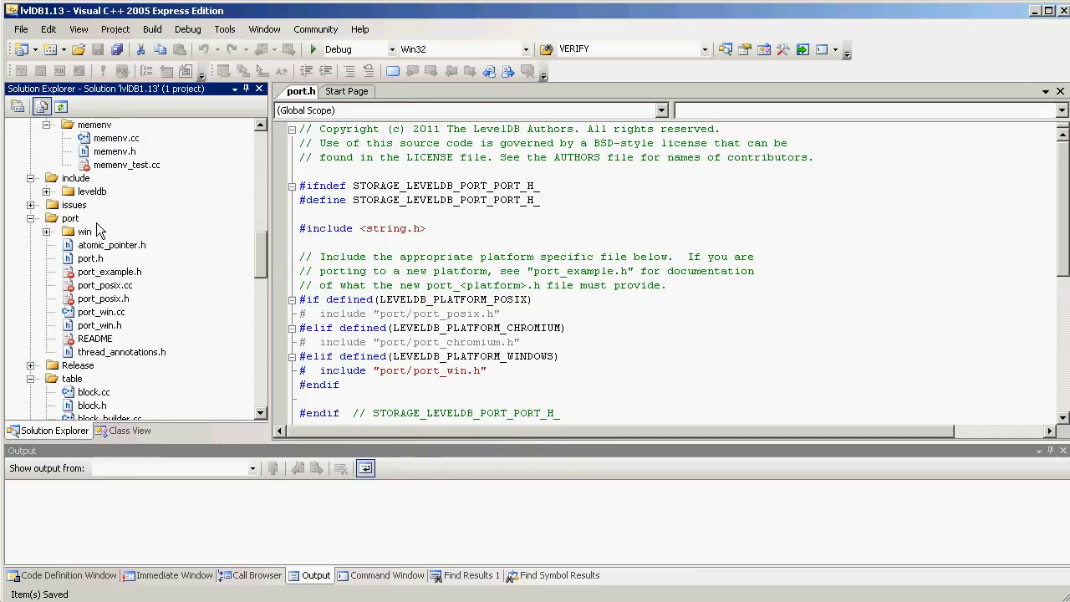
pyautogui.click(126, 165)
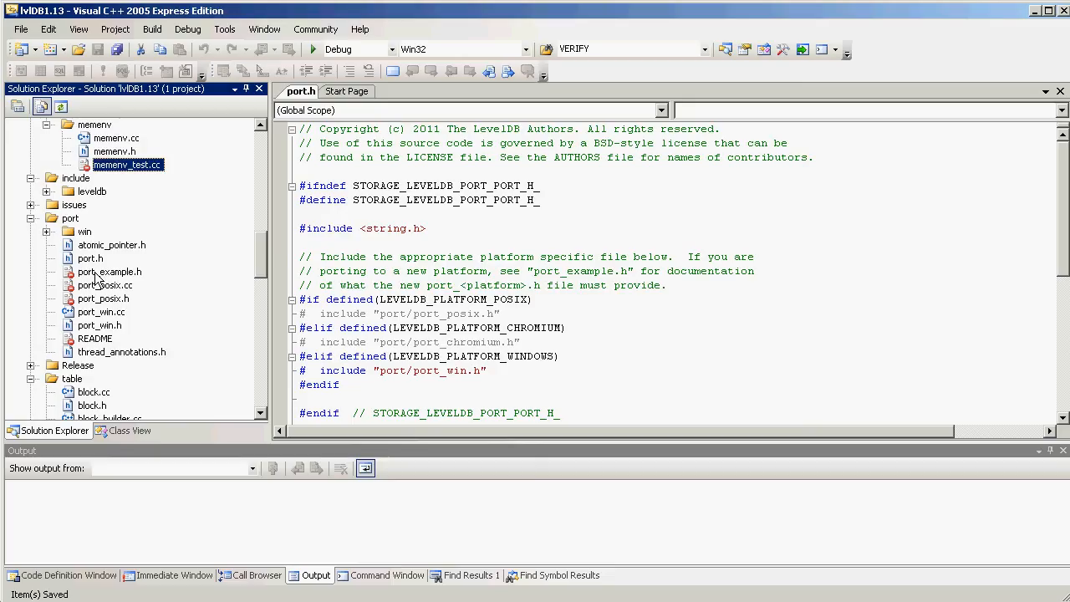
pyautogui.click(110, 272)
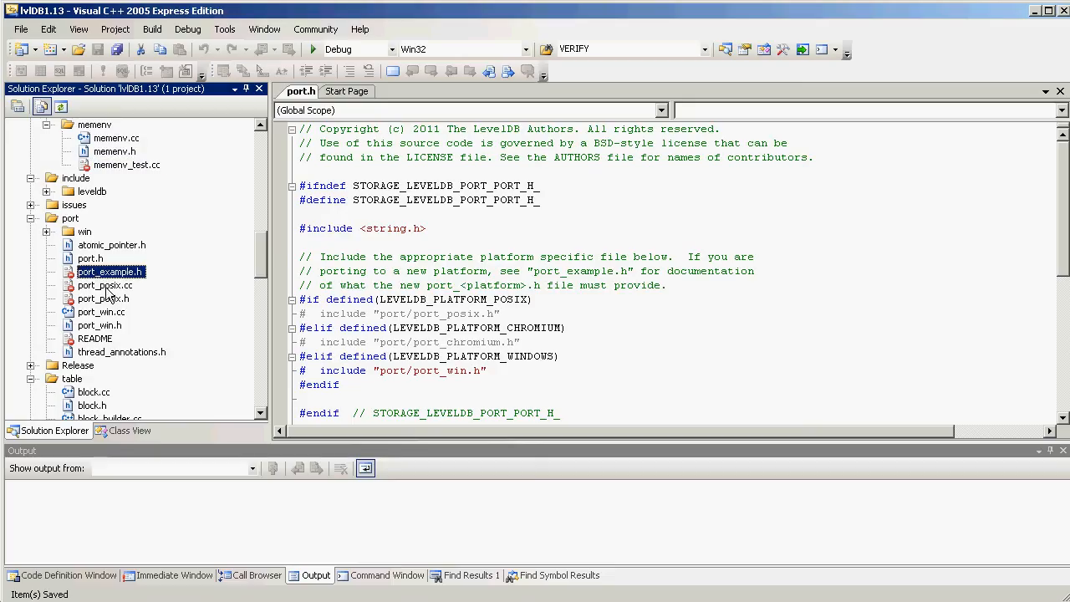
pyautogui.moveTo(112, 286)
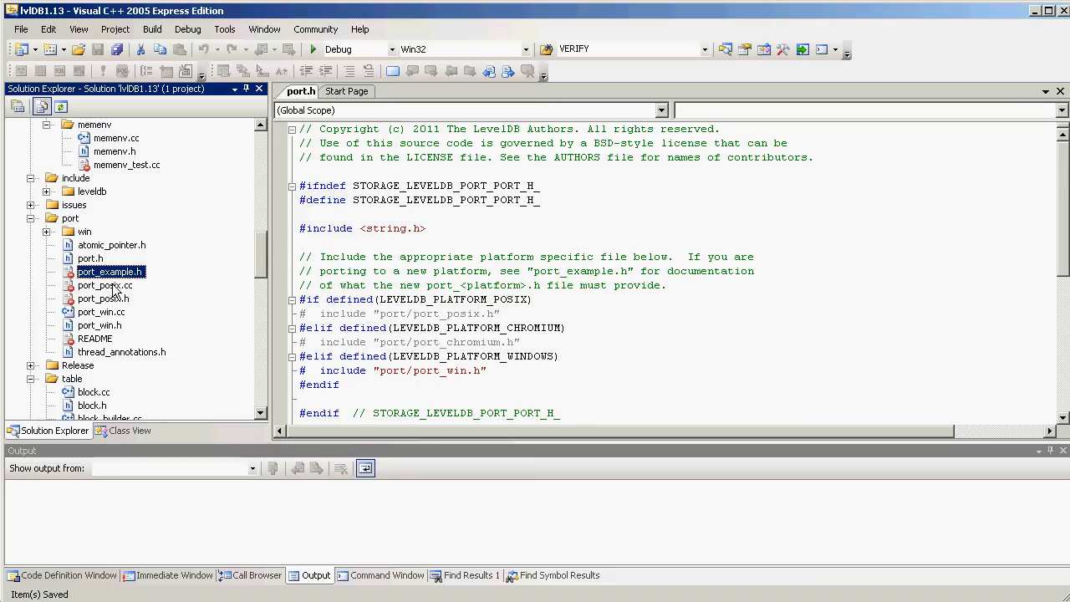
pyautogui.moveTo(112, 299)
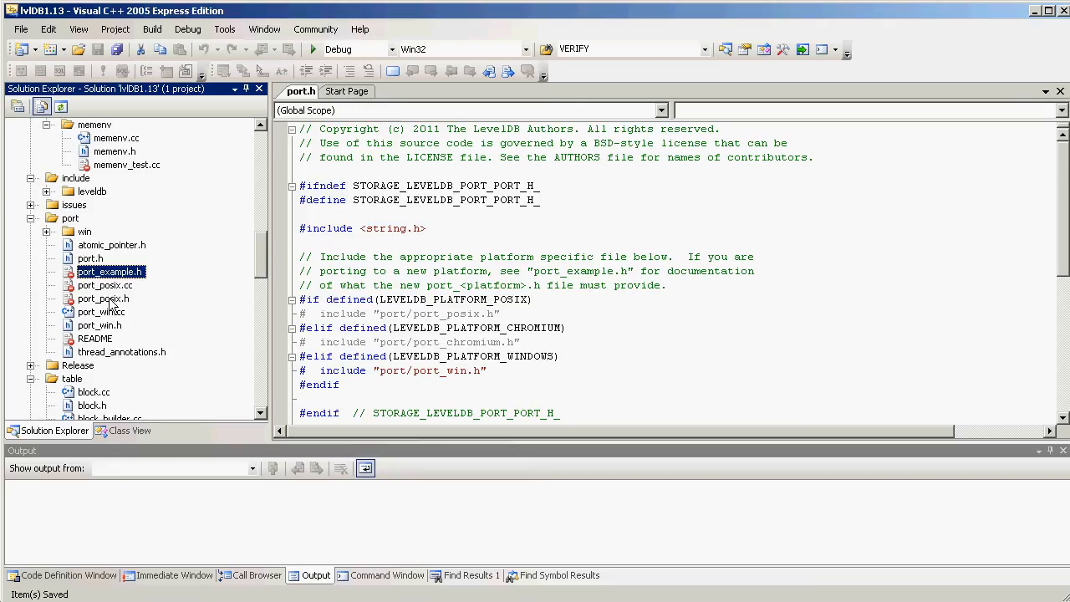
pyautogui.click(104, 299)
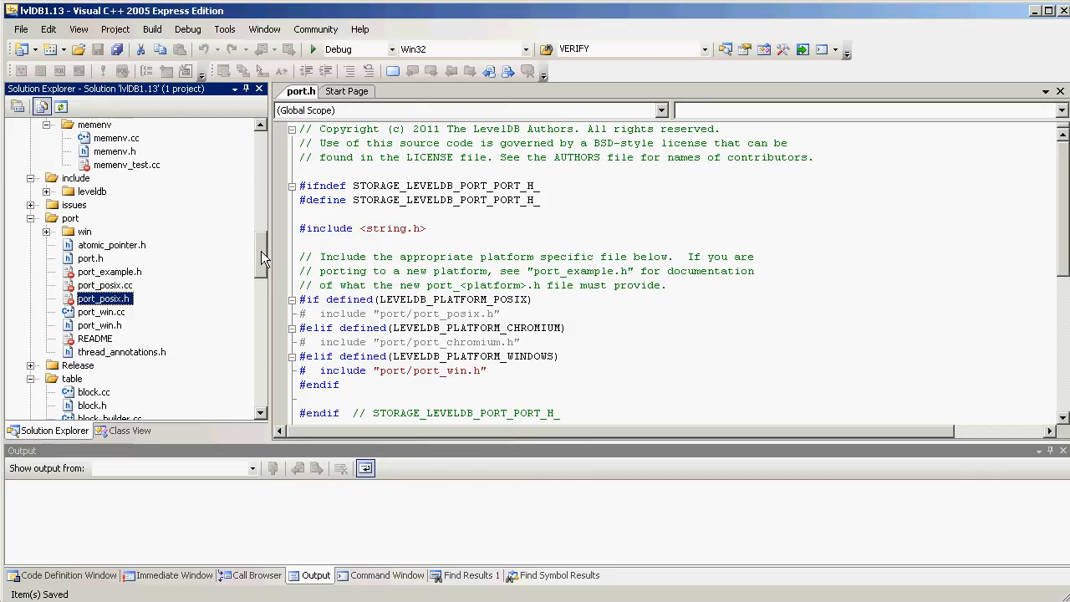
pyautogui.scroll(-3)
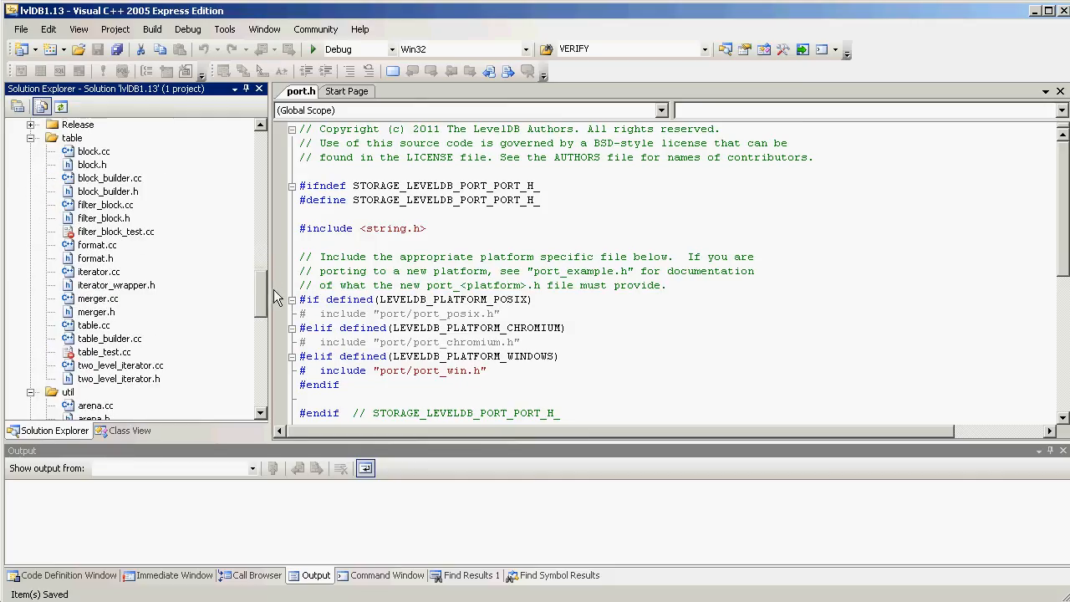
pyautogui.moveTo(129, 238)
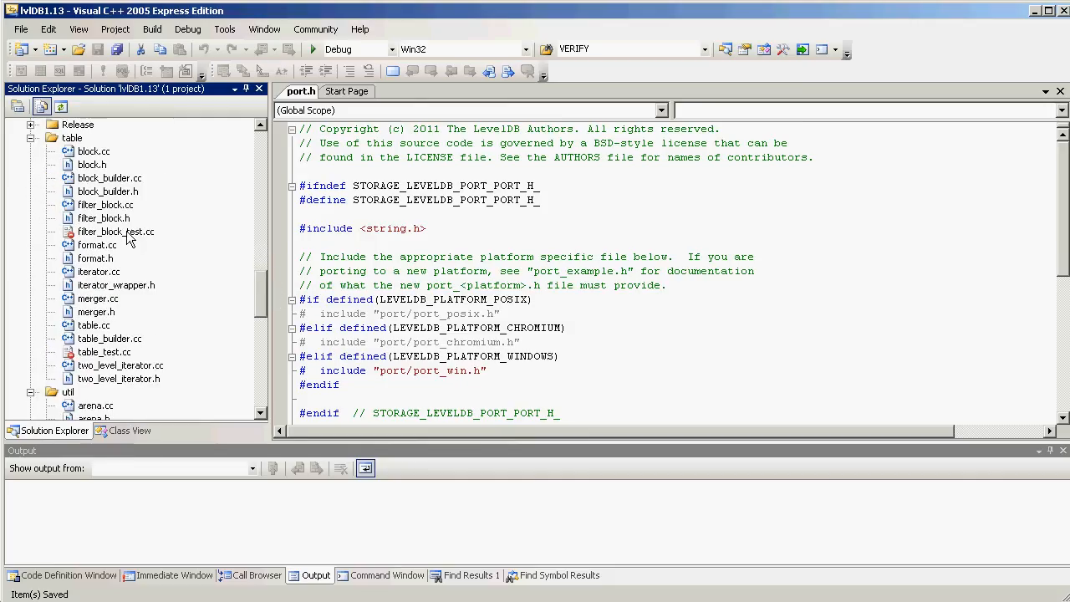
pyautogui.click(115, 232)
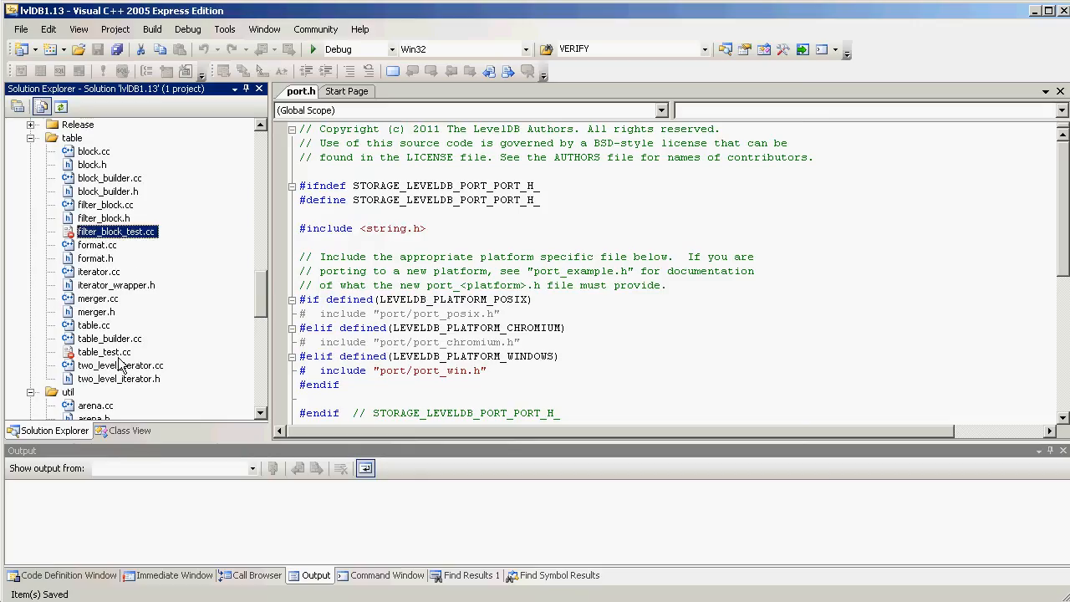
pyautogui.scroll(-3)
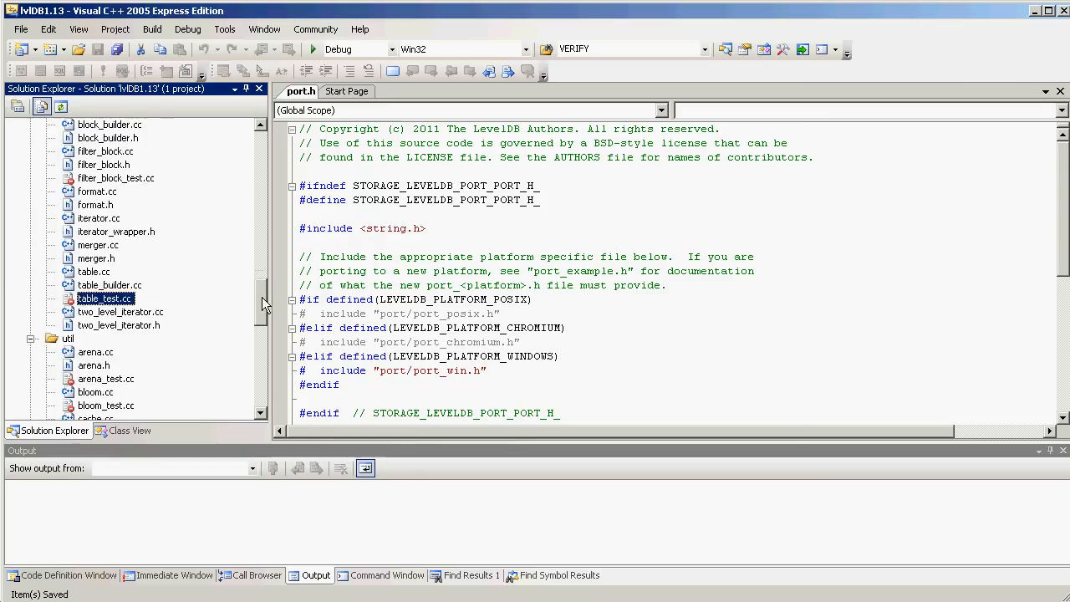
pyautogui.scroll(-3)
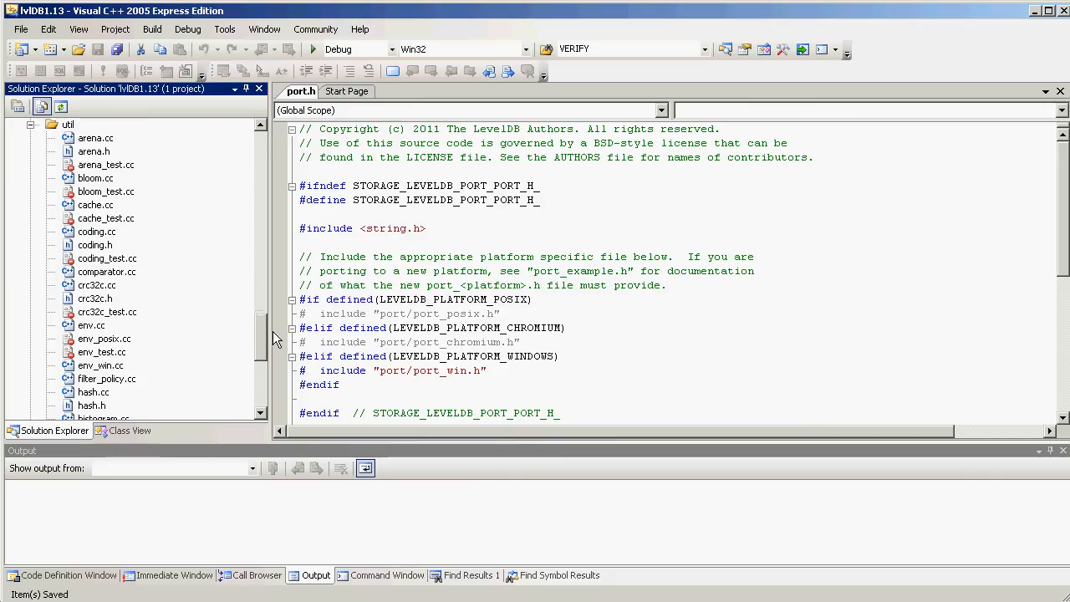
pyautogui.click(106, 165)
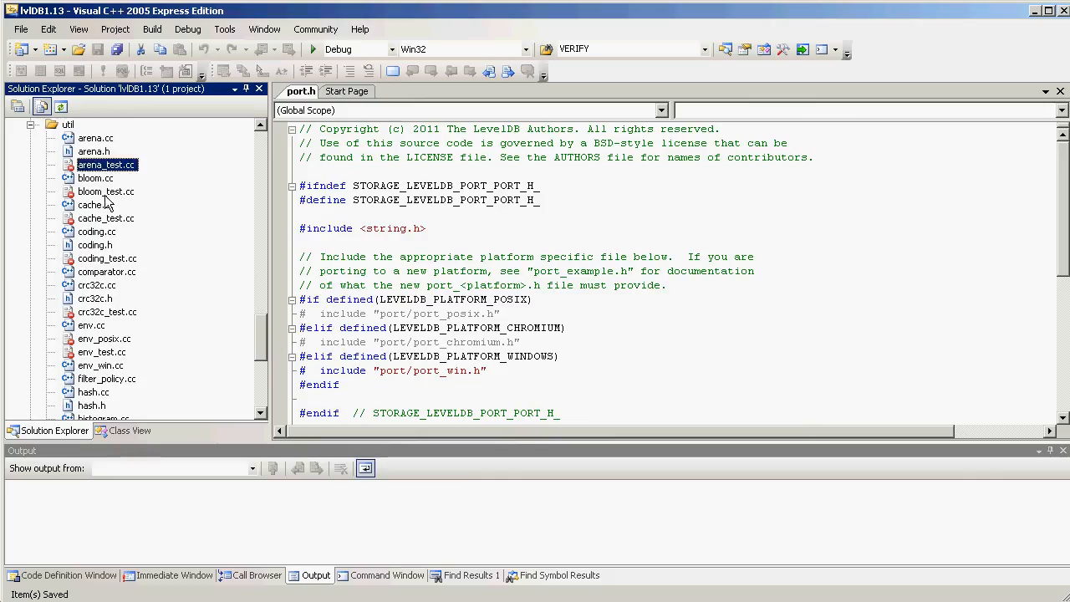
pyautogui.click(106, 218)
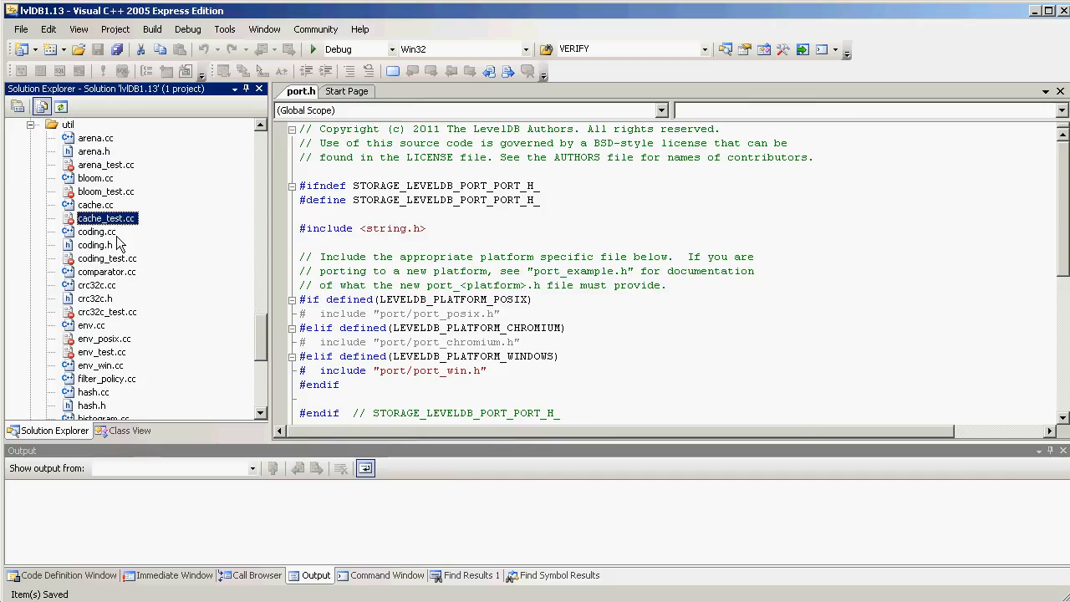
pyautogui.click(96, 285)
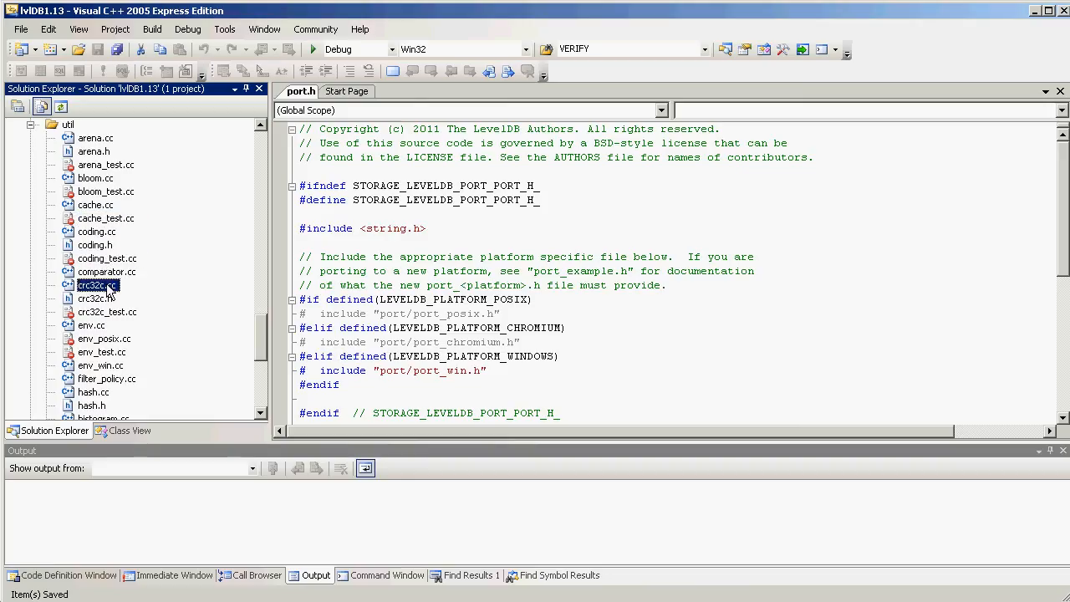
pyautogui.click(107, 312)
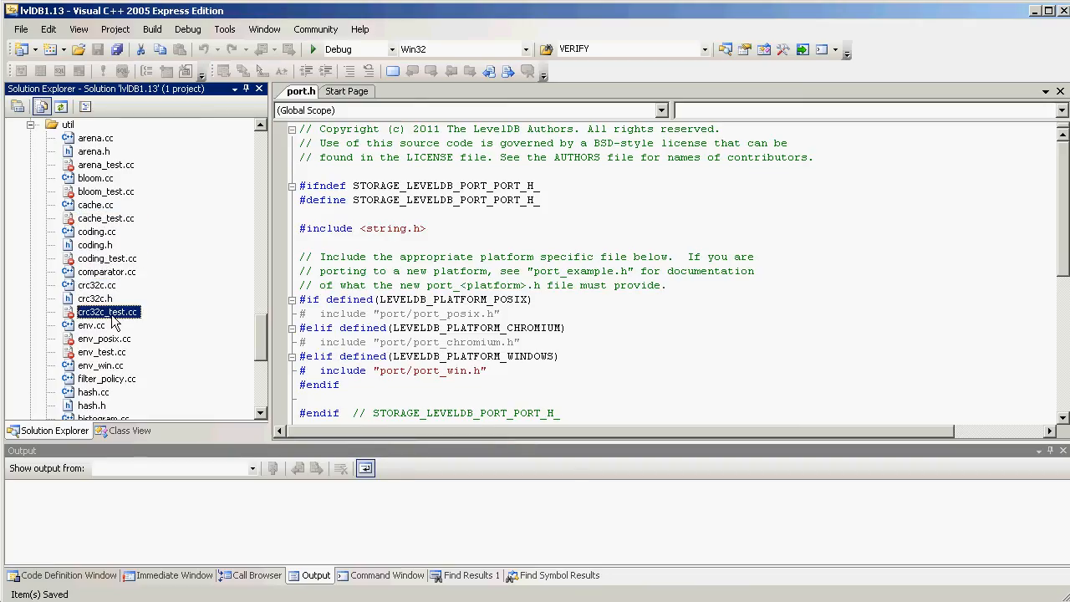
pyautogui.moveTo(104, 375)
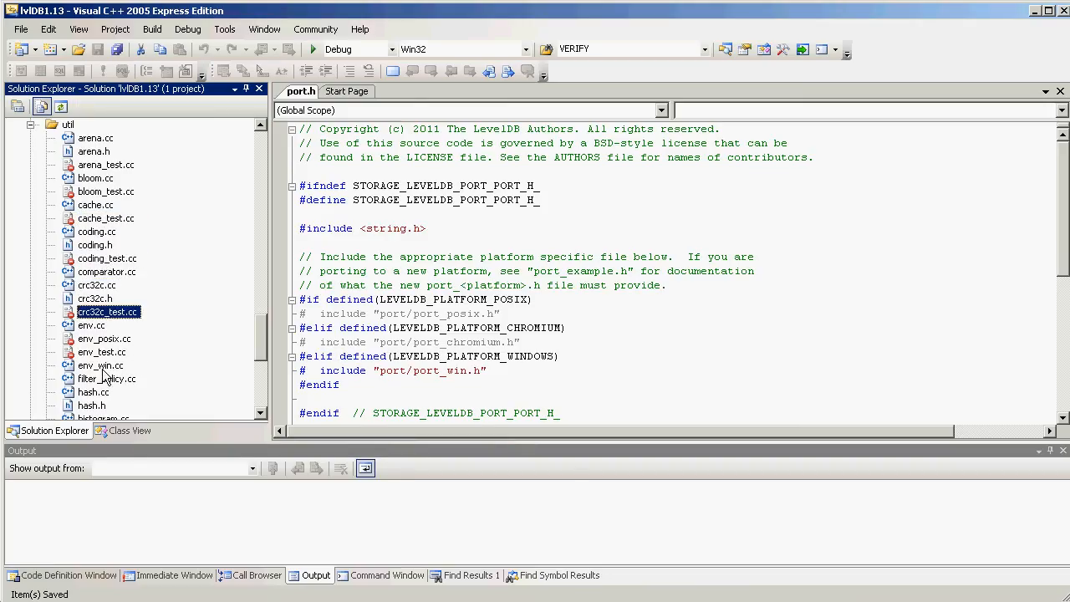
pyautogui.click(105, 338)
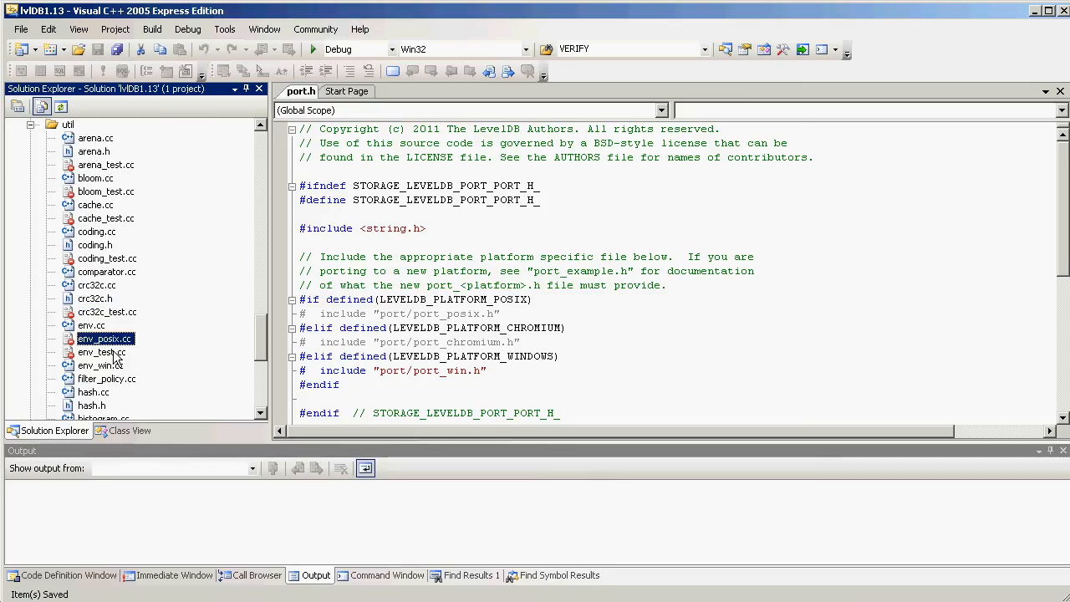
pyautogui.click(100, 352)
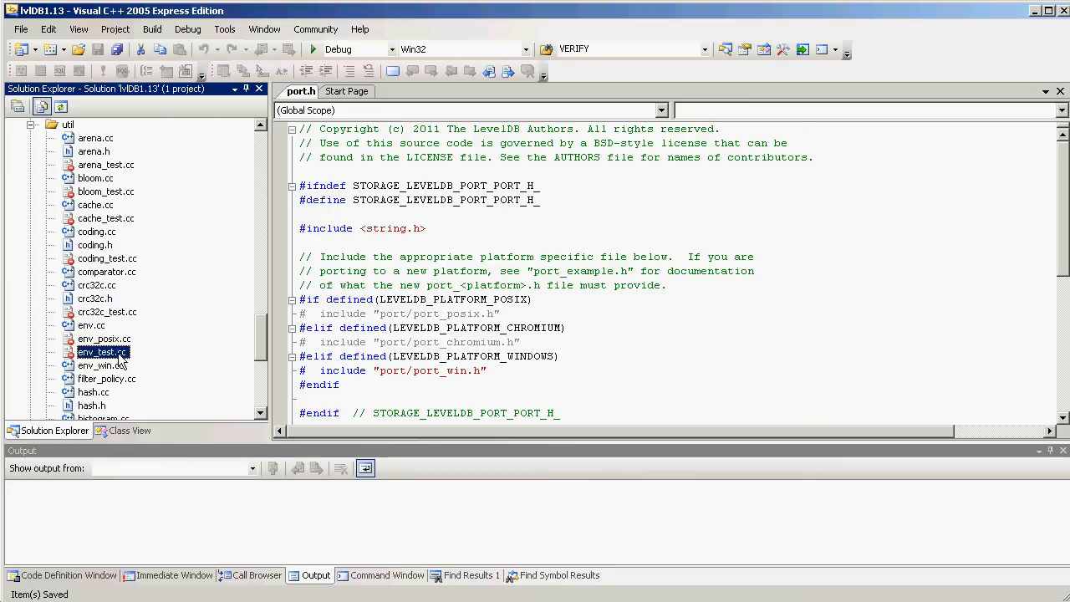
pyautogui.scroll(-3)
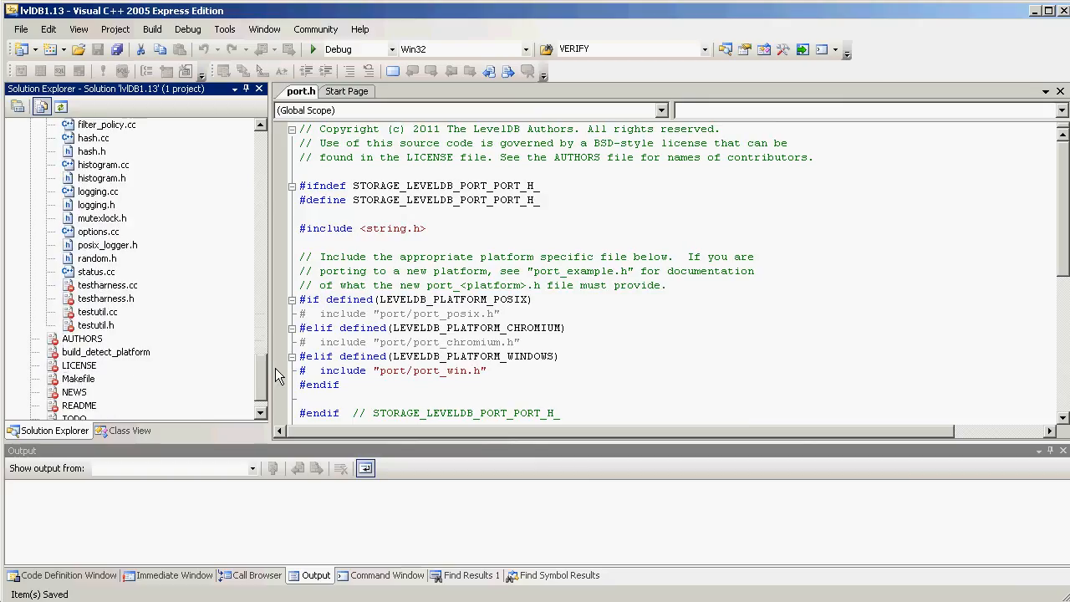
pyautogui.click(107, 285)
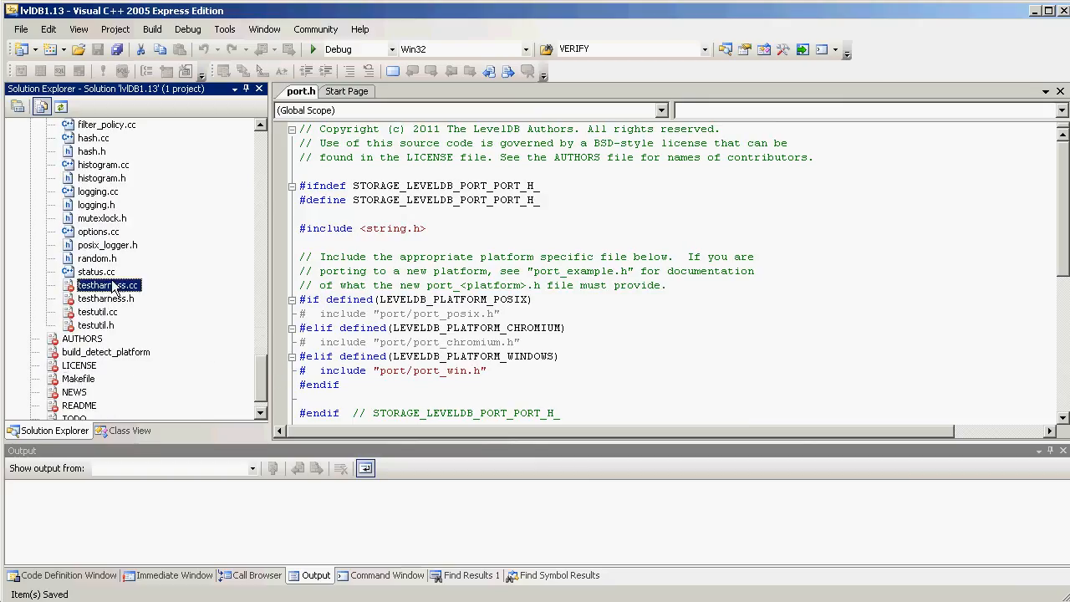
pyautogui.click(106, 298)
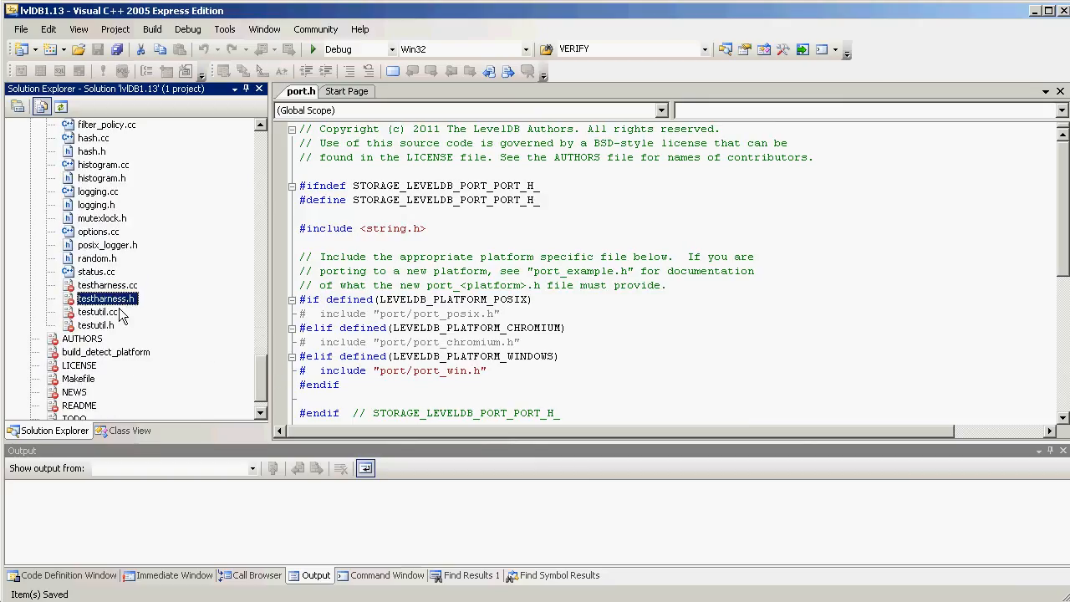
pyautogui.click(98, 312)
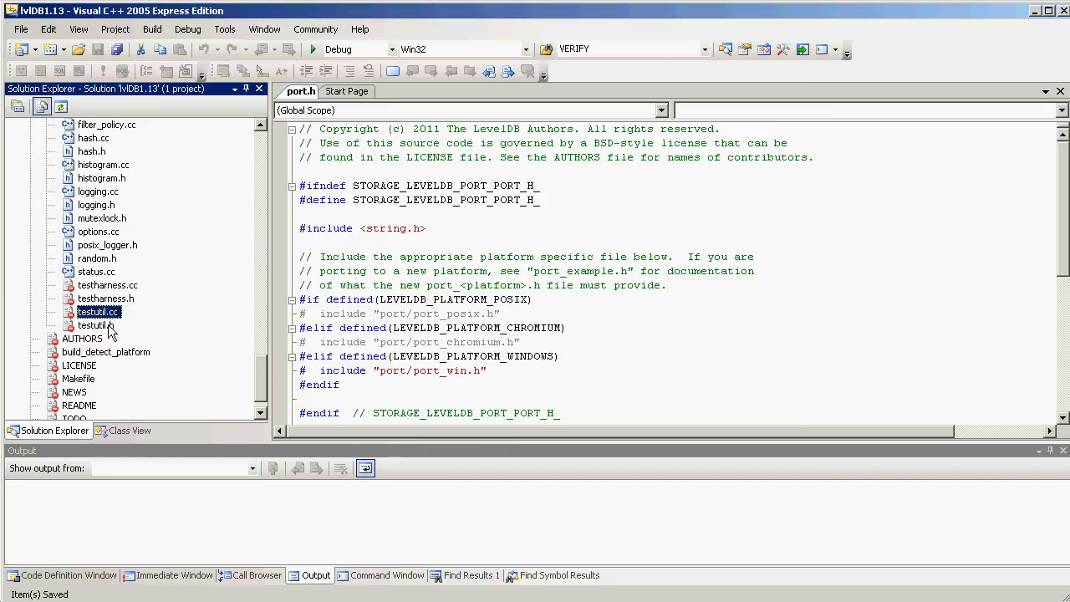
pyautogui.click(96, 325)
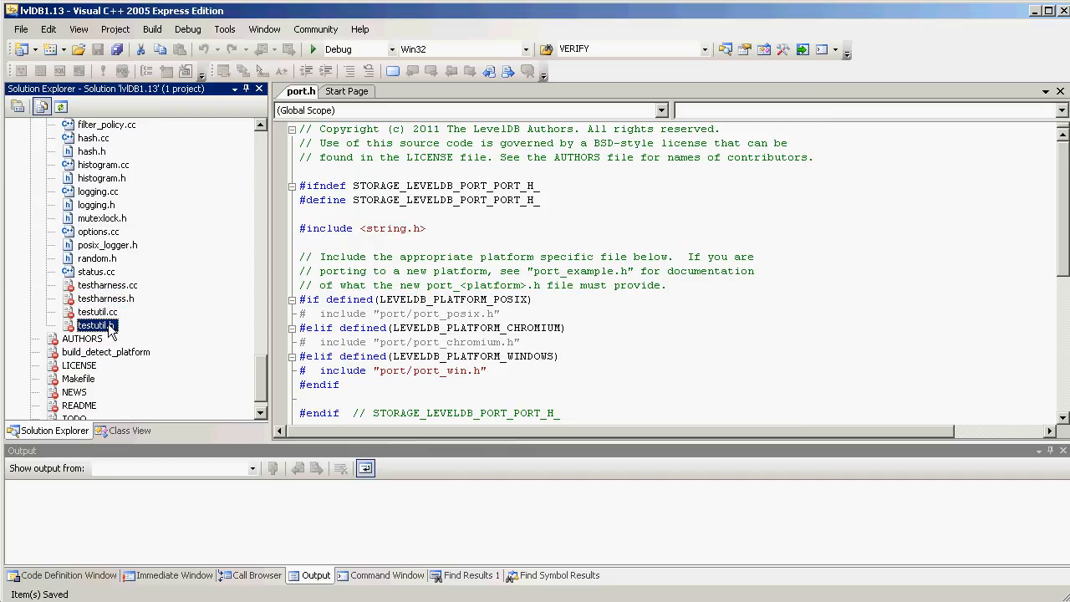
pyautogui.click(20, 28)
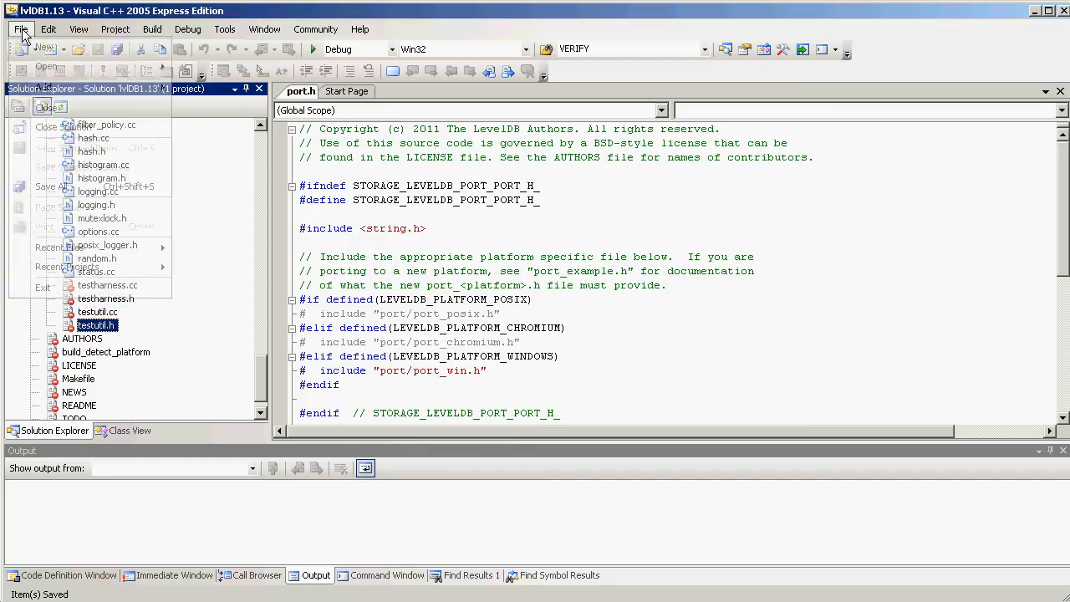
# Save all edited leveldb files, including port.h, from the File menu.
pyautogui.click(20, 28)
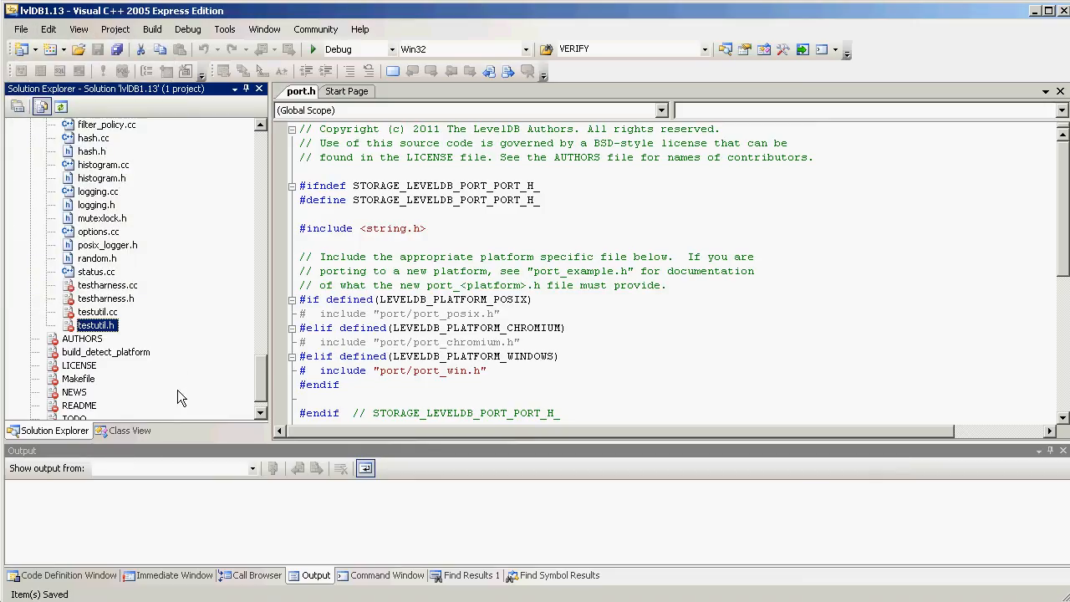
pyautogui.moveTo(207, 345)
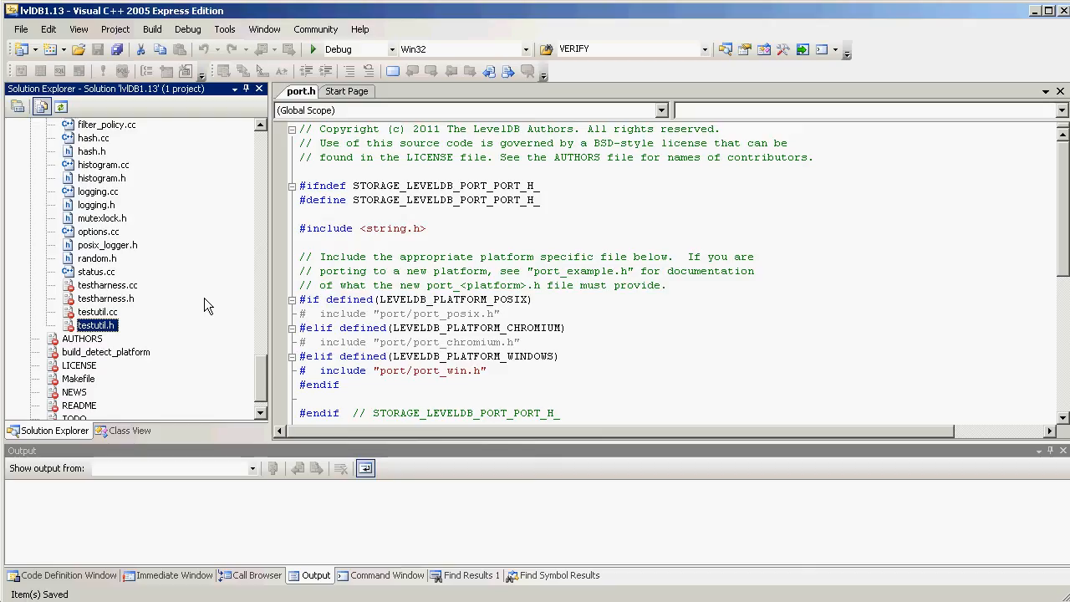
pyautogui.moveTo(279, 373)
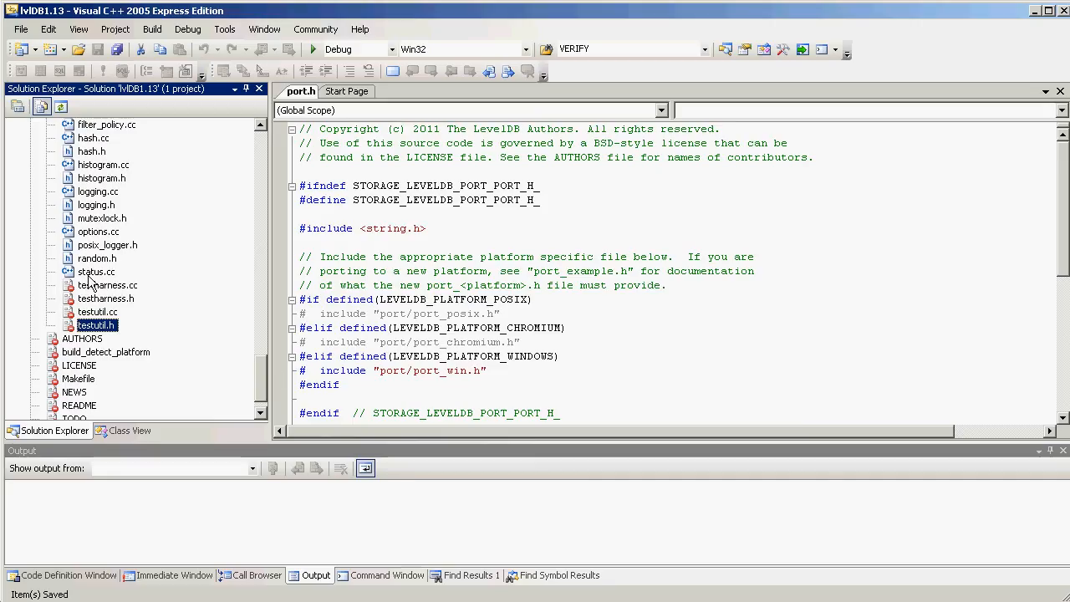
pyautogui.moveTo(156, 272)
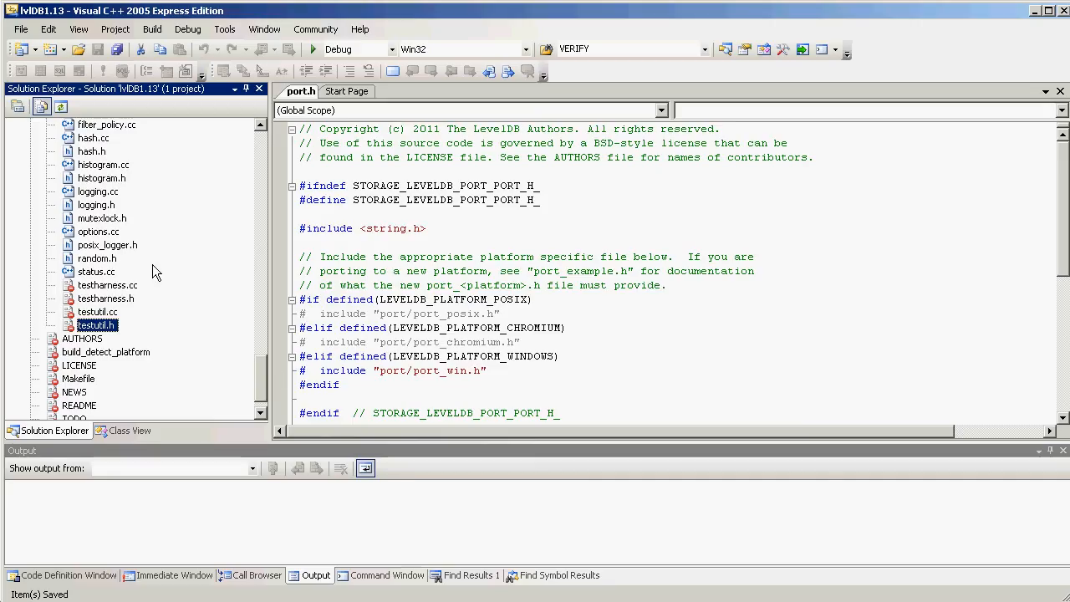
pyautogui.moveTo(282, 335)
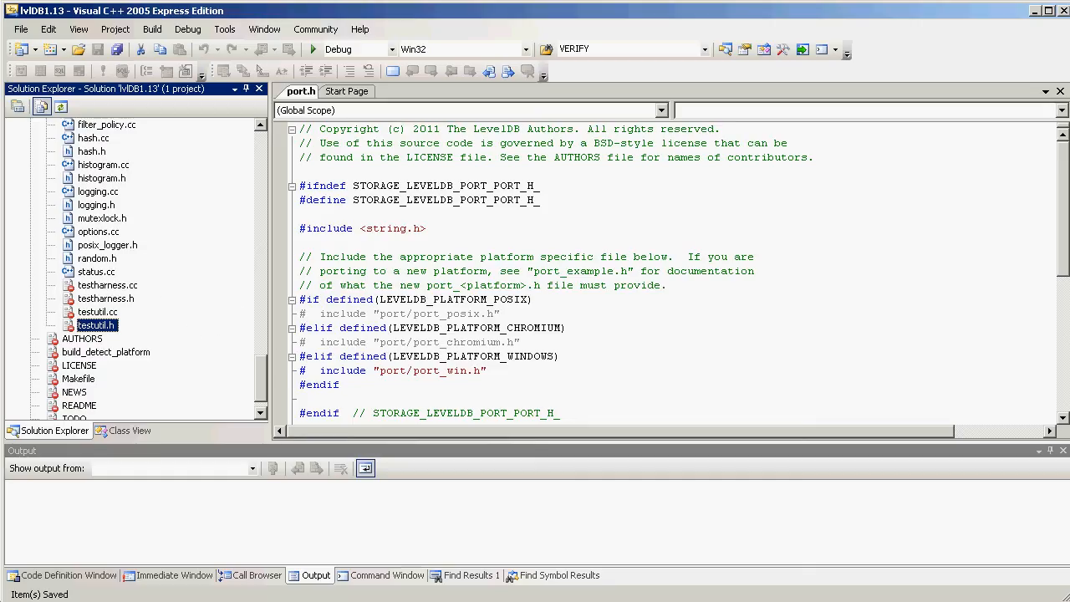
pyautogui.click(196, 302)
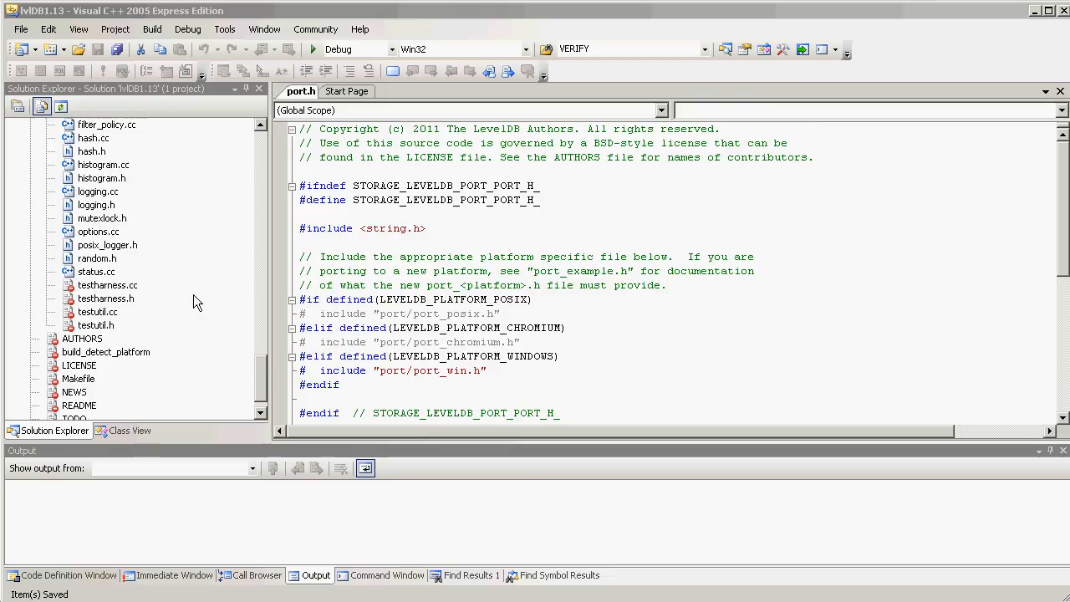
pyautogui.moveTo(443, 598)
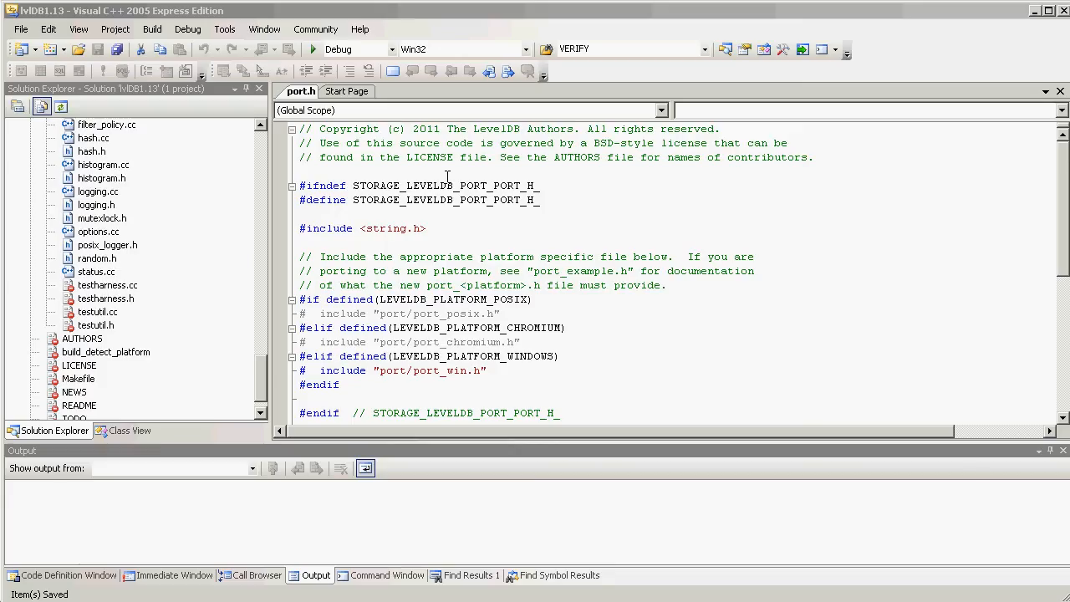
pyautogui.click(721, 353)
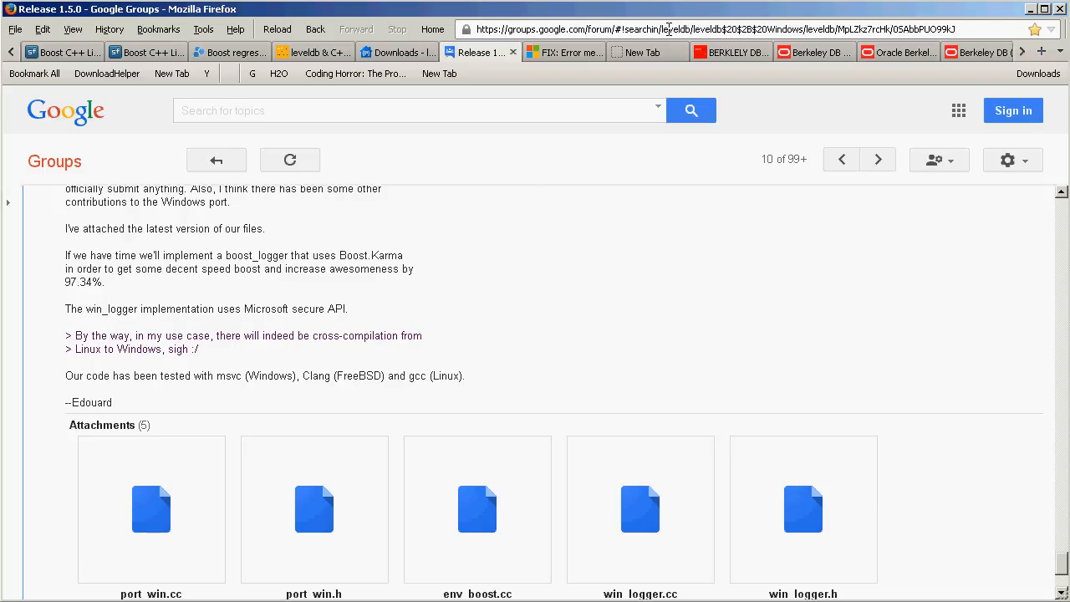
pyautogui.moveTo(738, 26)
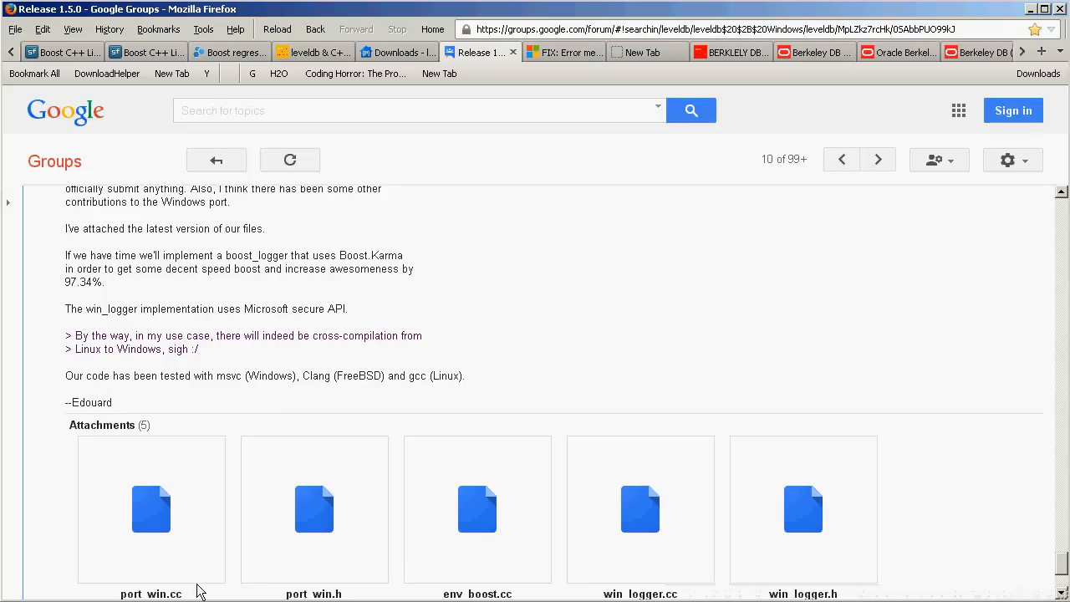
pyautogui.moveTo(360, 571)
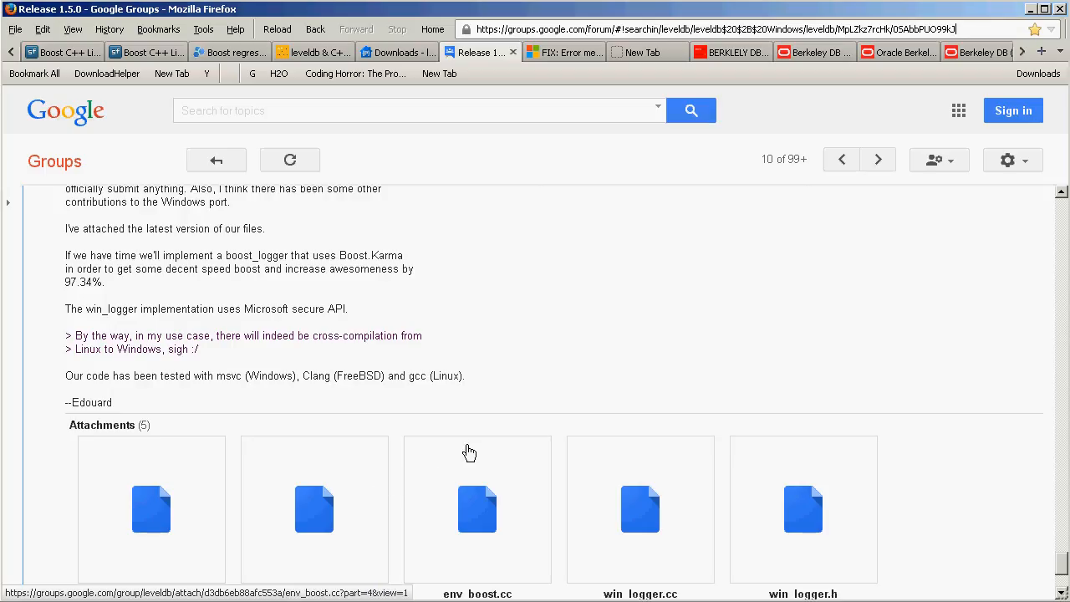
pyautogui.moveTo(355, 471)
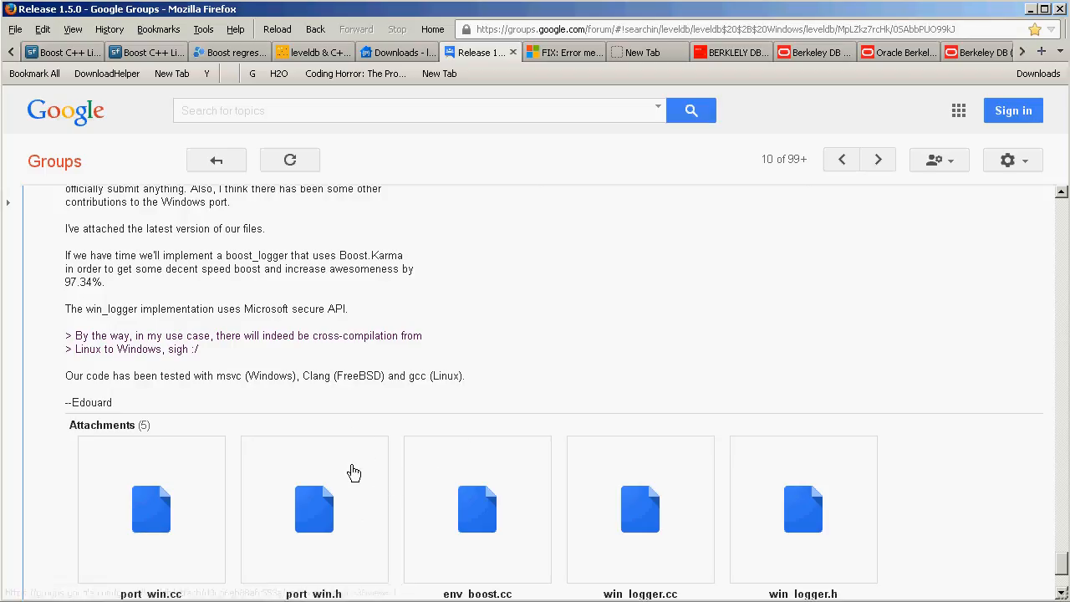
pyautogui.moveTo(493, 278)
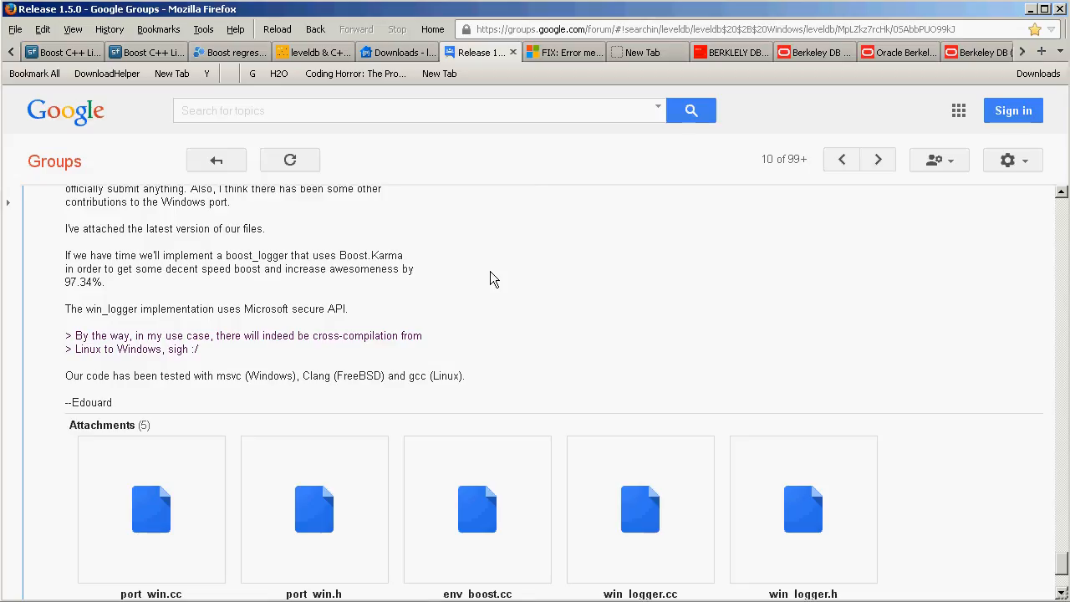
pyautogui.moveTo(583, 278)
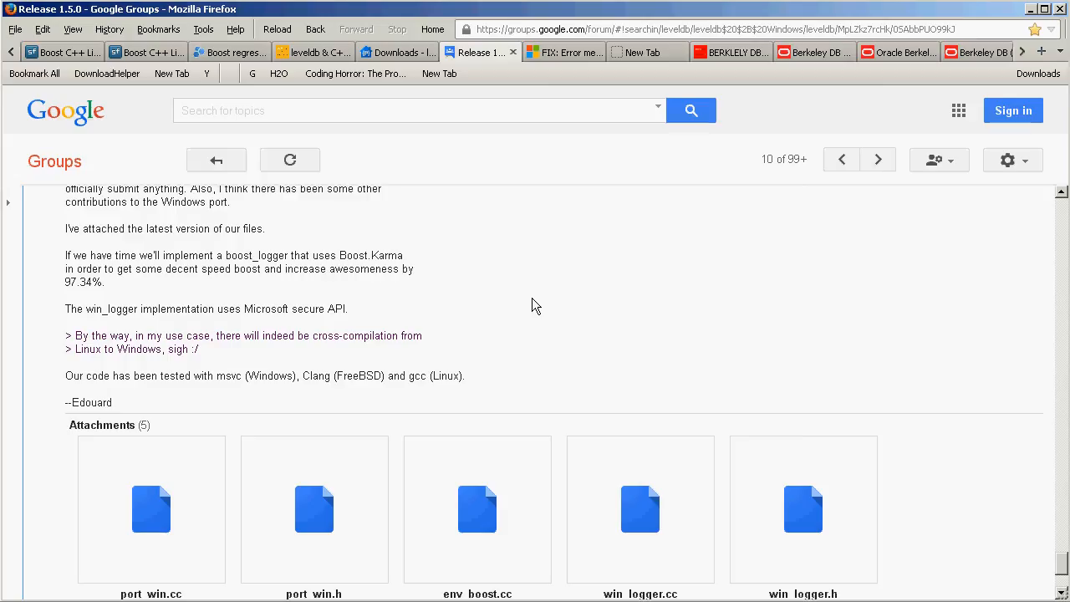
pyautogui.moveTo(536, 282)
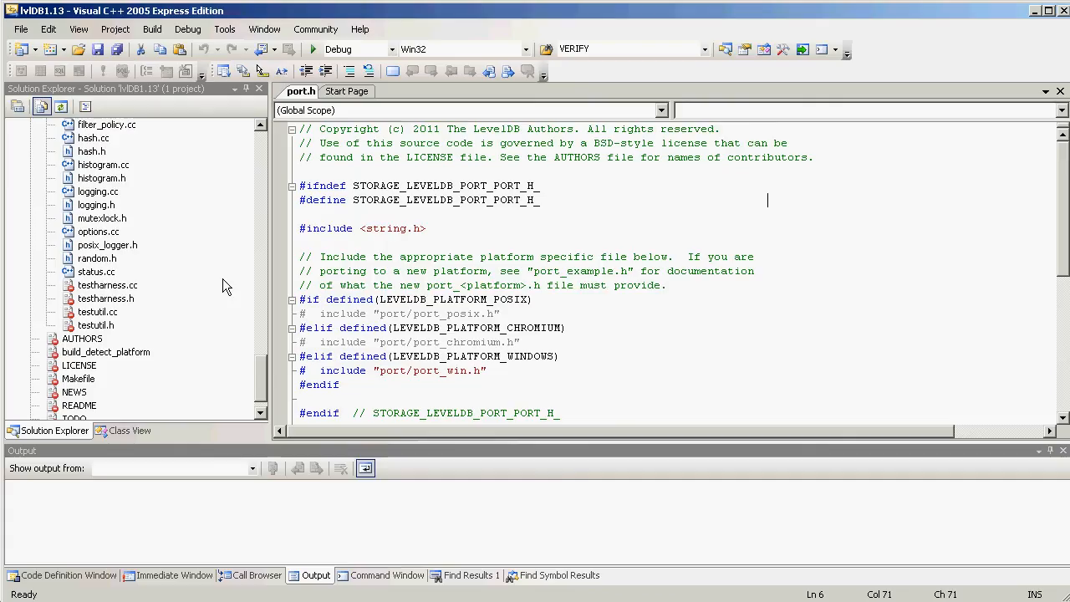
pyautogui.moveTo(152, 29)
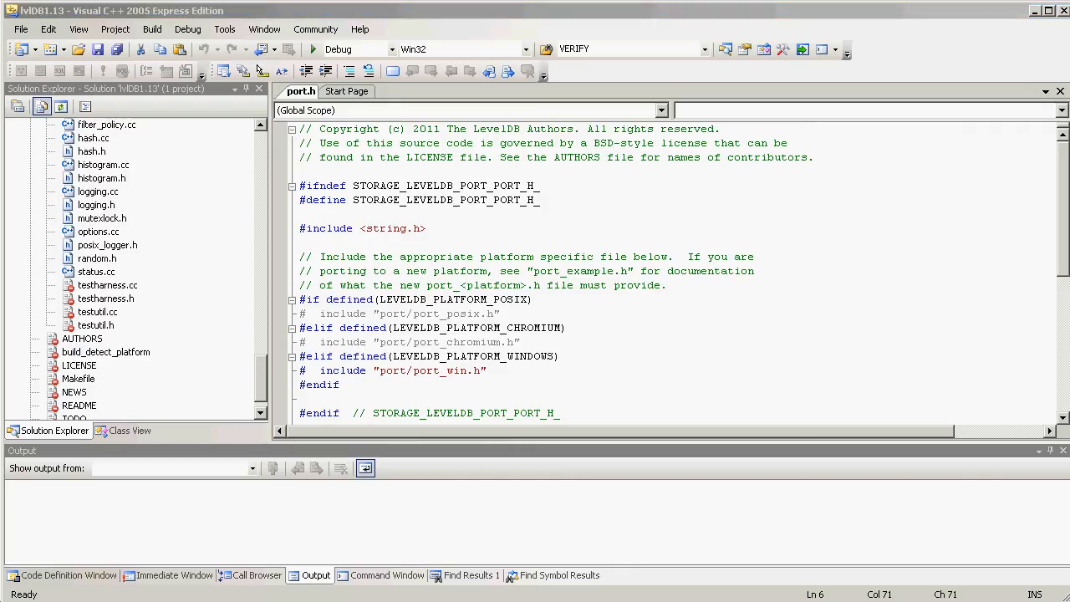
pyautogui.moveTo(226, 29)
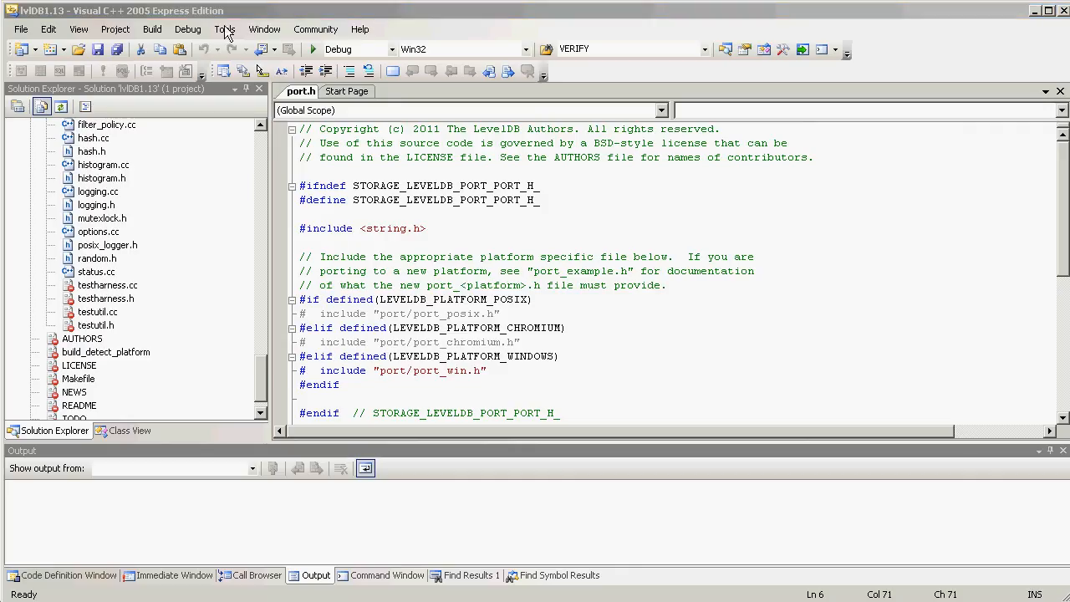
pyautogui.moveTo(196, 31)
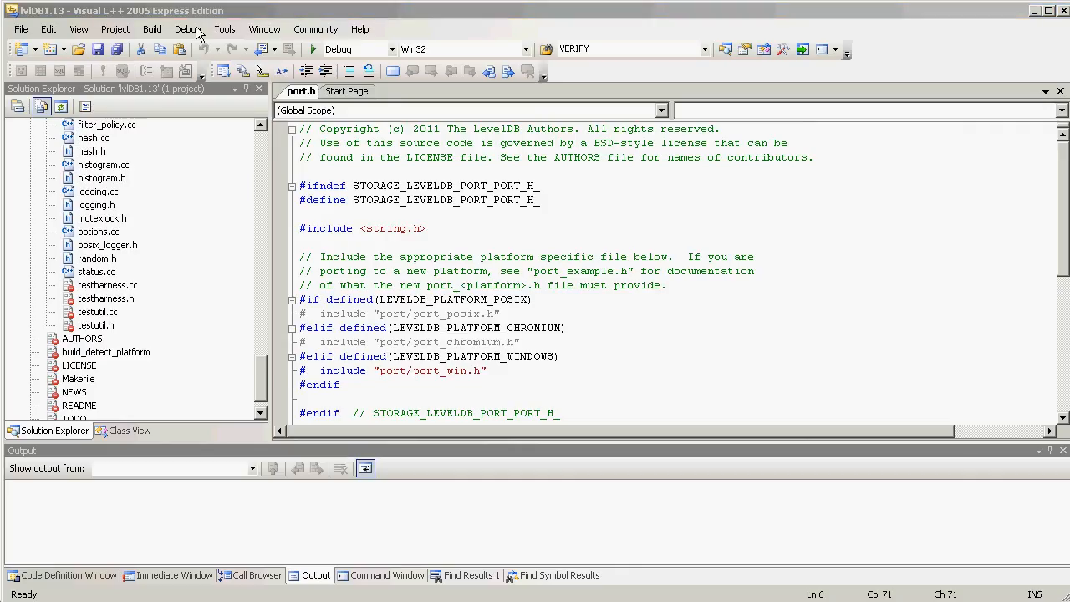
pyautogui.moveTo(152, 35)
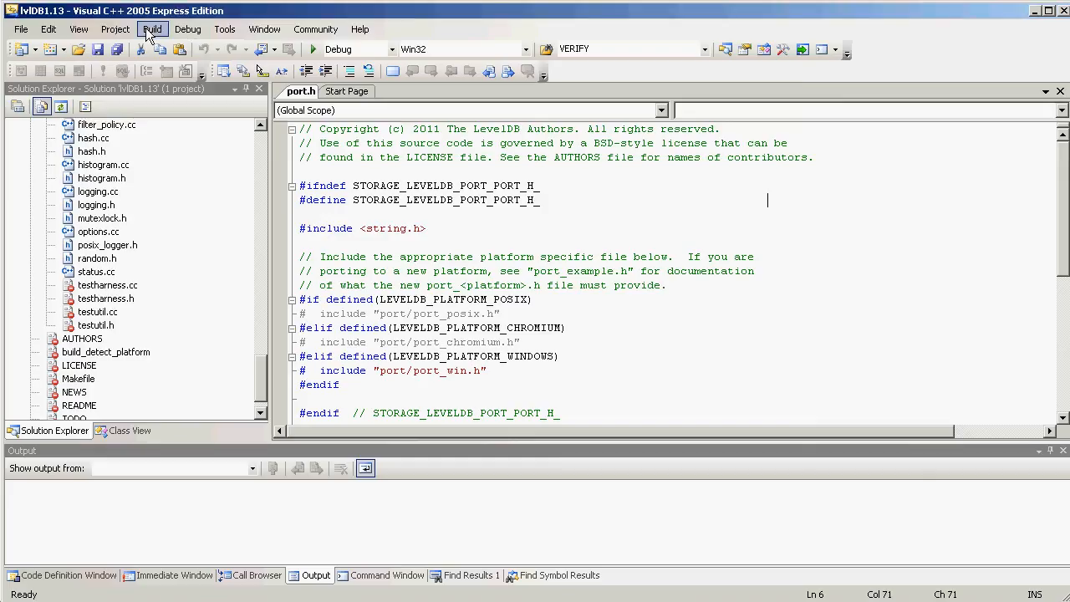
# Start Rebuild Solution for lvlDB1.13 in the Debug configuration.
pyautogui.click(152, 28)
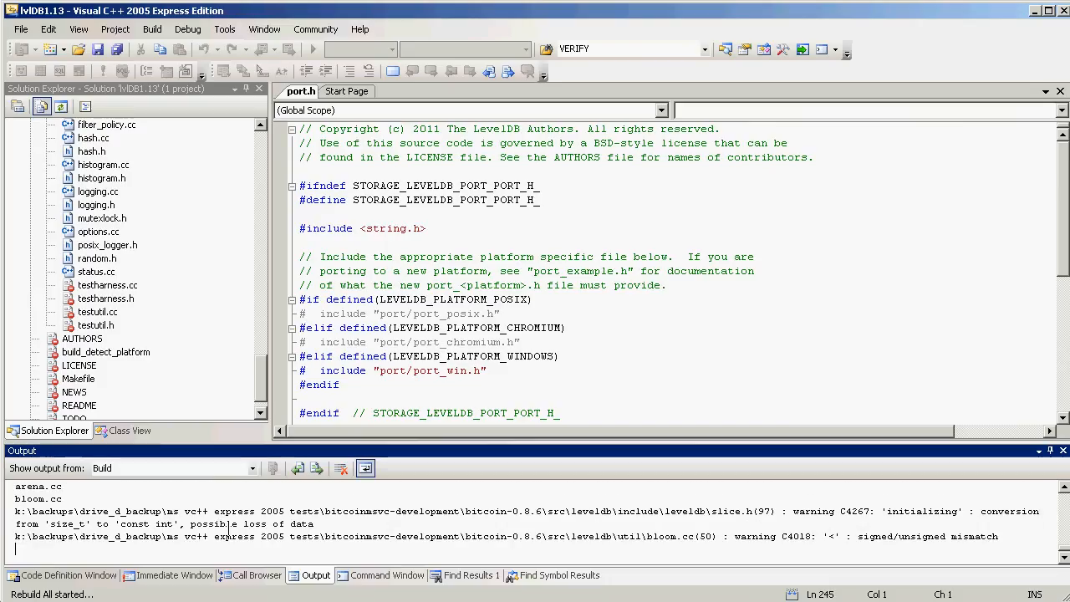
# Scroll the Output window to confirm the Debug build: 0 errors, 198 warnings.
pyautogui.scroll(-3)
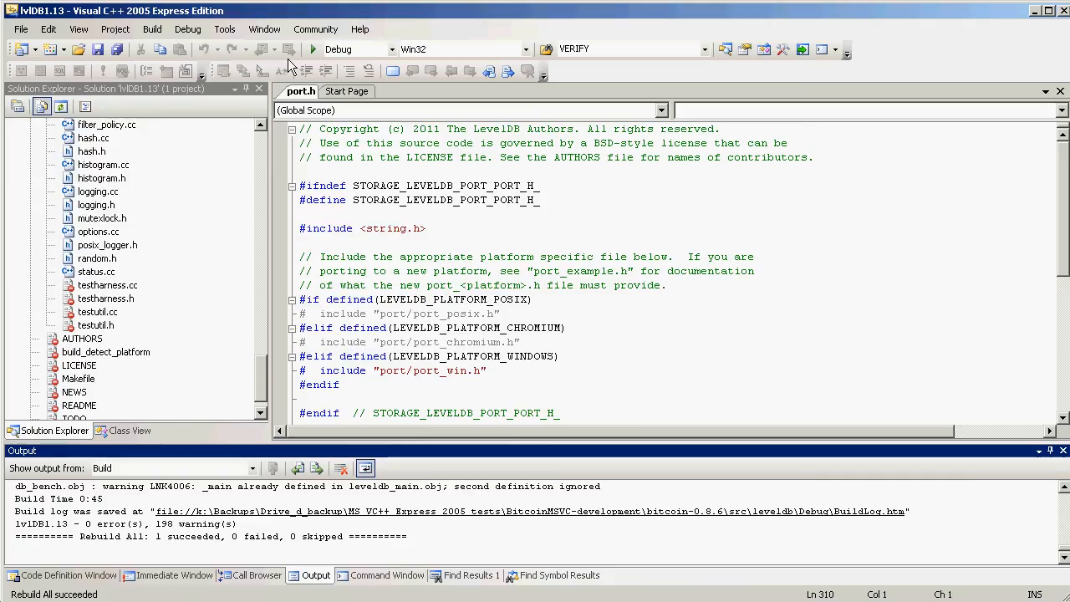
pyautogui.moveTo(392, 49)
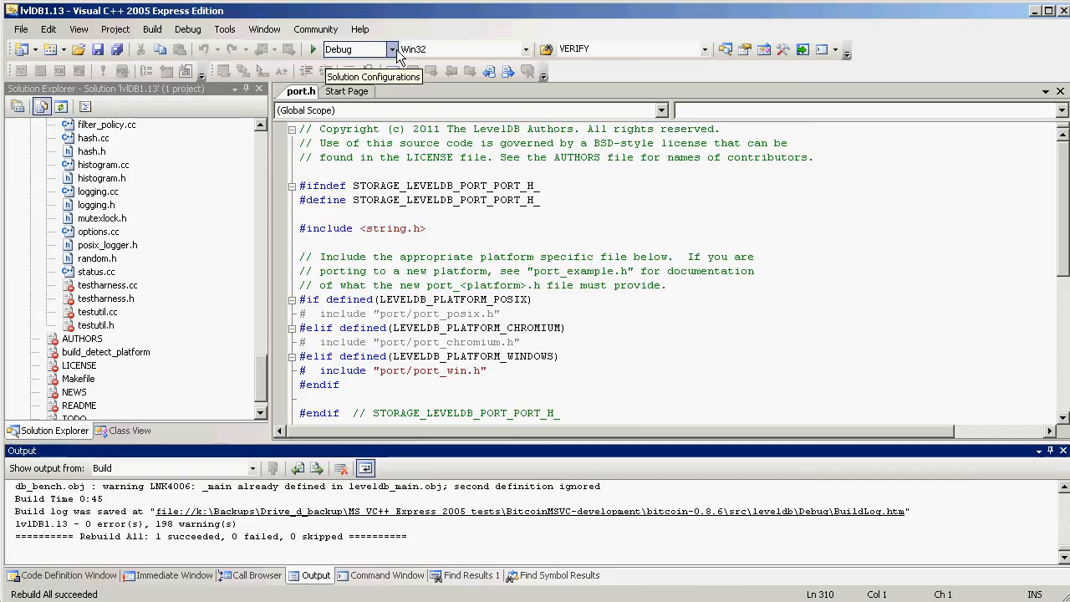
# Switch the solution configuration to Release and start Rebuild Solution.
pyautogui.click(392, 48)
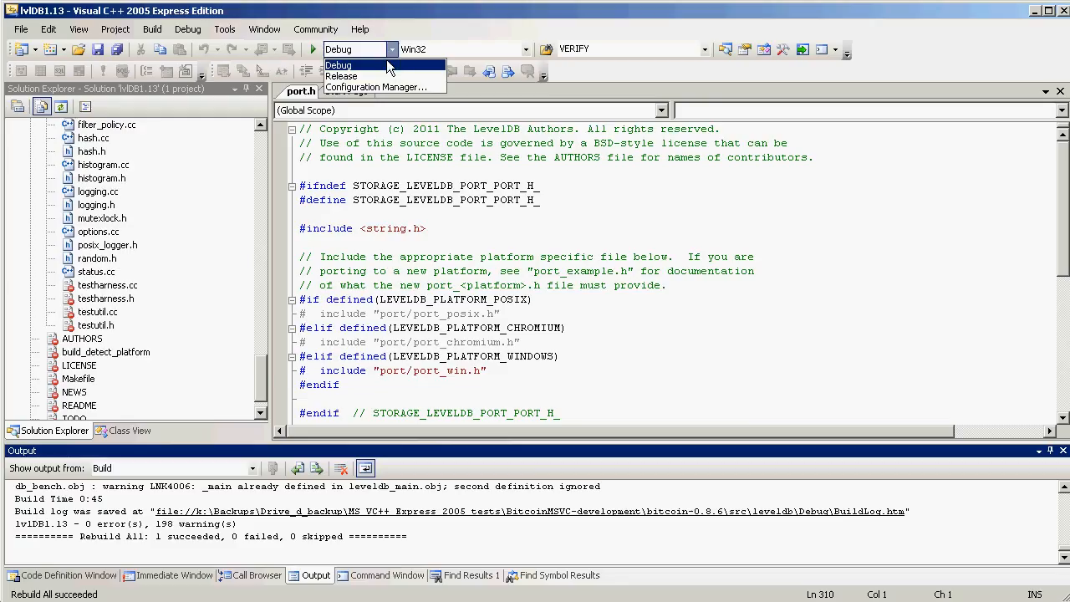
pyautogui.moveTo(385, 76)
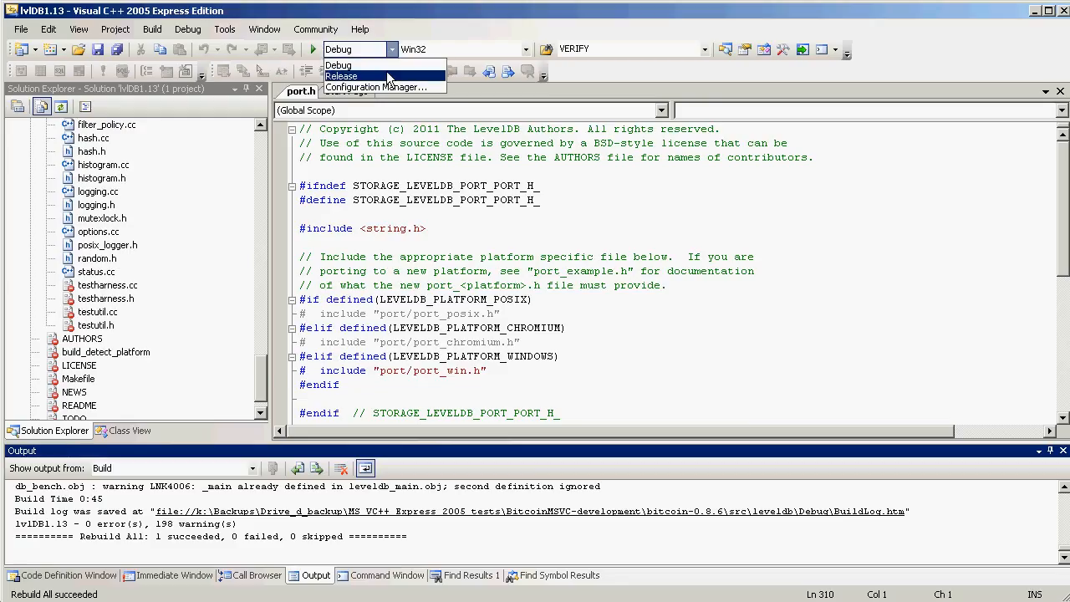
pyautogui.click(341, 76)
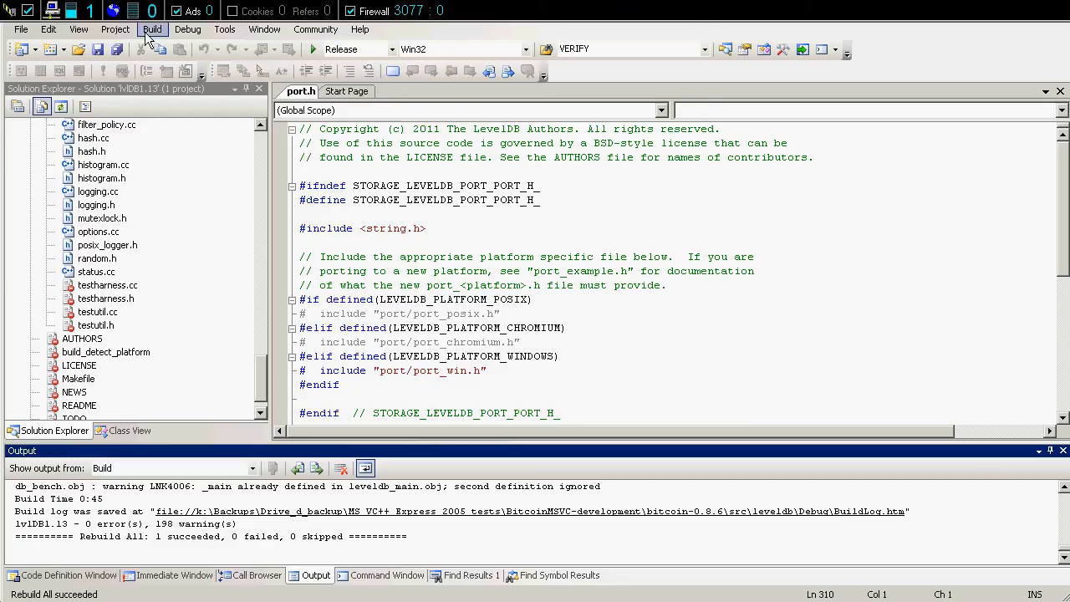
pyautogui.click(152, 28)
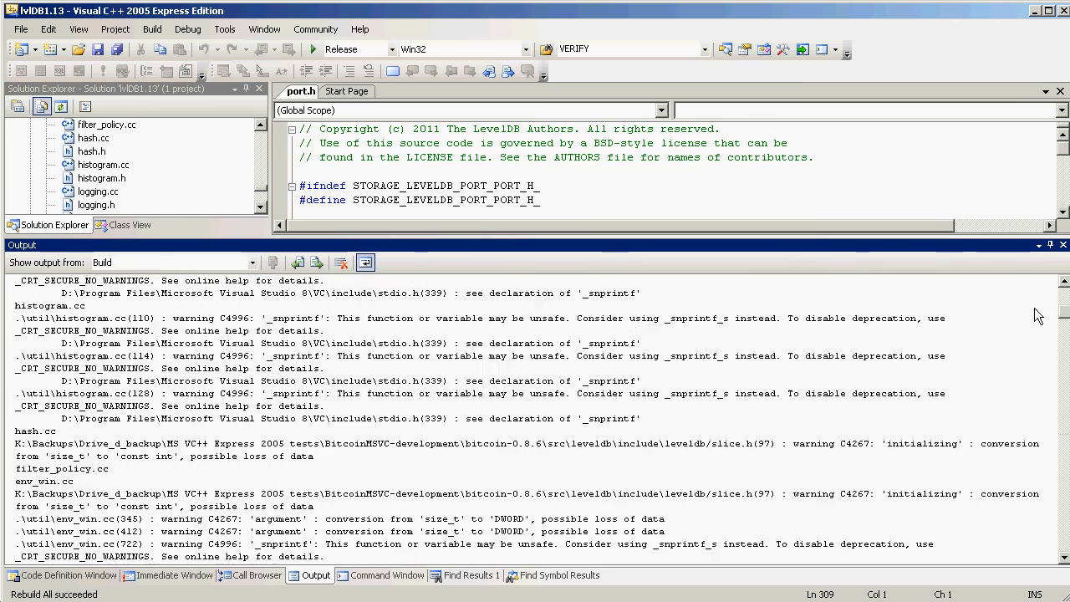
# Scroll the Output window to confirm the Release build: 0 errors, 197 warnings.
pyautogui.scroll(-3)
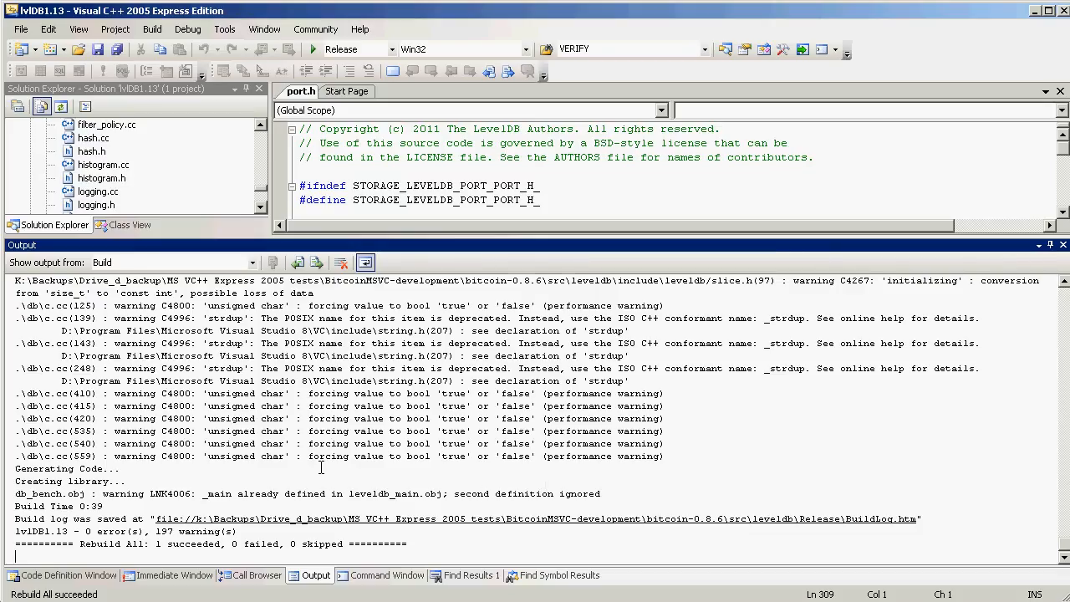
pyautogui.moveTo(245, 574)
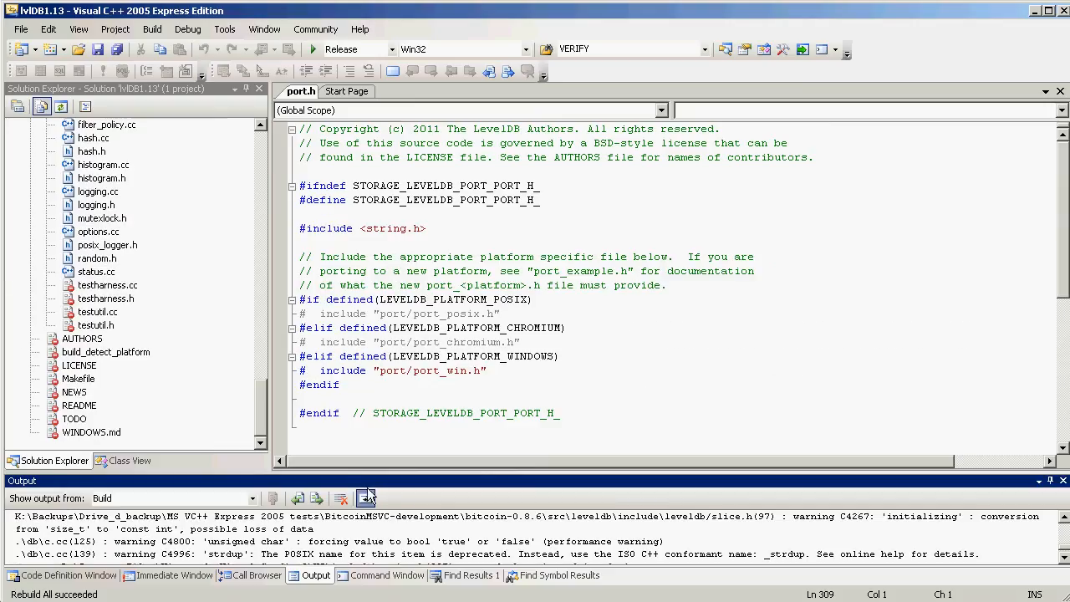
pyautogui.moveTo(583, 593)
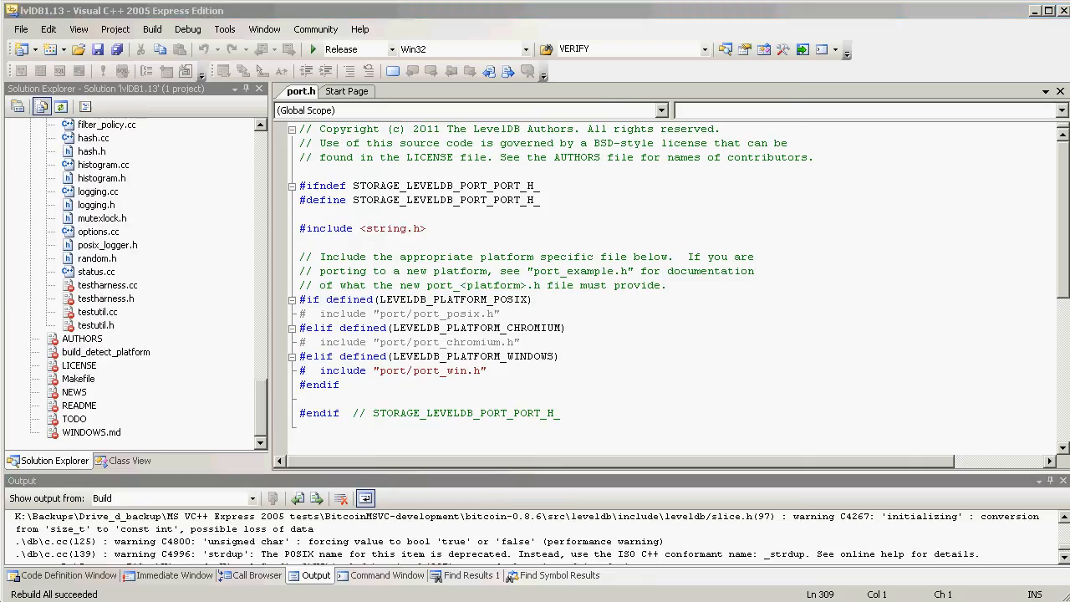
pyautogui.moveTo(431, 384)
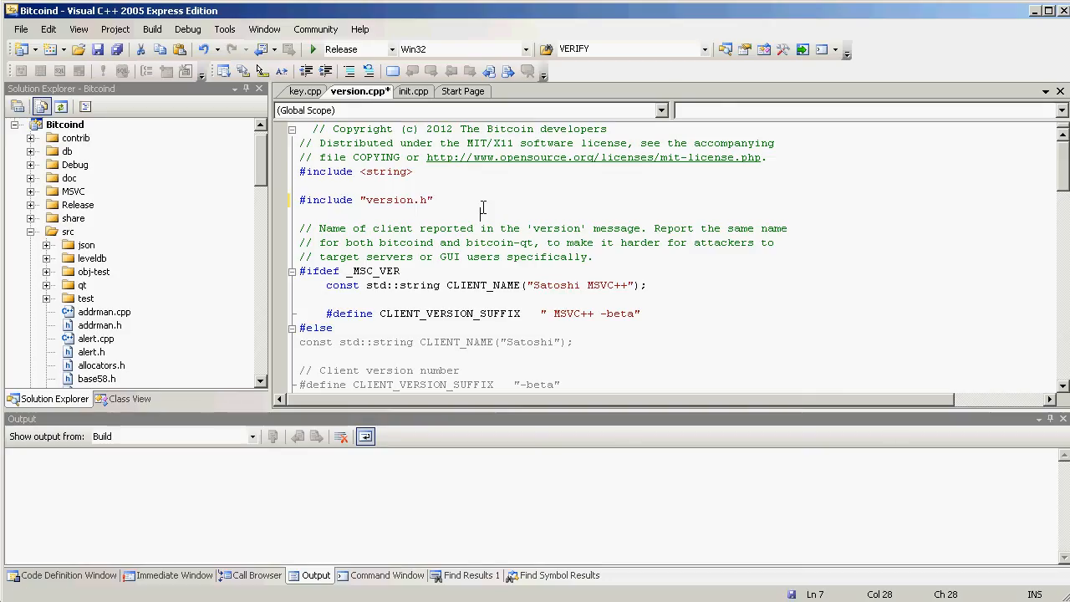
# Launch the Release Win32 build of the Bitcoind solution, linking against the new leveldb library.
pyautogui.click(151, 29)
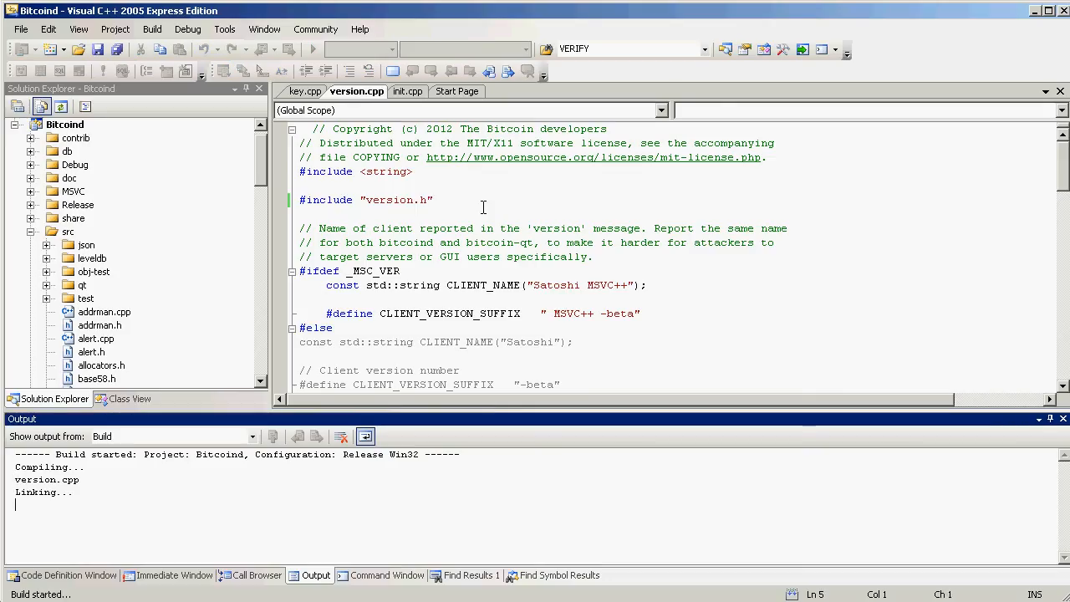